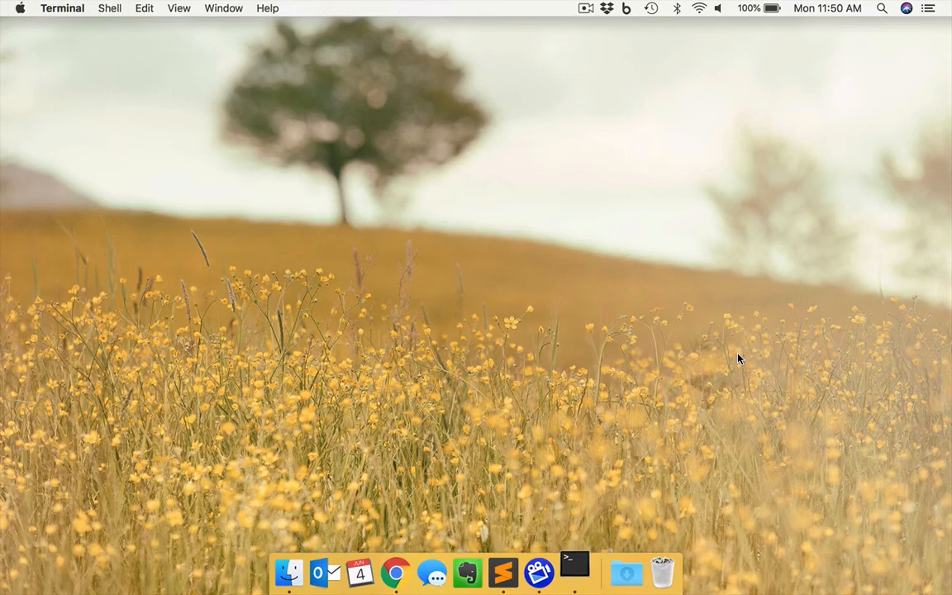
- In Terminal, list the home folder and move into Documents/Projects/demo
{"action": "left_click", "coordinate": [573, 572]}
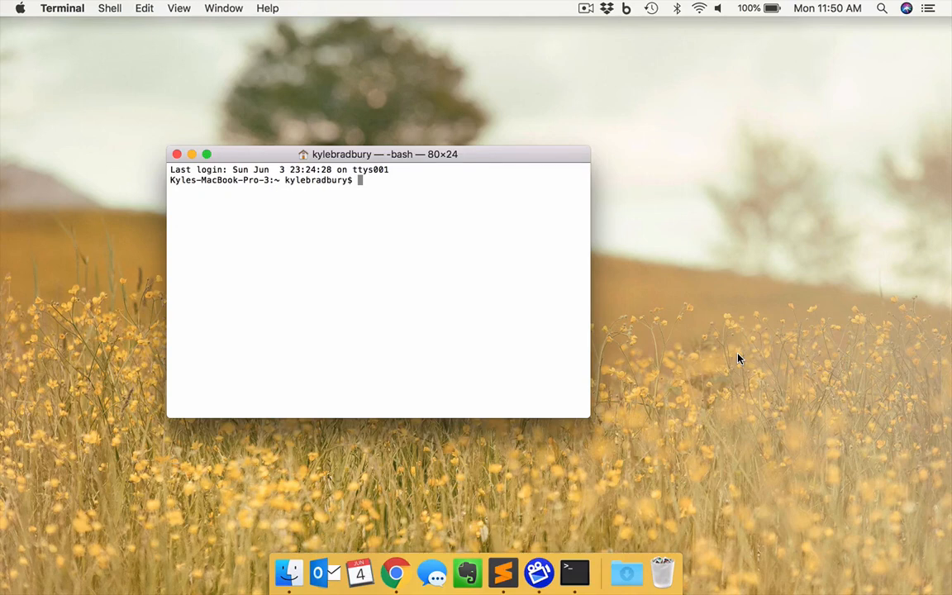
{"action": "type", "text": "ls"}
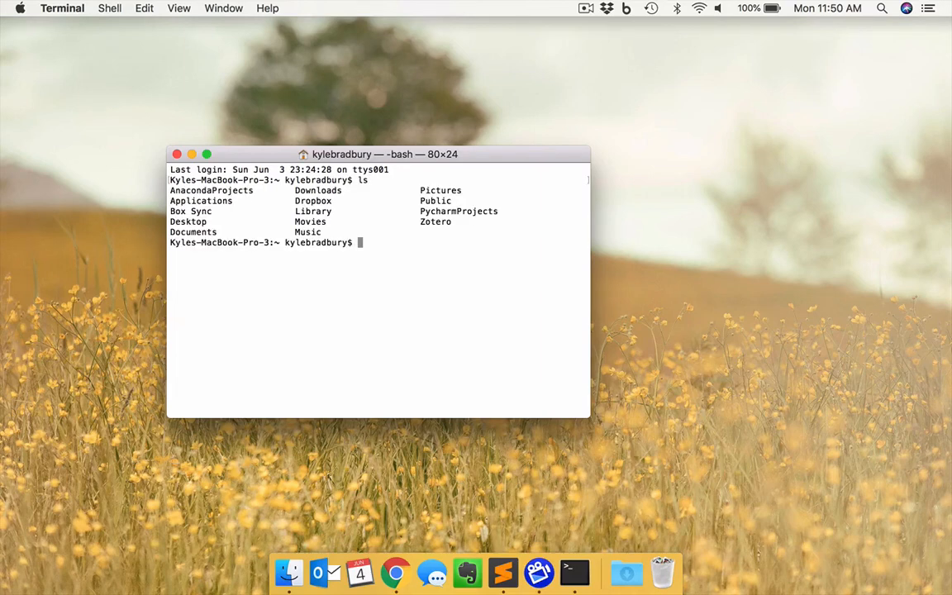
{"action": "type", "text": "cd D"}
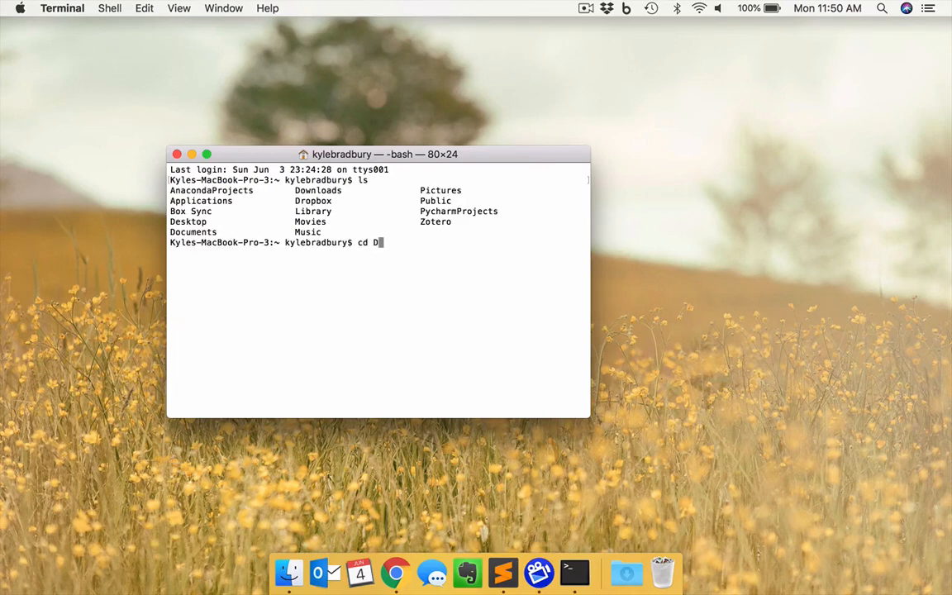
{"action": "key", "text": "Tab"}
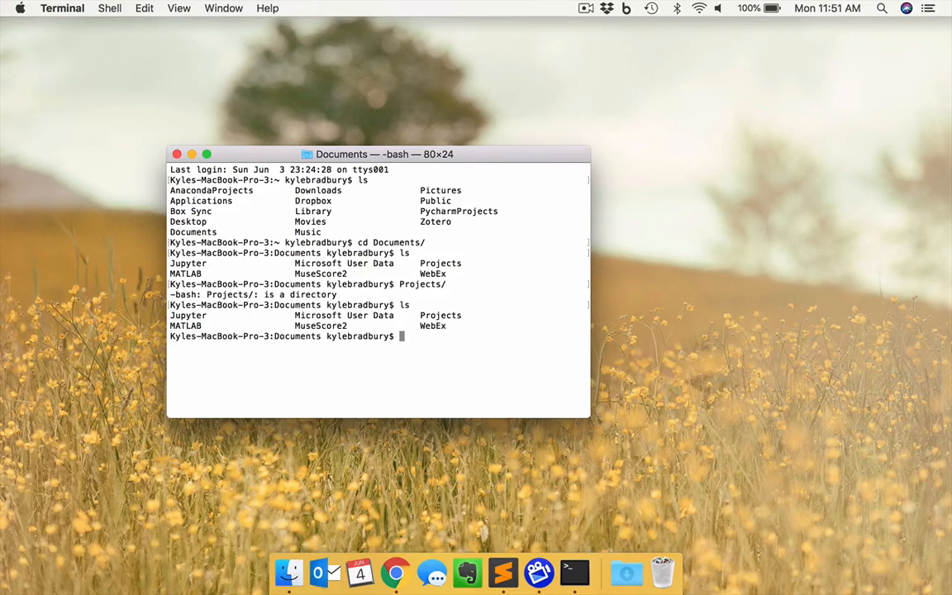
{"action": "type", "text": "cd"}
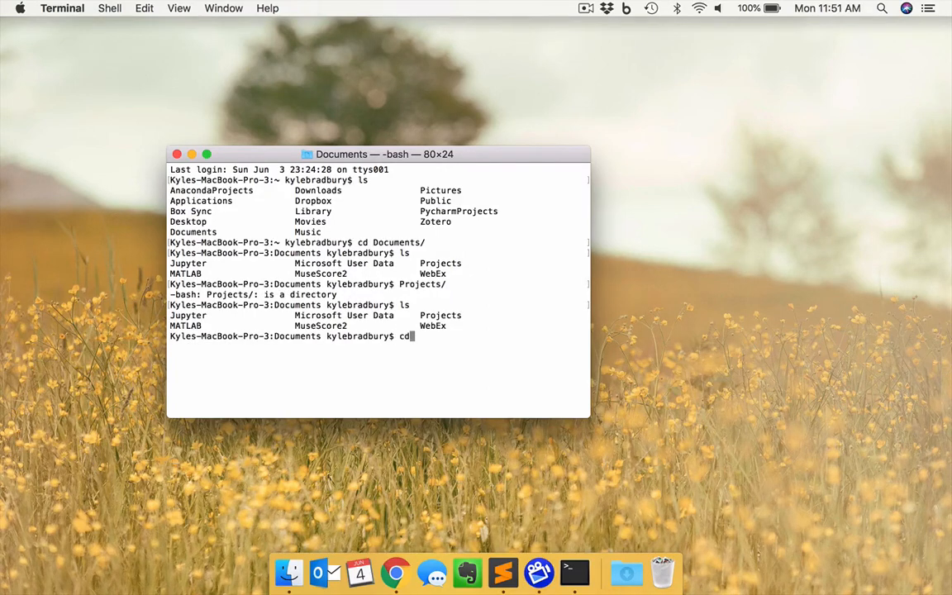
{"action": "type", "text": "Projects/"}
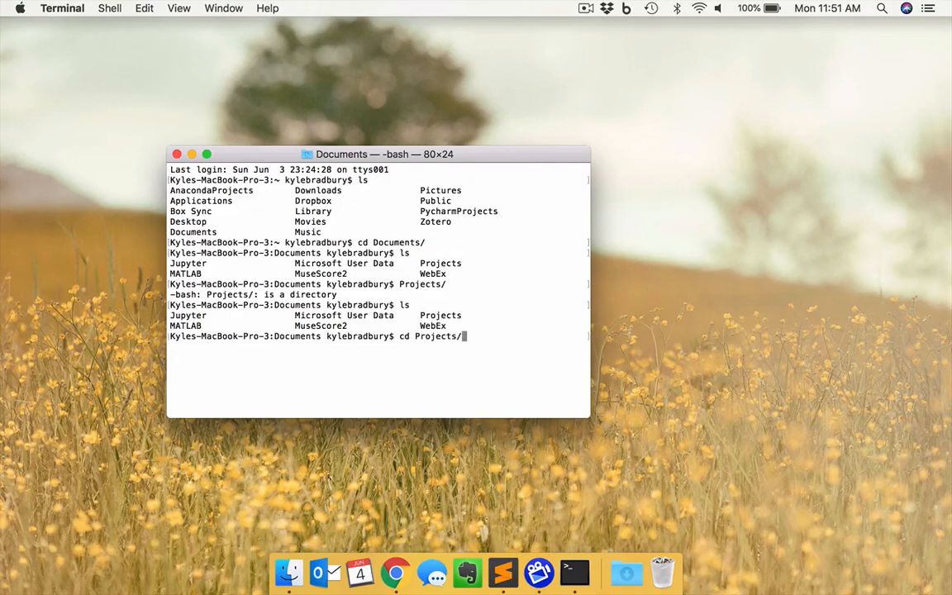
{"action": "key", "text": "Return"}
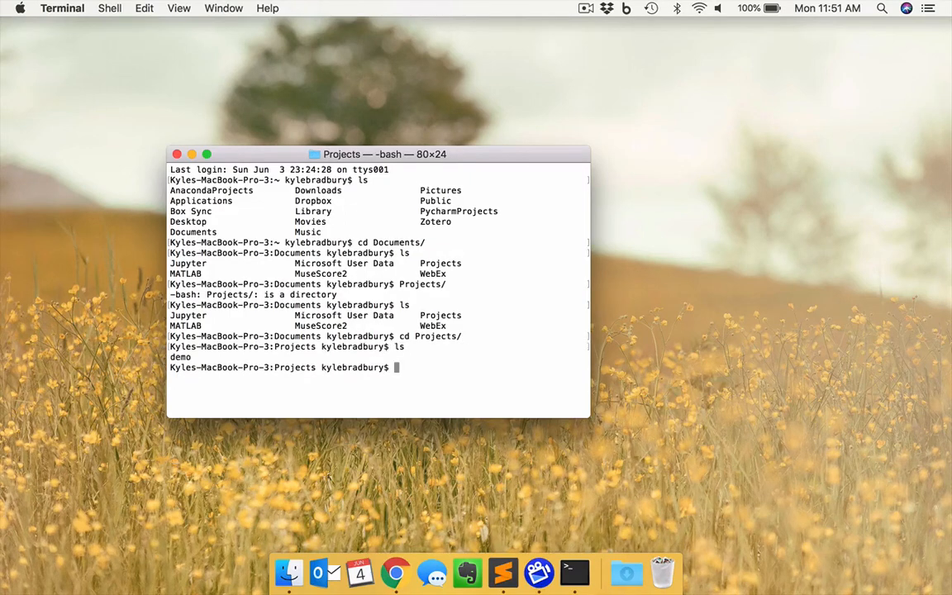
{"action": "type", "text": "cd demo/"}
{"action": "type", "text": "ls"}
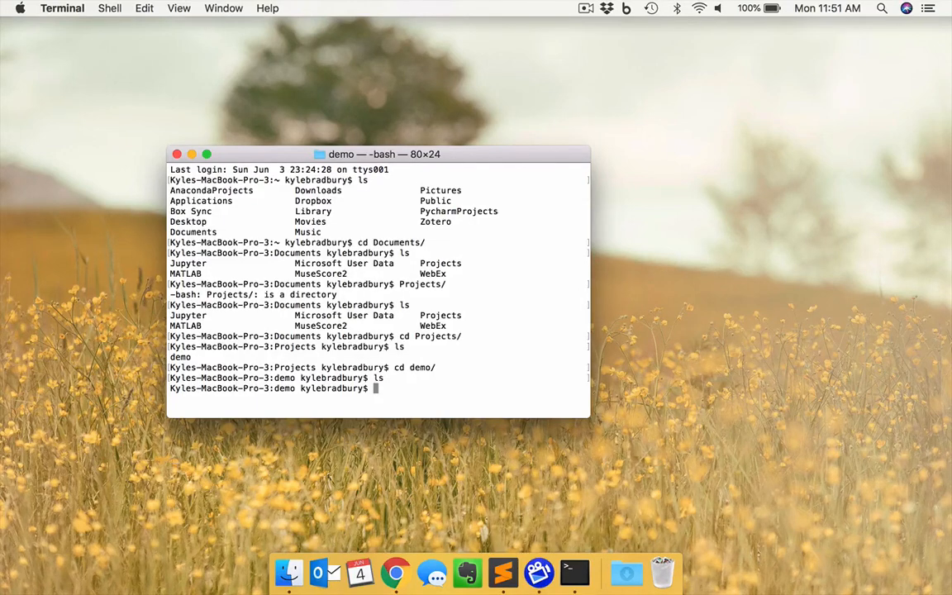
- Launch the Jupyter Notebook server from the demo folder
{"action": "type", "text": "jupyter"}
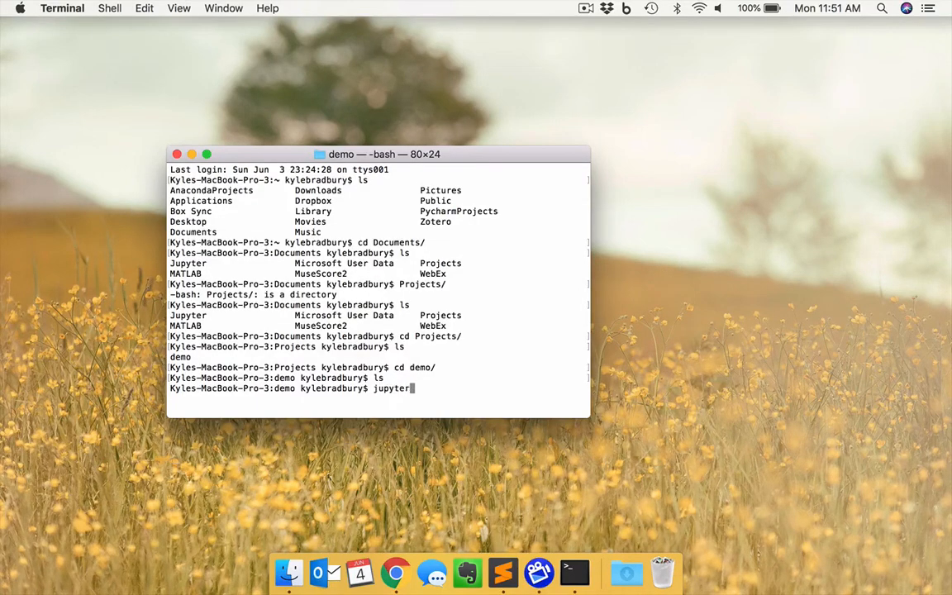
{"action": "type", "text": "notebook"}
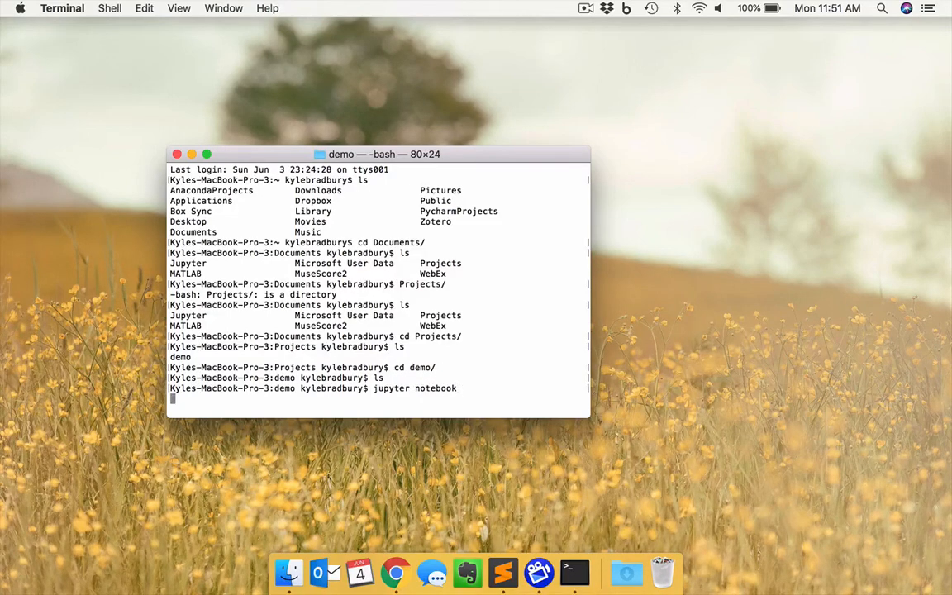
{"action": "key", "text": "Return"}
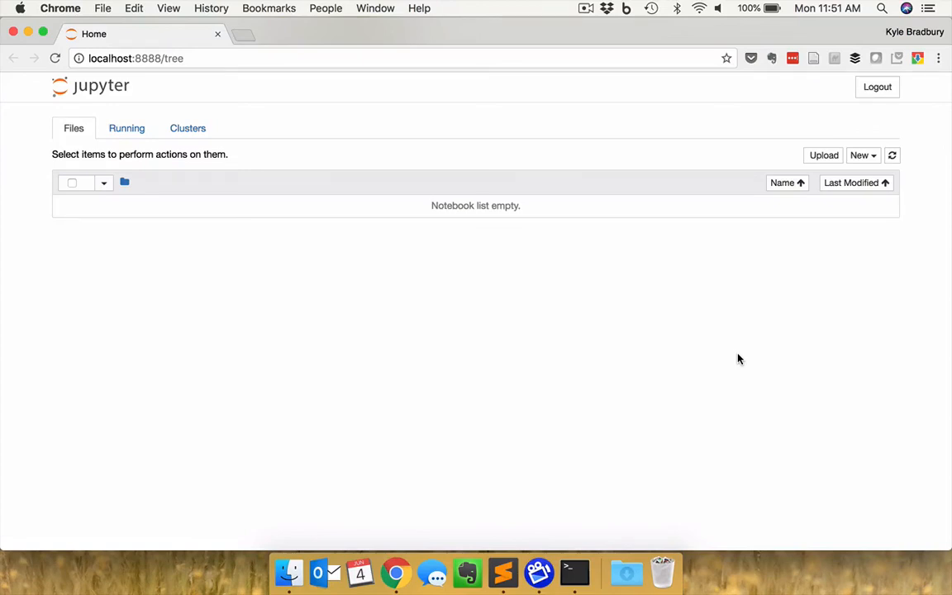
{"action": "mouse_move", "coordinate": [645, 219]}
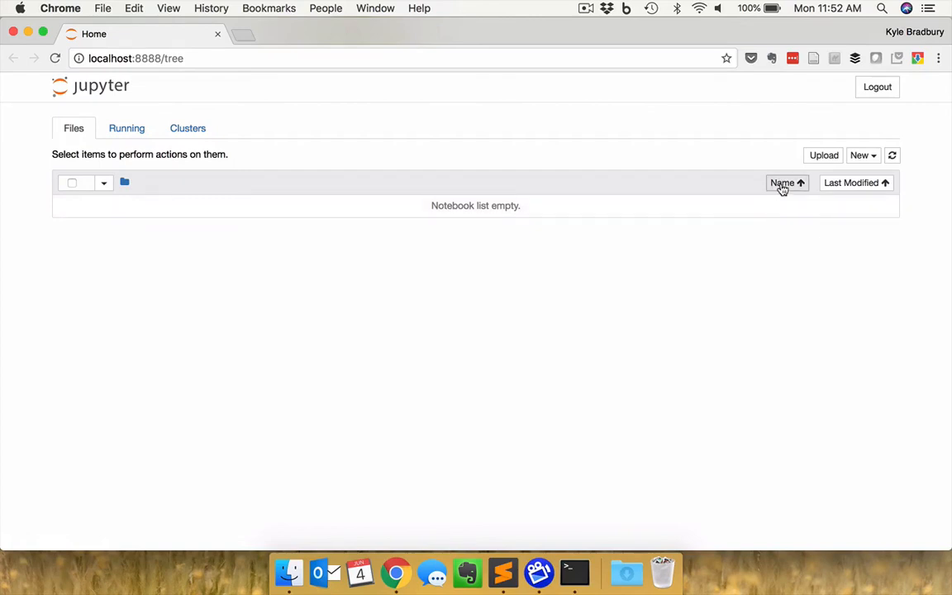
- Create a new Python 3 notebook from the New menu
{"action": "left_click", "coordinate": [863, 155]}
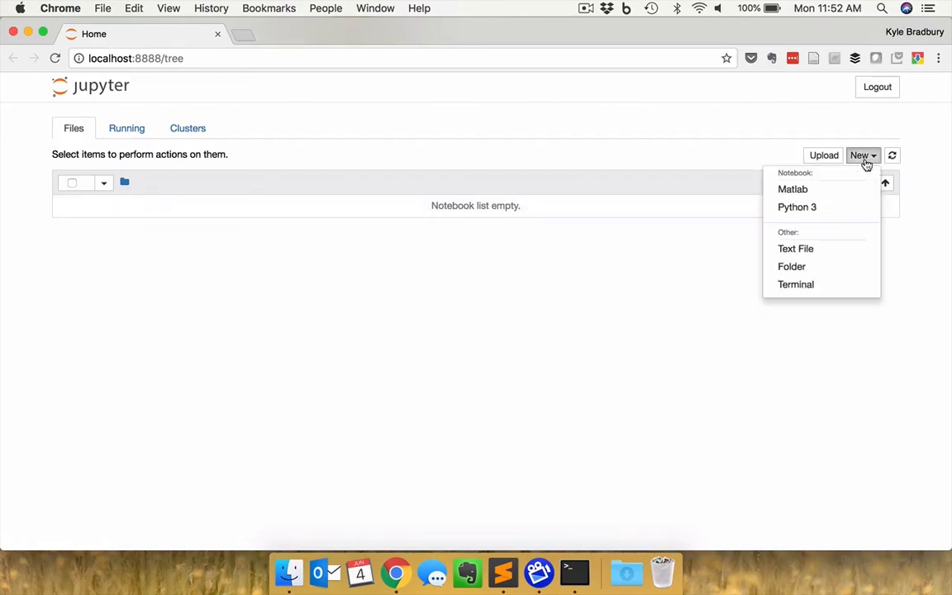
{"action": "mouse_move", "coordinate": [796, 206]}
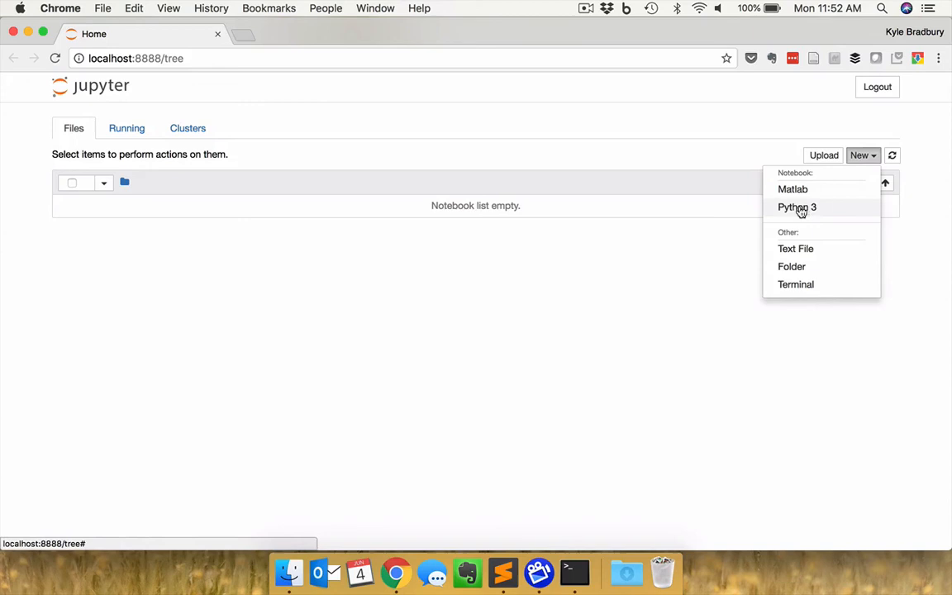
{"action": "left_click", "coordinate": [796, 207]}
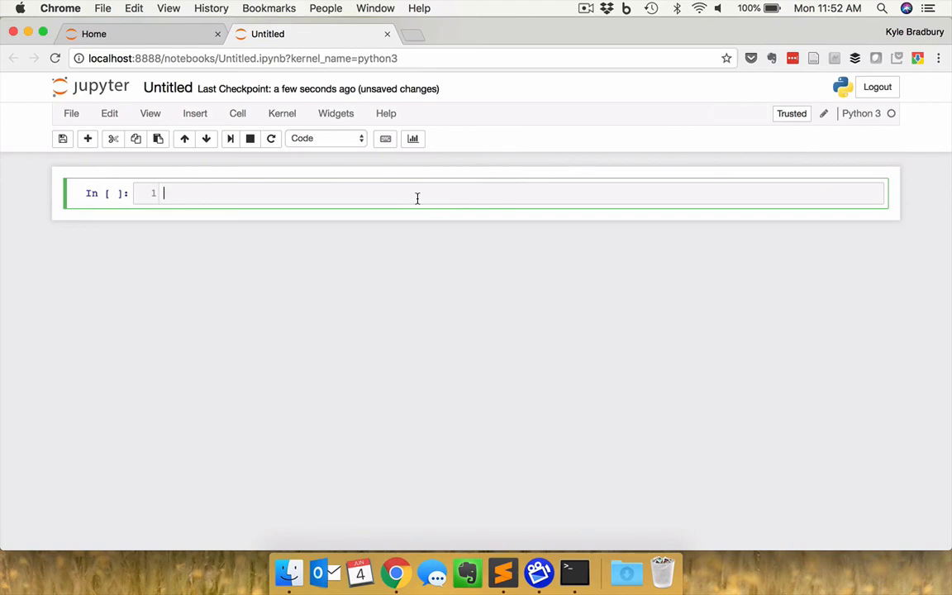
{"action": "mouse_move", "coordinate": [328, 182]}
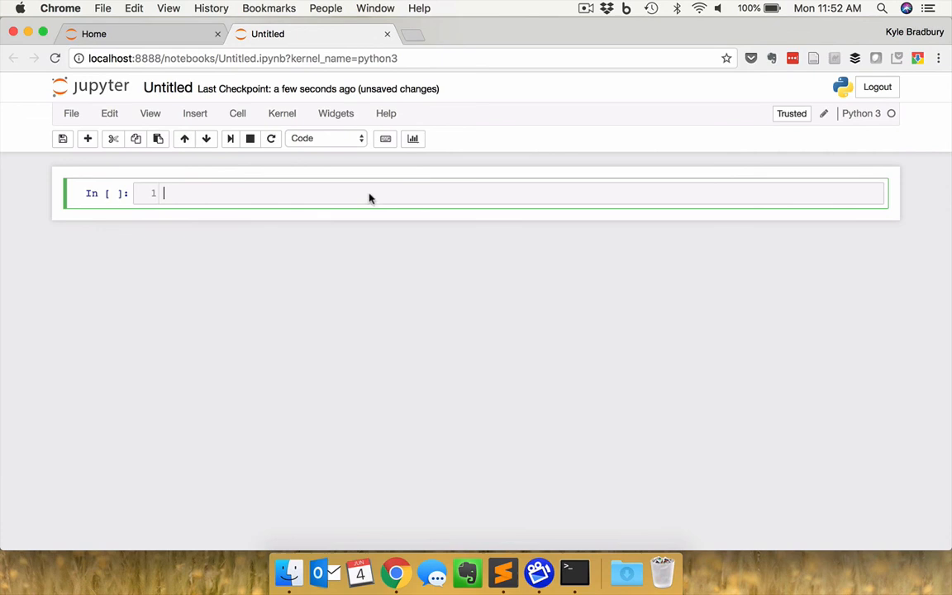
- Rename the untitled notebook to demo_notebook
{"action": "left_click", "coordinate": [169, 88]}
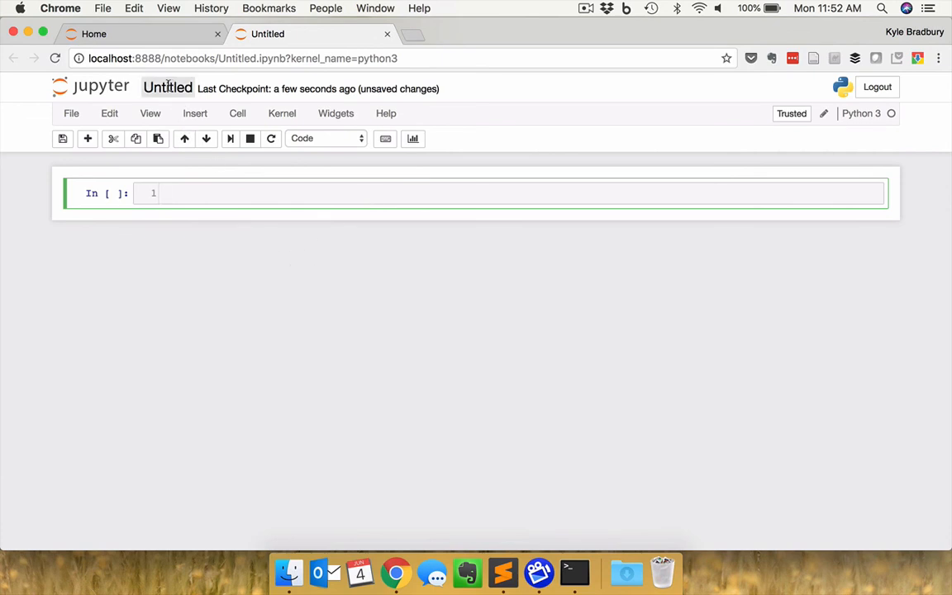
{"action": "left_click", "coordinate": [169, 89]}
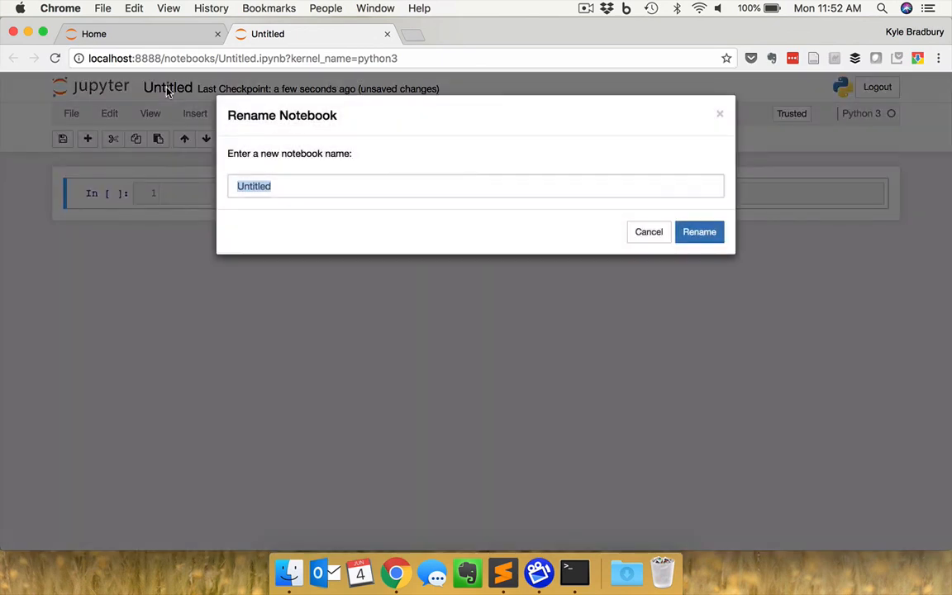
{"action": "type", "text": "demo"}
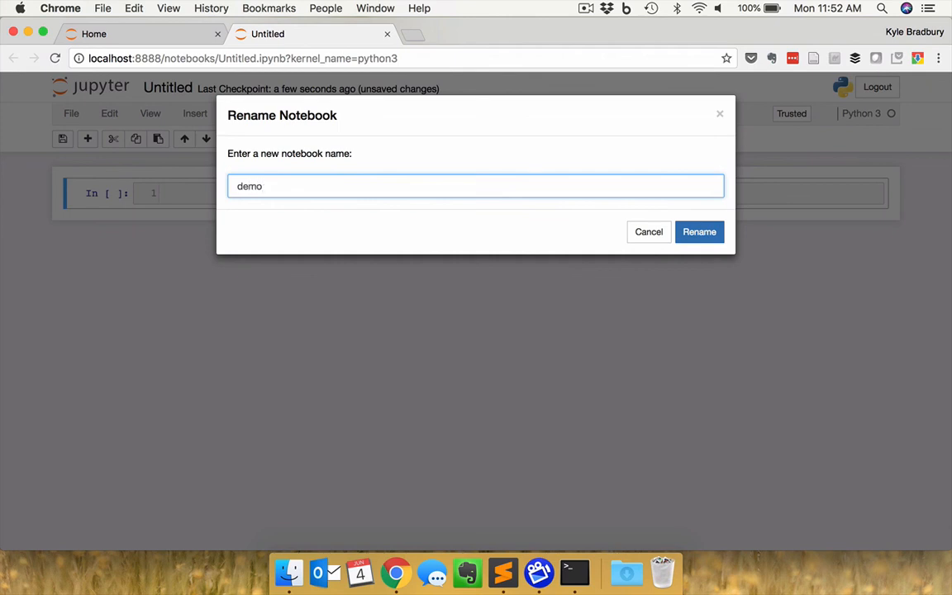
{"action": "type", "text": "_notebook"}
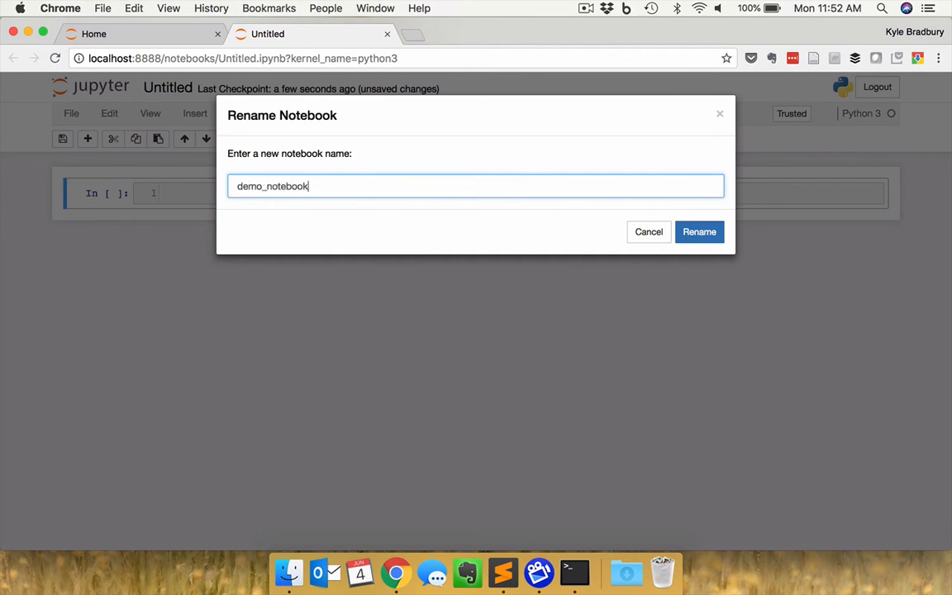
{"action": "left_click", "coordinate": [698, 231]}
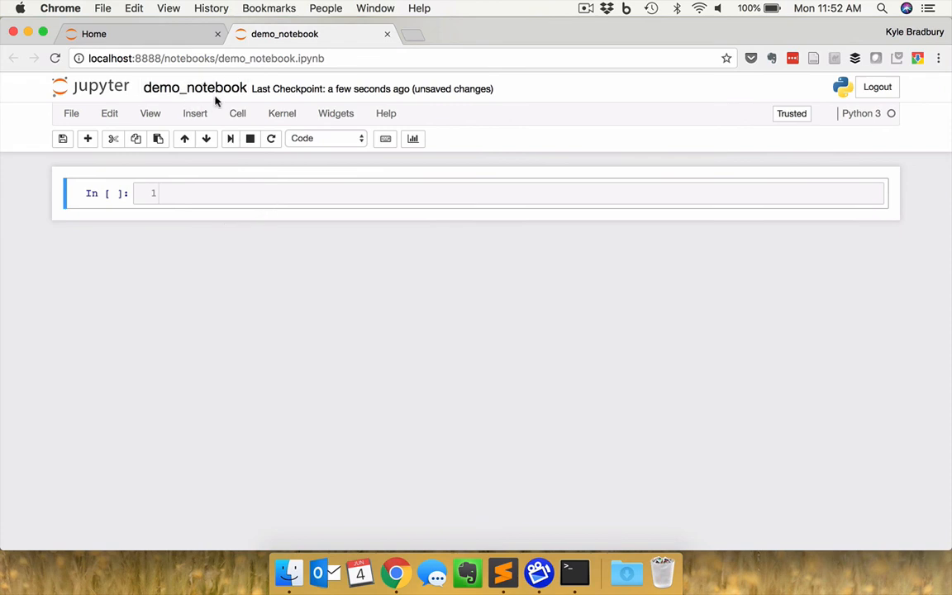
{"action": "mouse_move", "coordinate": [228, 218]}
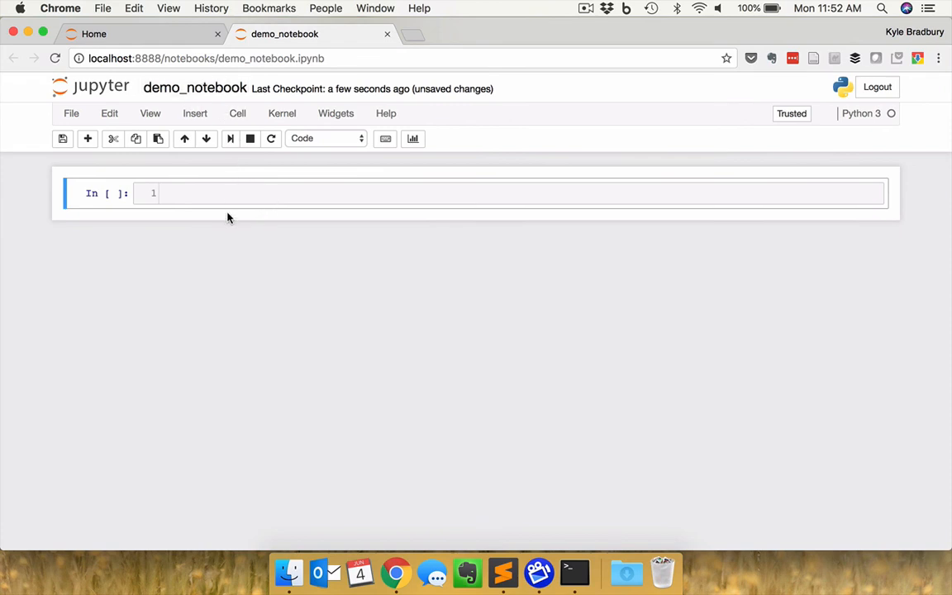
{"action": "mouse_move", "coordinate": [222, 219]}
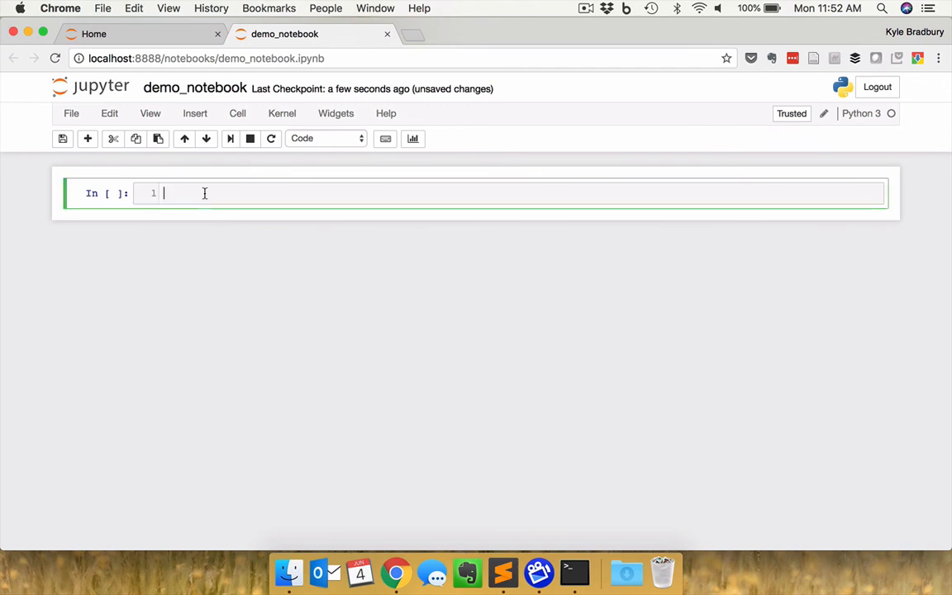
- Enter 'Example Jupyter Notebook' in the first cell and make it a Markdown cell
{"action": "type", "text": "Ex"}
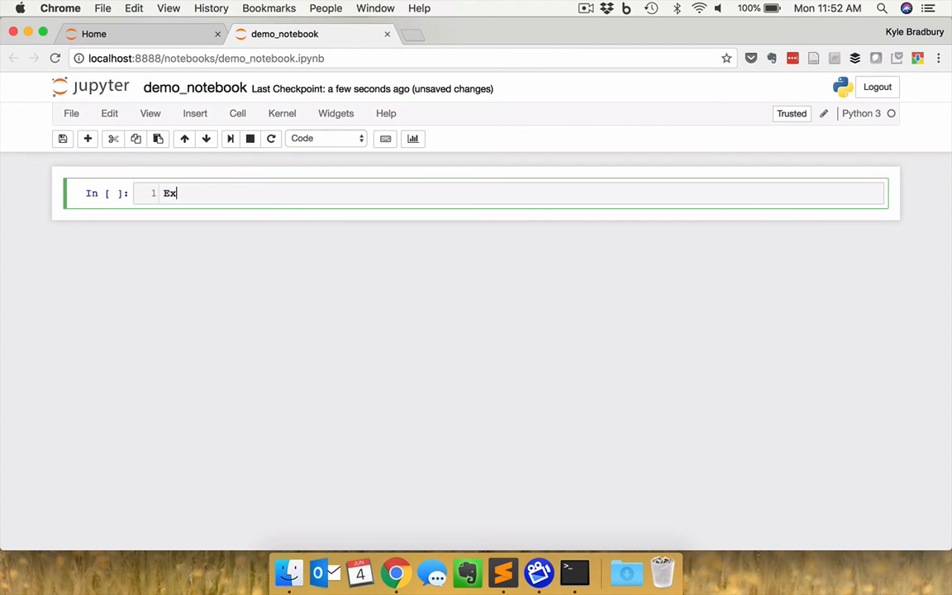
{"action": "type", "text": "ample Jupy"}
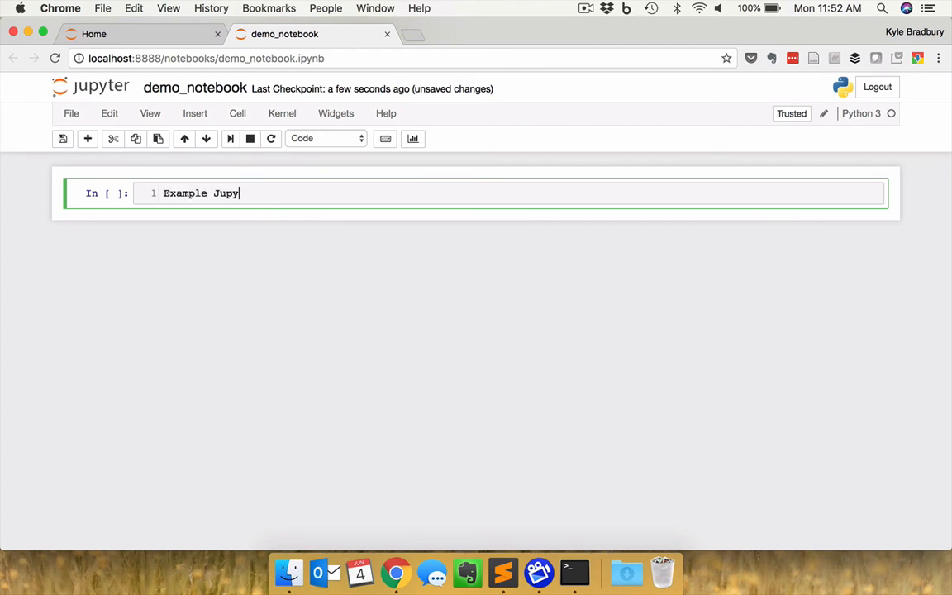
{"action": "type", "text": "ter Notebook"}
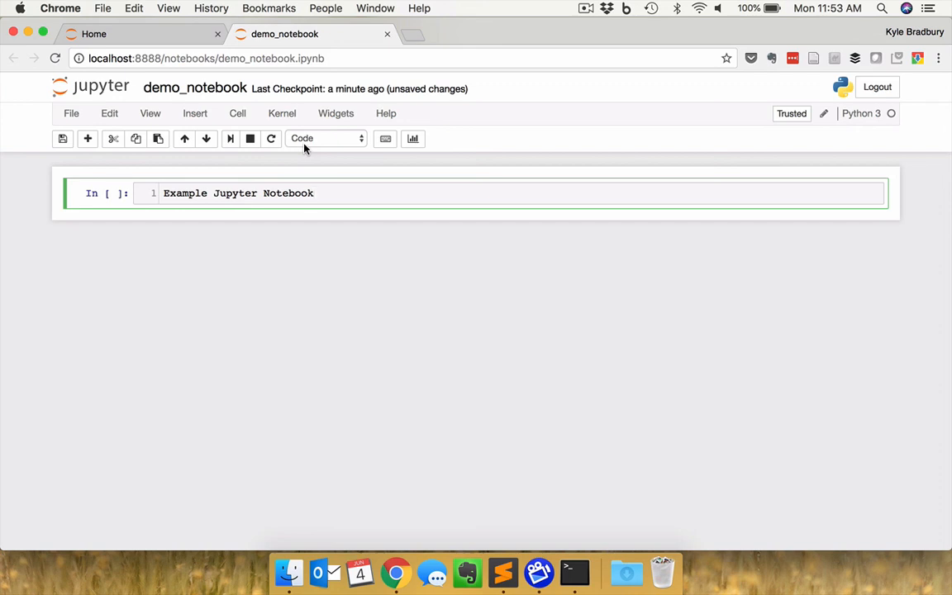
{"action": "left_click", "coordinate": [324, 138]}
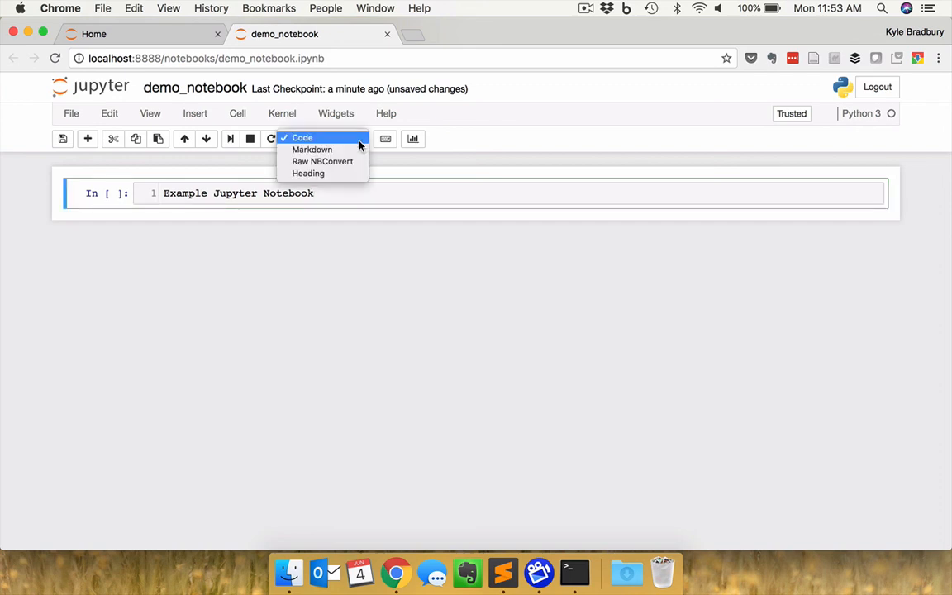
{"action": "mouse_move", "coordinate": [311, 149]}
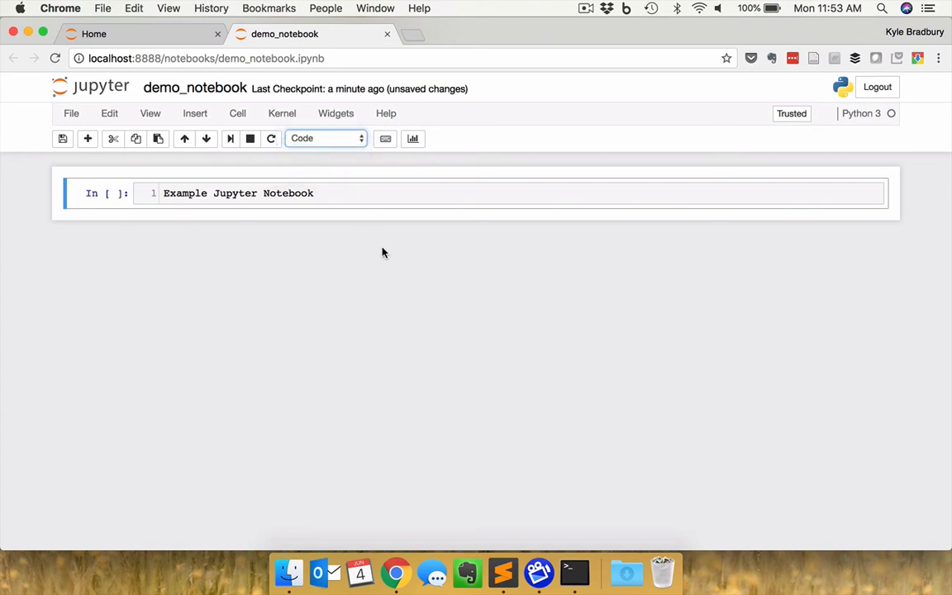
{"action": "left_click", "coordinate": [324, 139]}
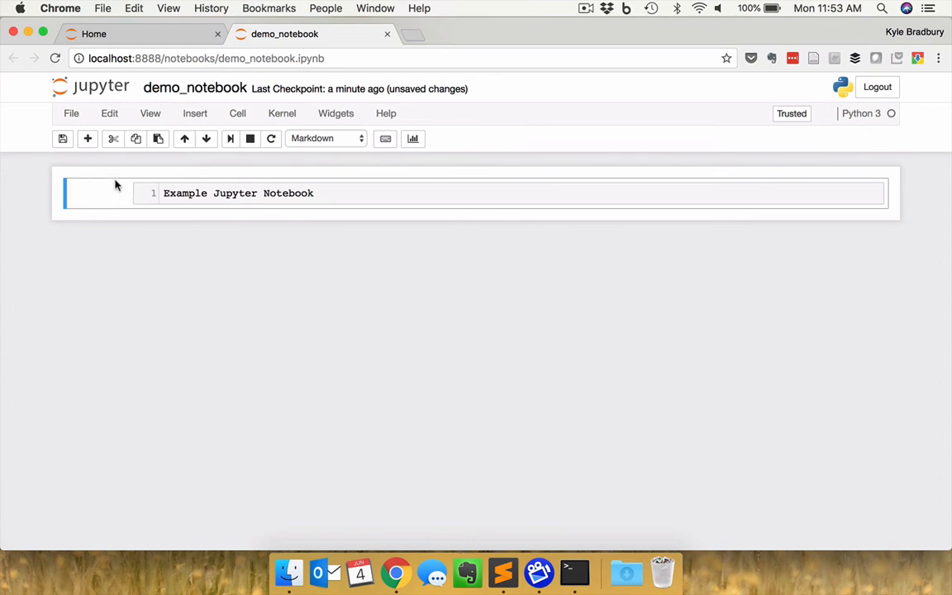
{"action": "left_click", "coordinate": [344, 192]}
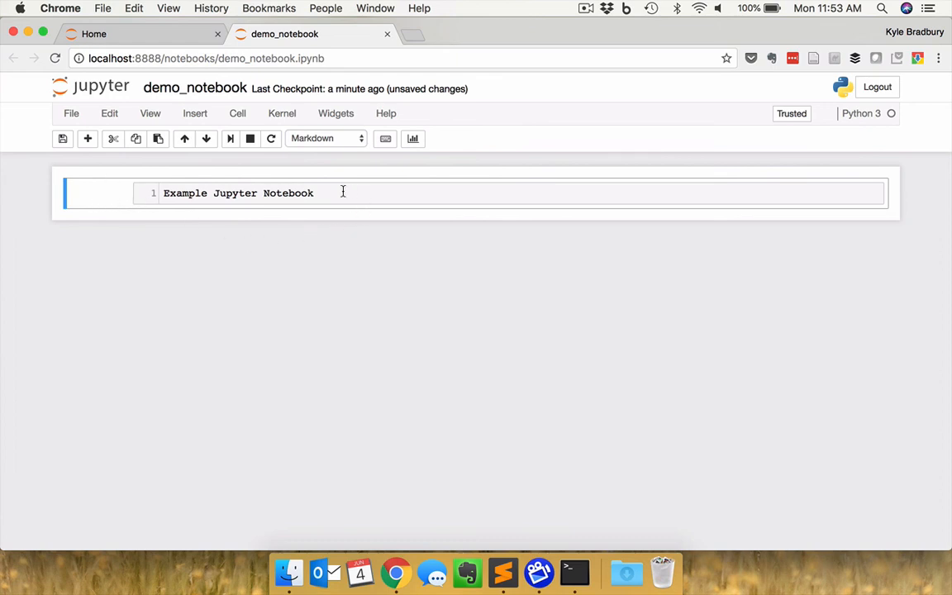
{"action": "left_click", "coordinate": [337, 192]}
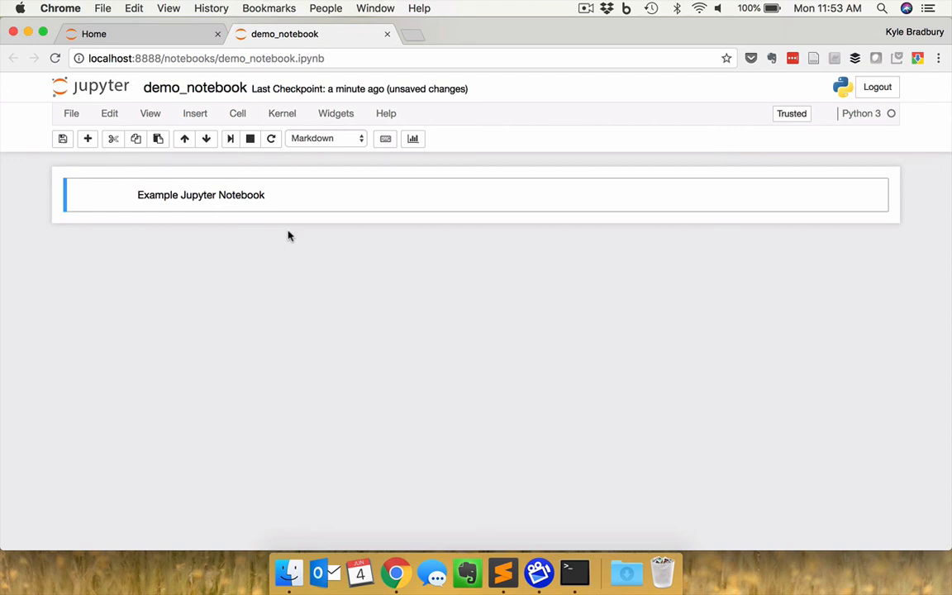
{"action": "mouse_move", "coordinate": [274, 202]}
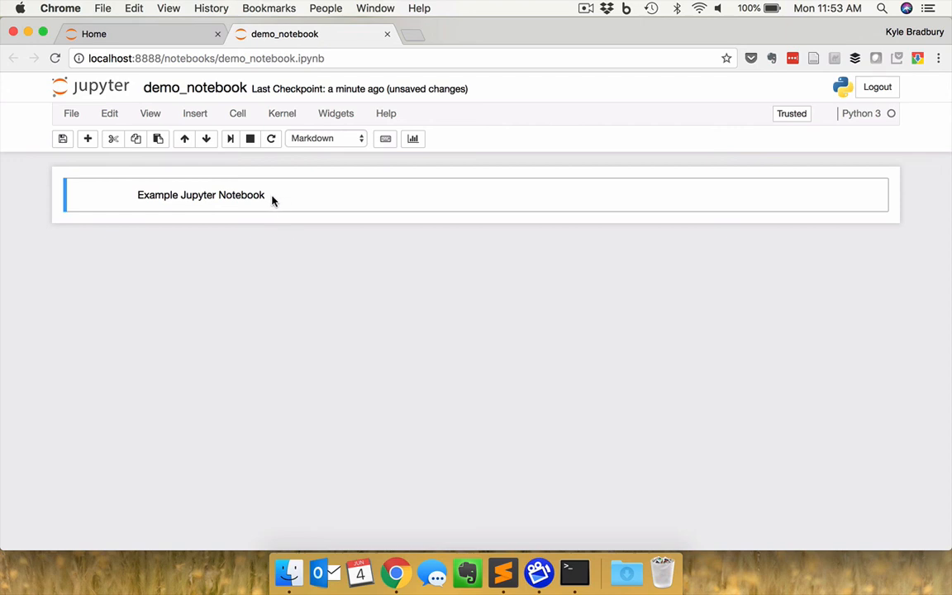
{"action": "mouse_move", "coordinate": [257, 198]}
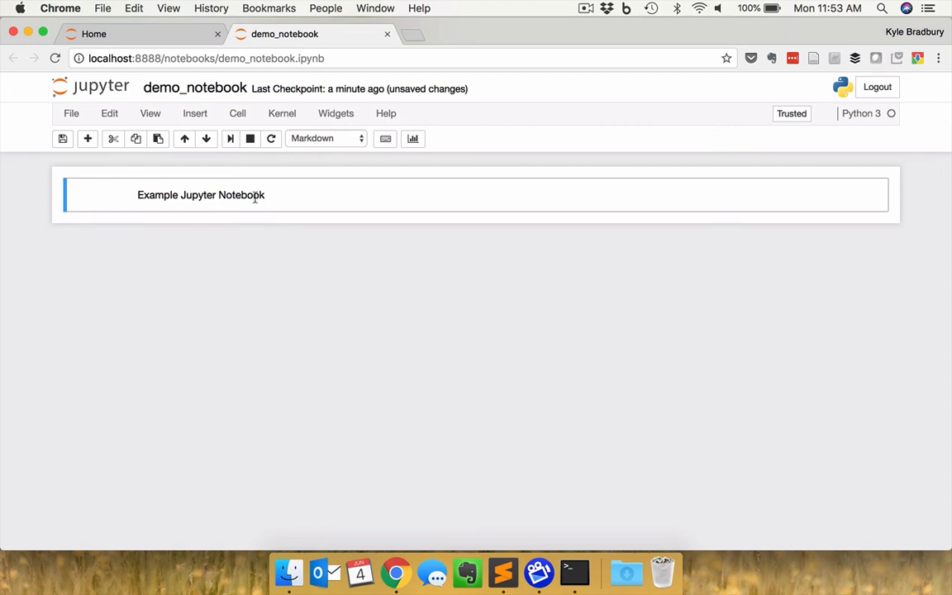
- Make the title a # heading and render the Markdown cell
{"action": "double_click", "coordinate": [202, 195]}
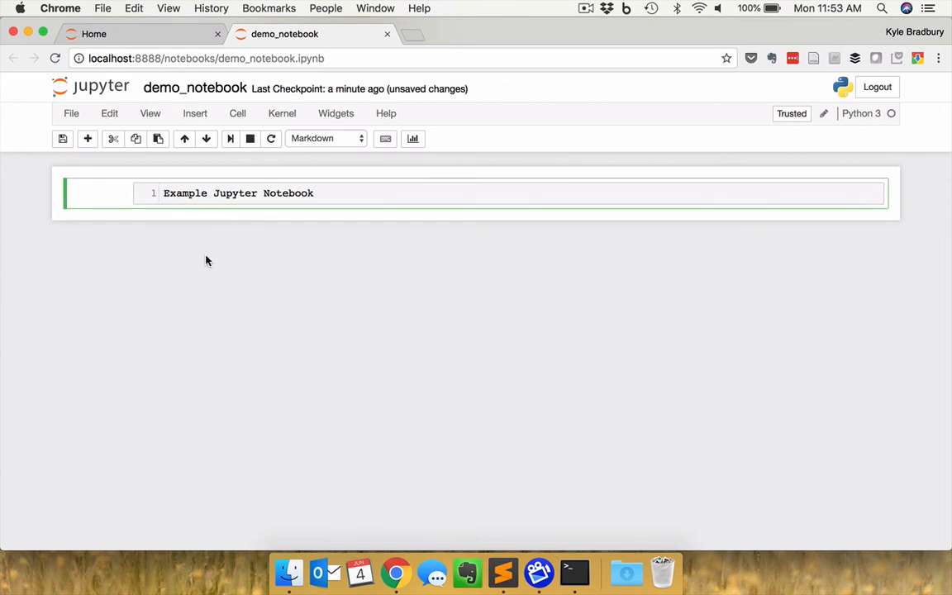
{"action": "type", "text": "#"}
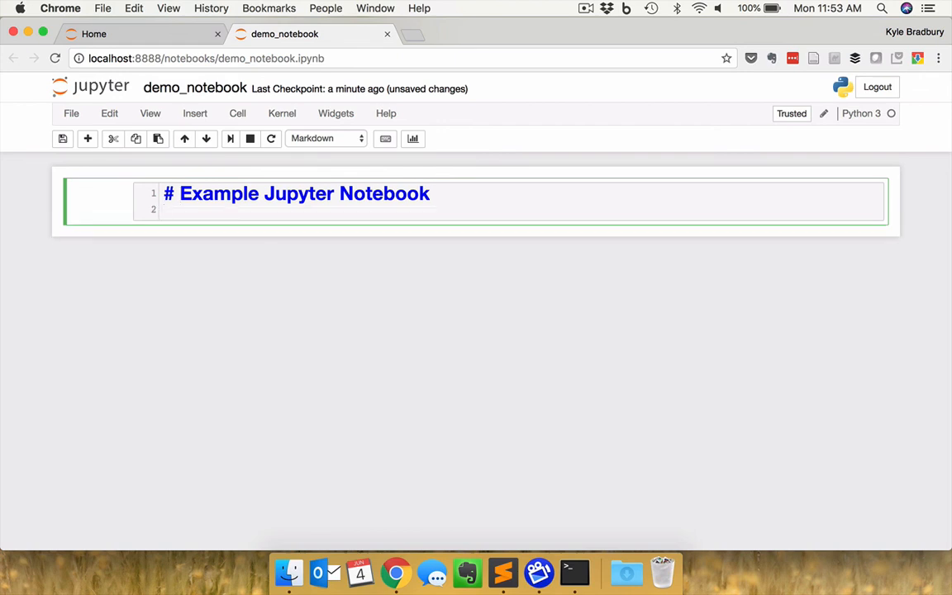
{"action": "type", "text": "##"}
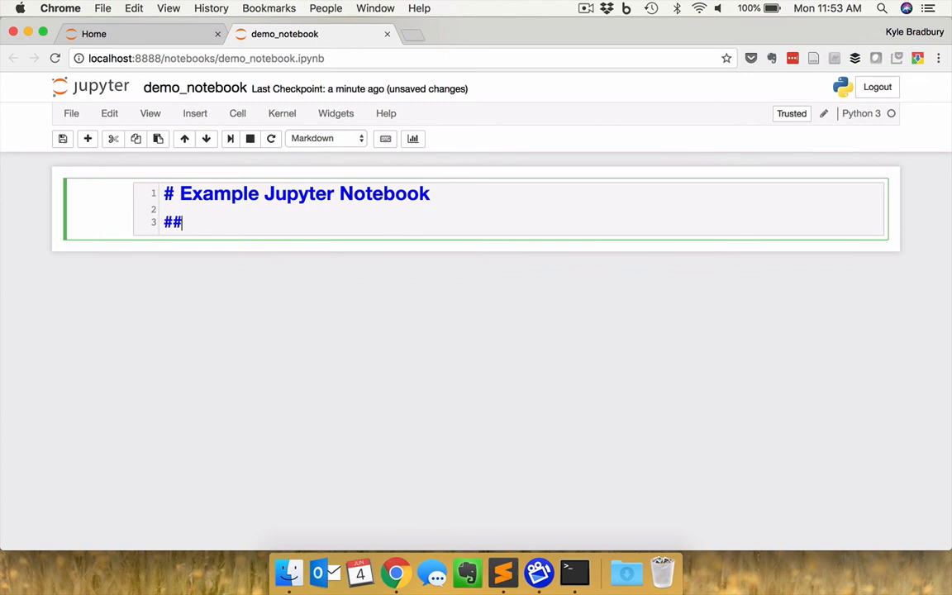
{"action": "type", "text": "Heading 2"}
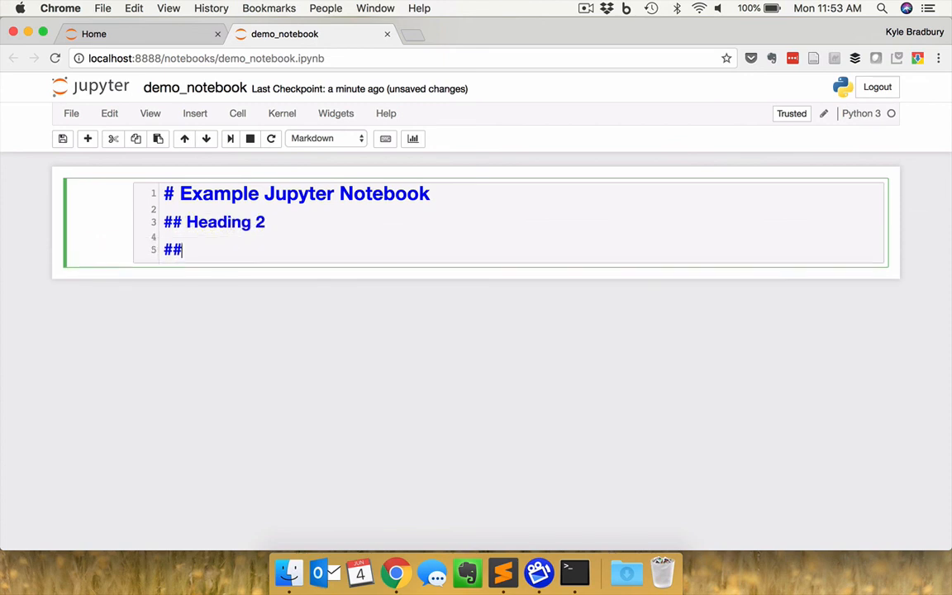
{"action": "key", "text": "shift+enter"}
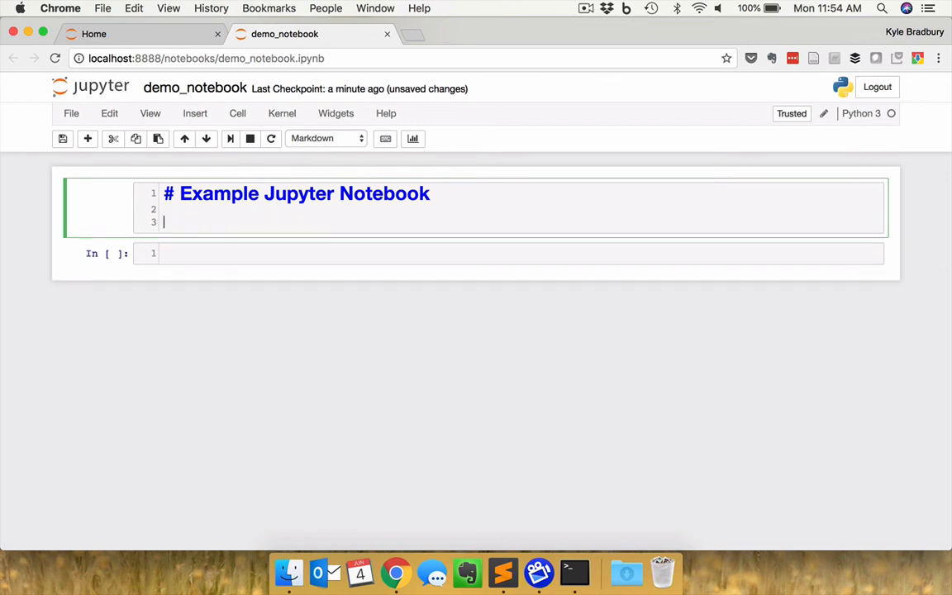
- Add the sentence 'This is a Jupyter notebook. I can fill this with text in markdown format and LaTeX equations.'
{"action": "type", "text": "T"}
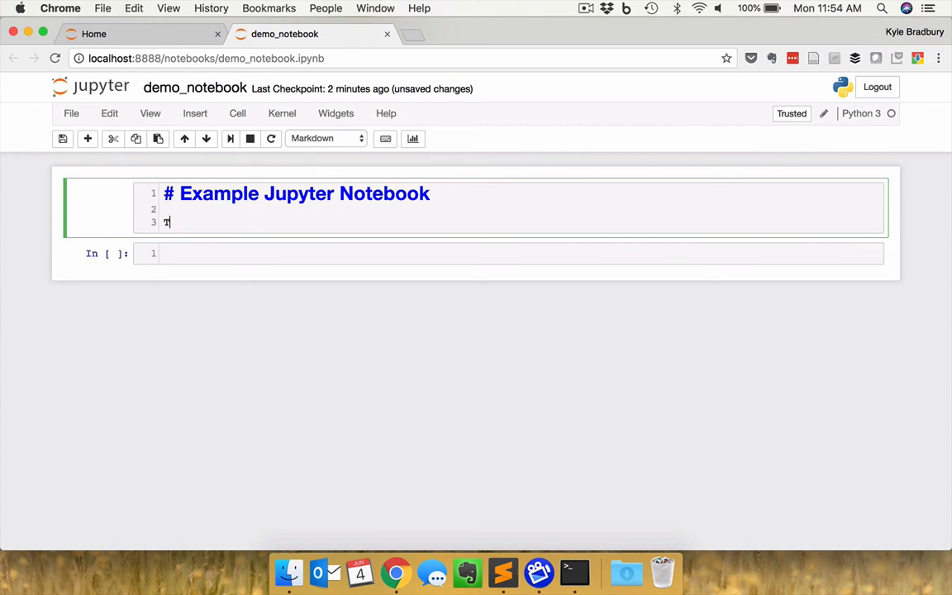
{"action": "type", "text": "This is a"}
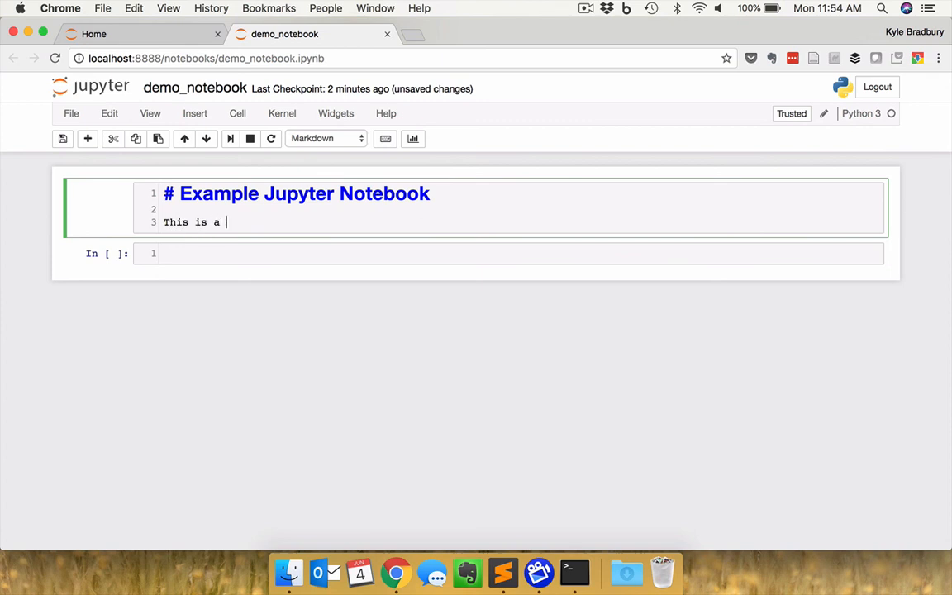
{"action": "type", "text": "Jupyter not"}
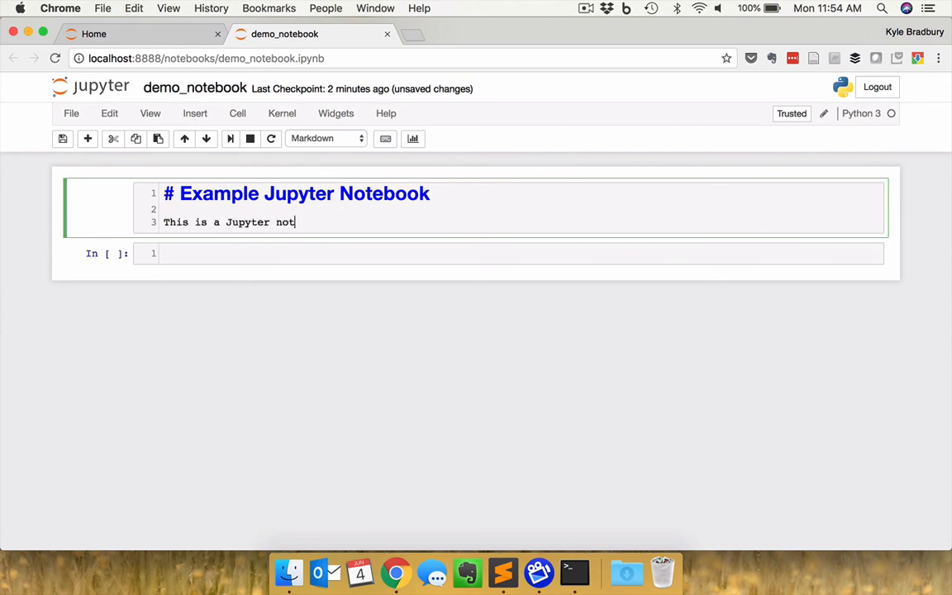
{"action": "type", "text": "ebook."}
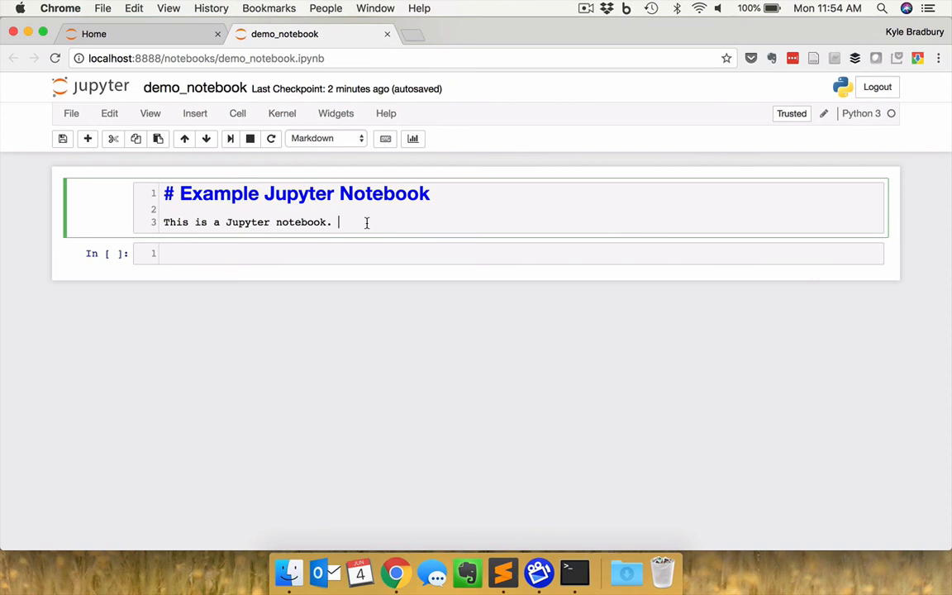
{"action": "type", "text": "I can"}
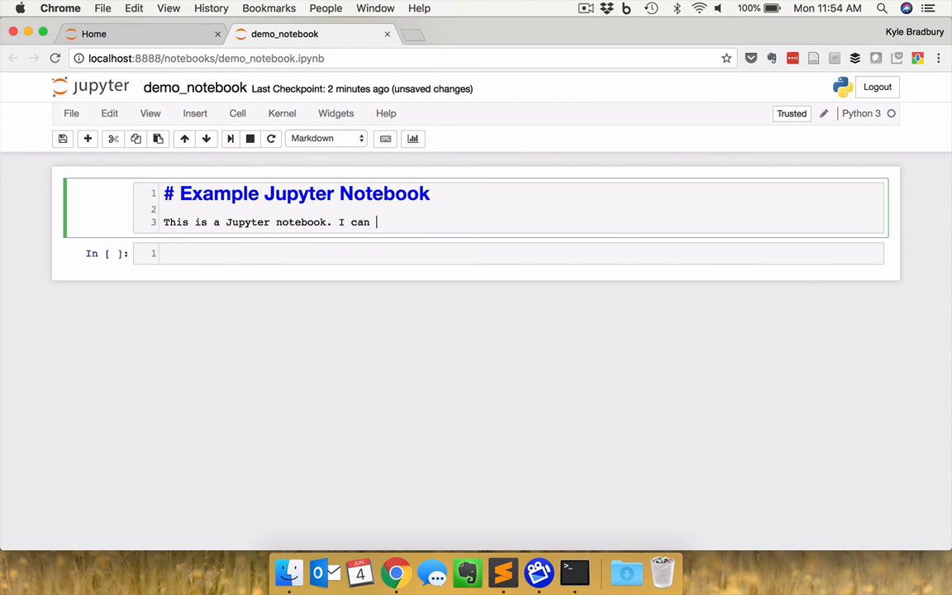
{"action": "type", "text": "fill this with te"}
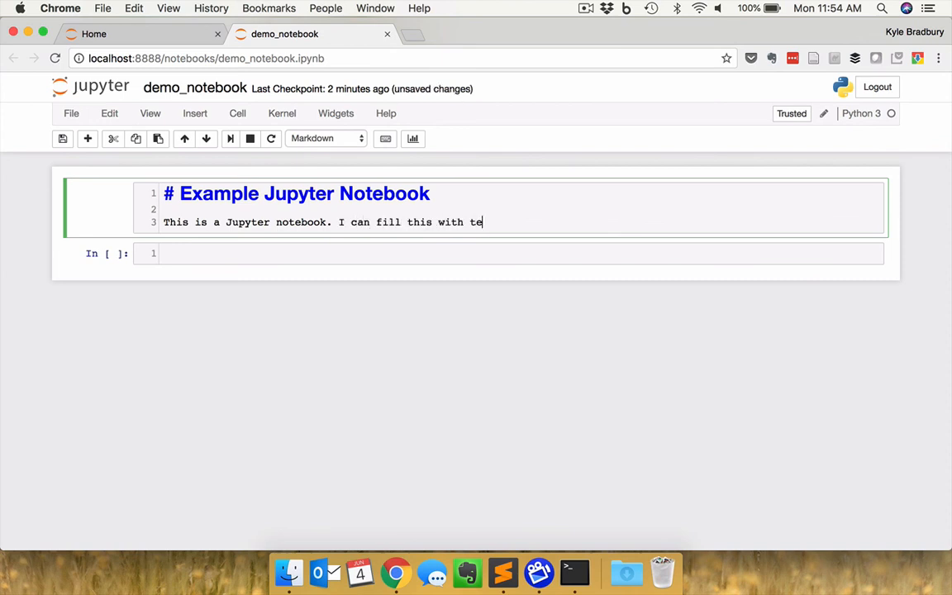
{"action": "type", "text": "xt"}
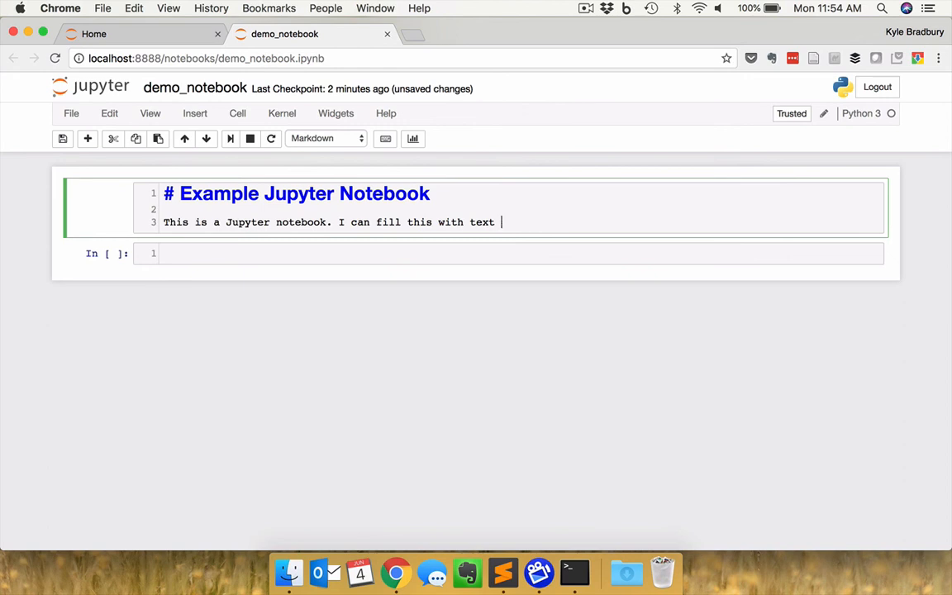
{"action": "type", "text": "in markdo"}
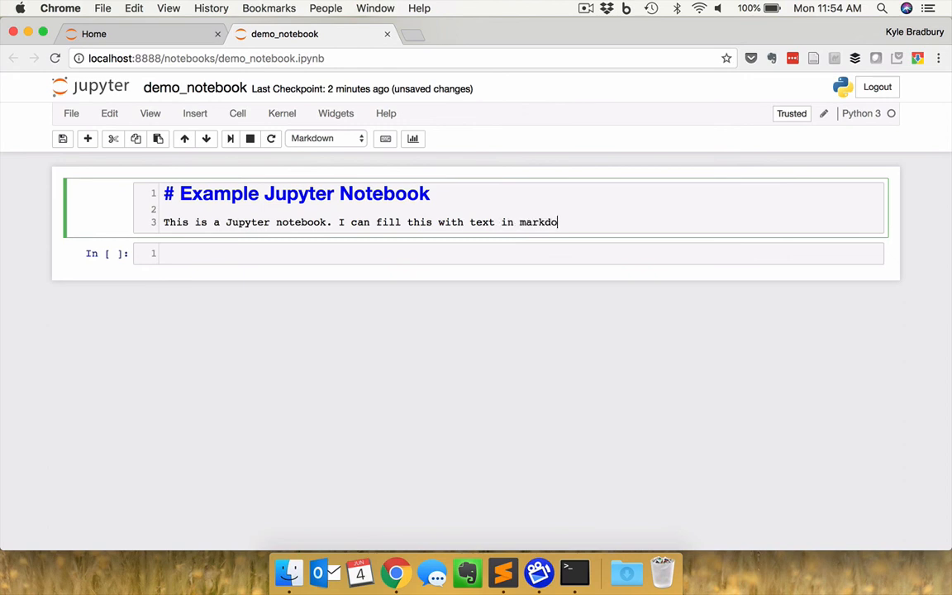
{"action": "type", "text": "wn format as well as"}
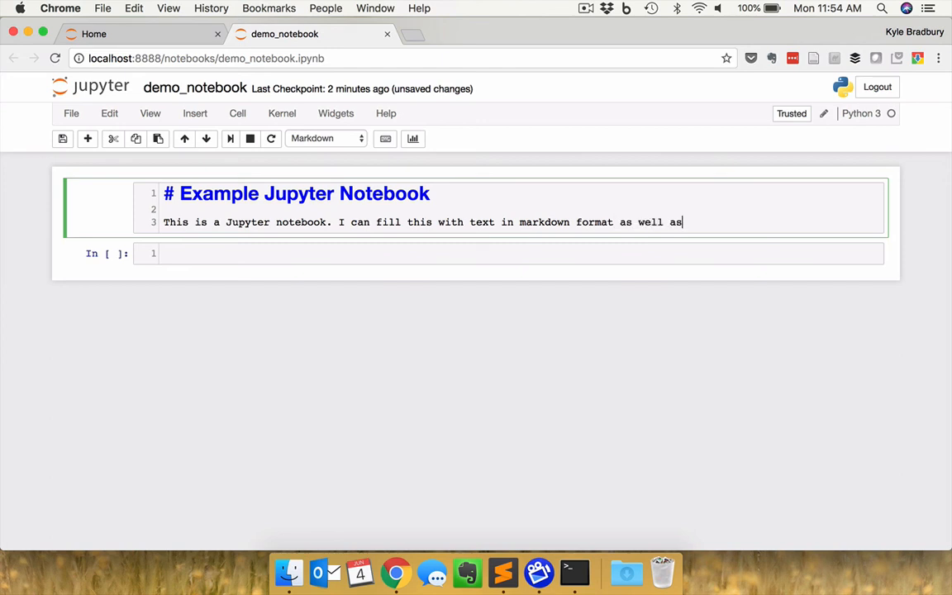
{"action": "type", "text": "LaT"}
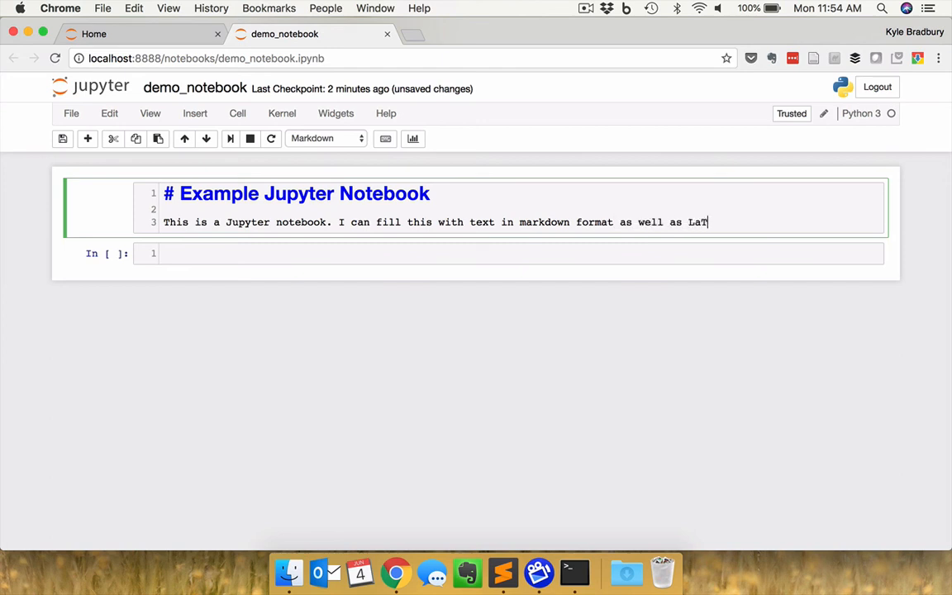
{"action": "type", "text": "eX e"}
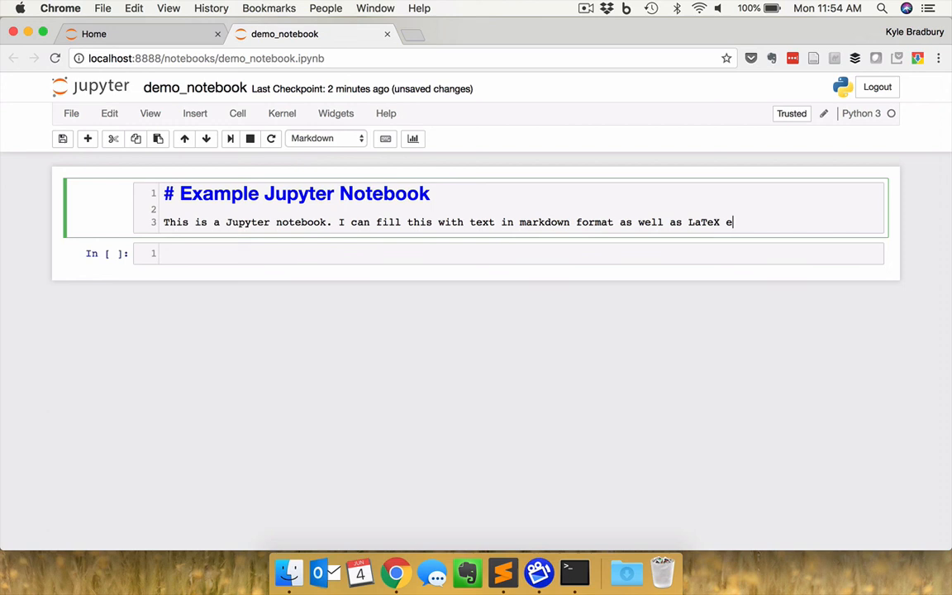
{"action": "type", "text": "quations"}
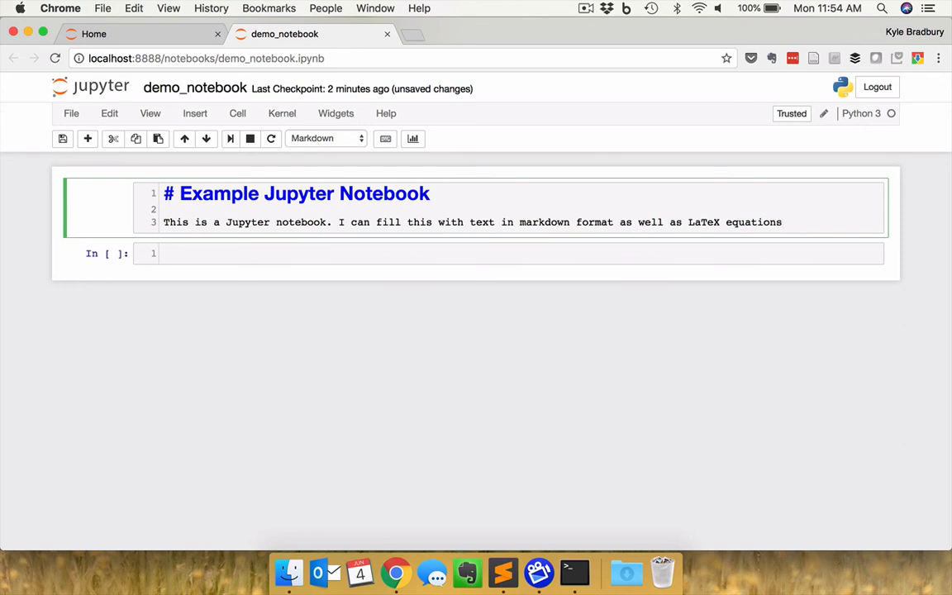
{"action": "type", "text": "."}
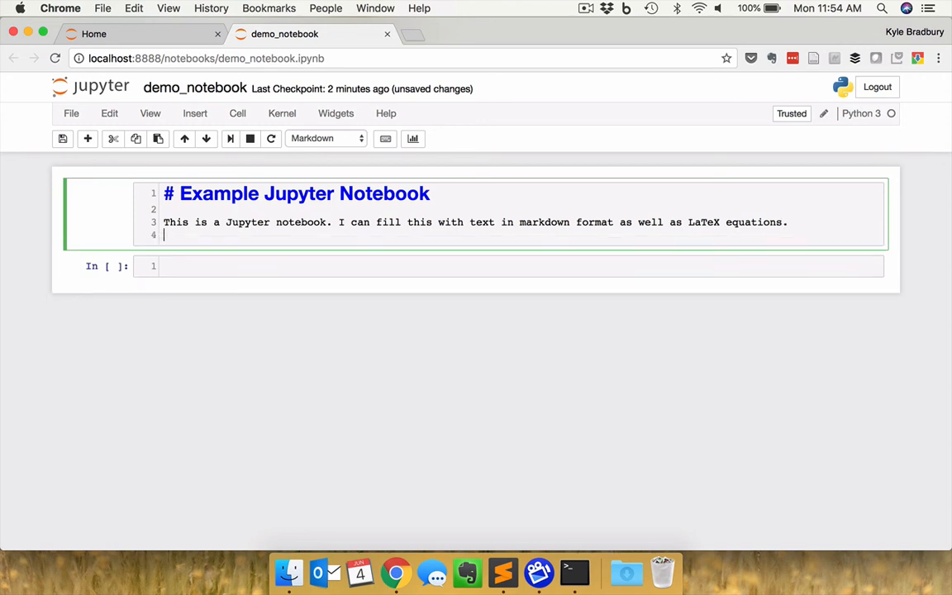
- Add 'My awesome list:' with items 1. Apples, 2. Oranges, 3. Chocolate and render it
{"action": "type", "text": "Li"}
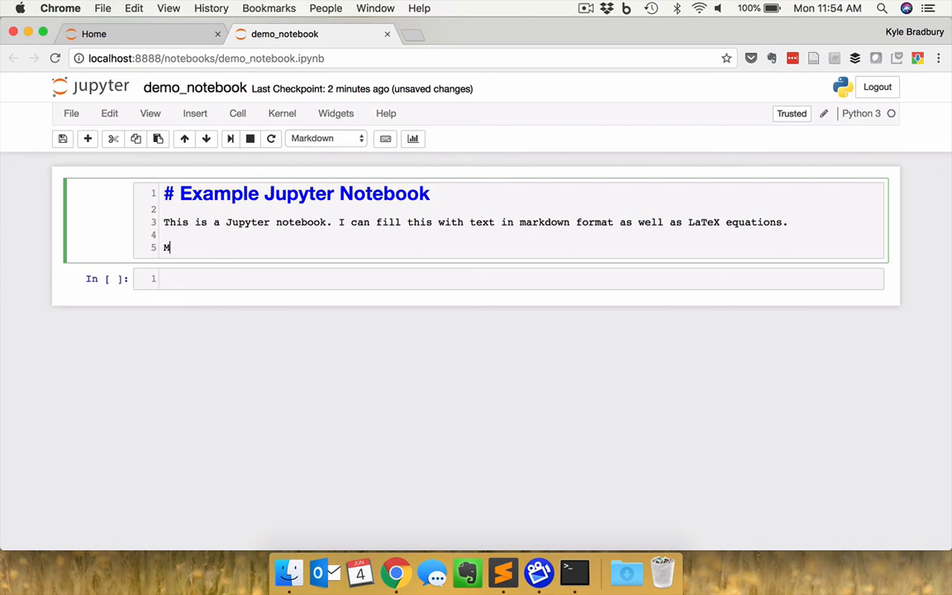
{"action": "type", "text": "y awesome lsit"}
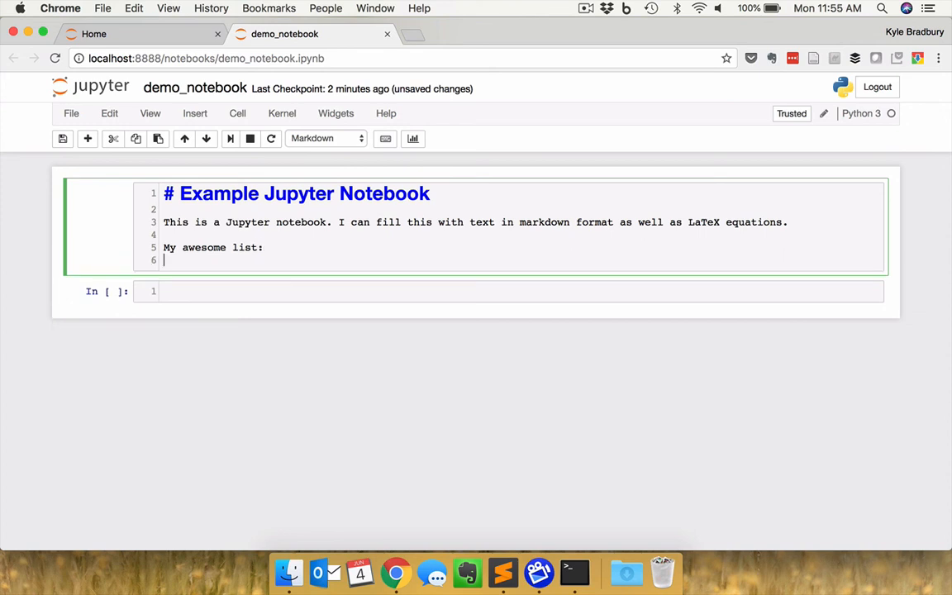
{"action": "type", "text": "1. Apples"}
{"action": "type", "text": "2. O"}
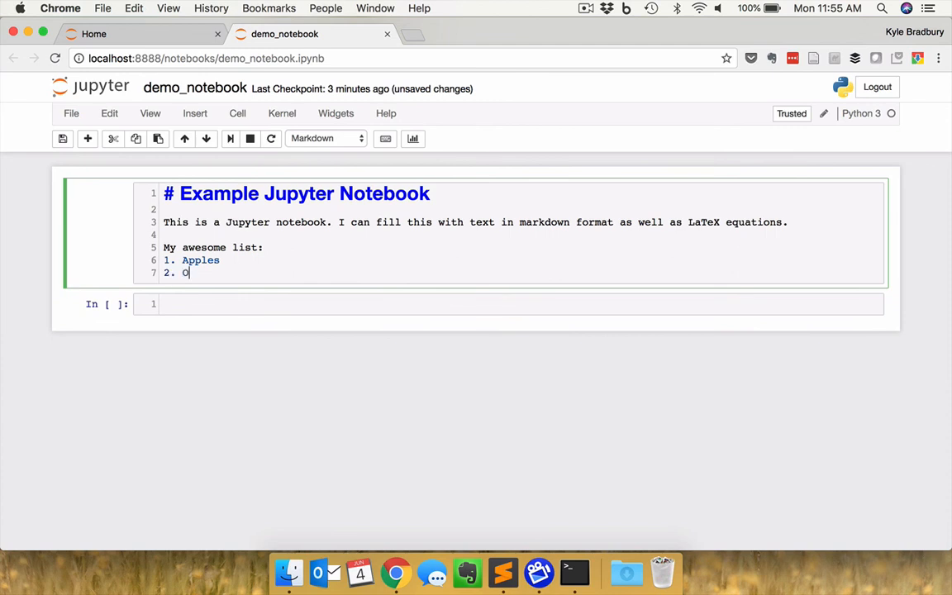
{"action": "type", "text": "ranges"}
{"action": "type", "text": "3. Ch"}
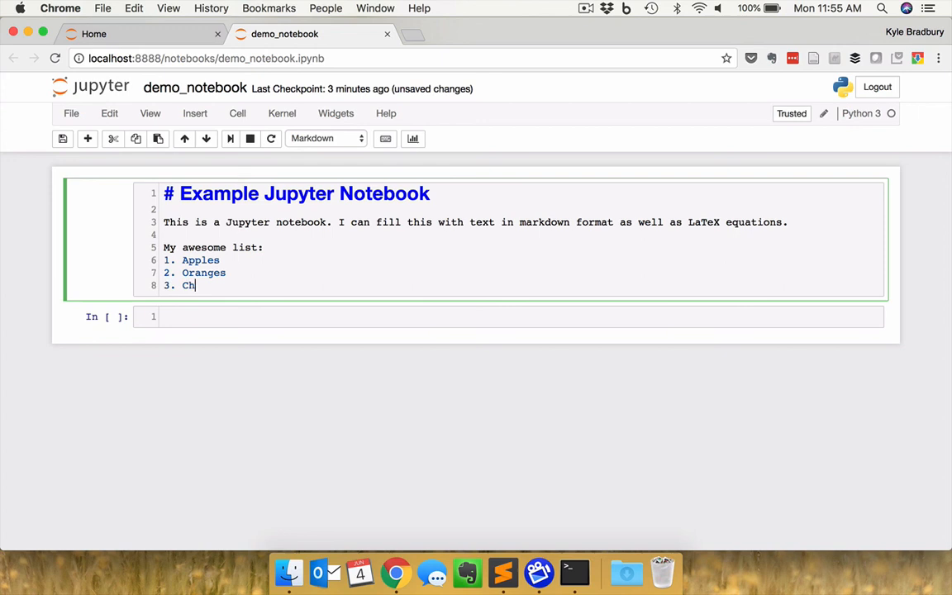
{"action": "type", "text": "ocolate"}
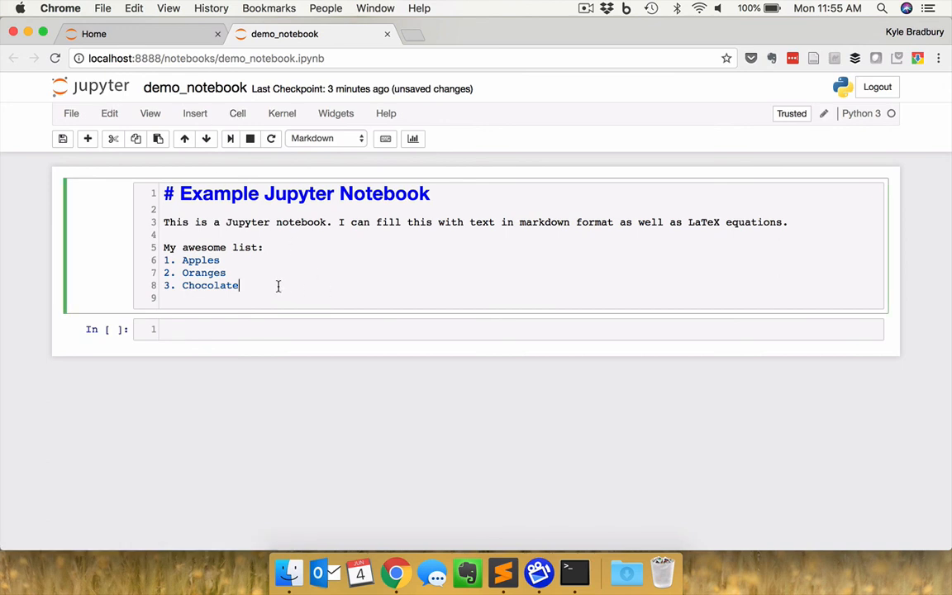
{"action": "key", "text": "shift+enter"}
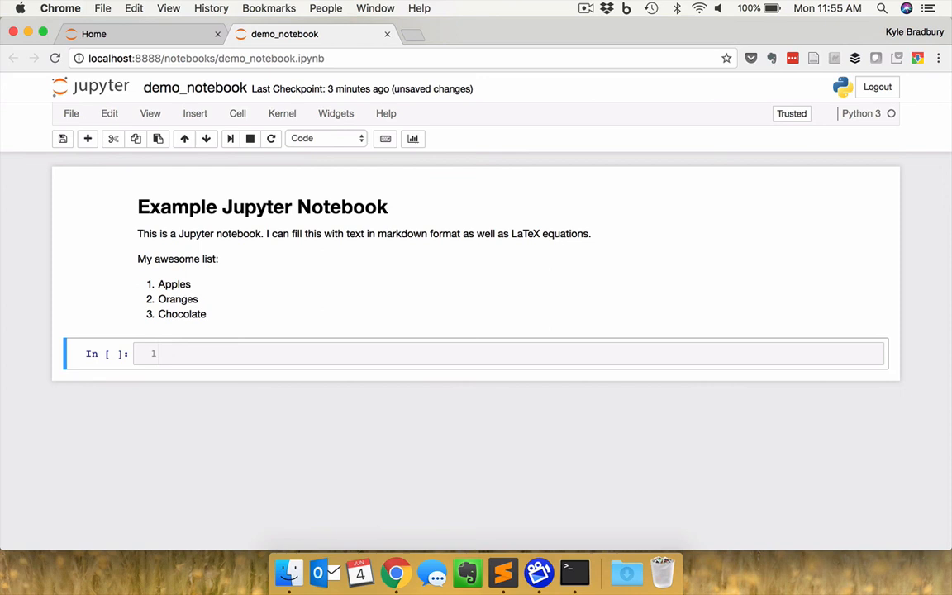
{"action": "mouse_move", "coordinate": [153, 322]}
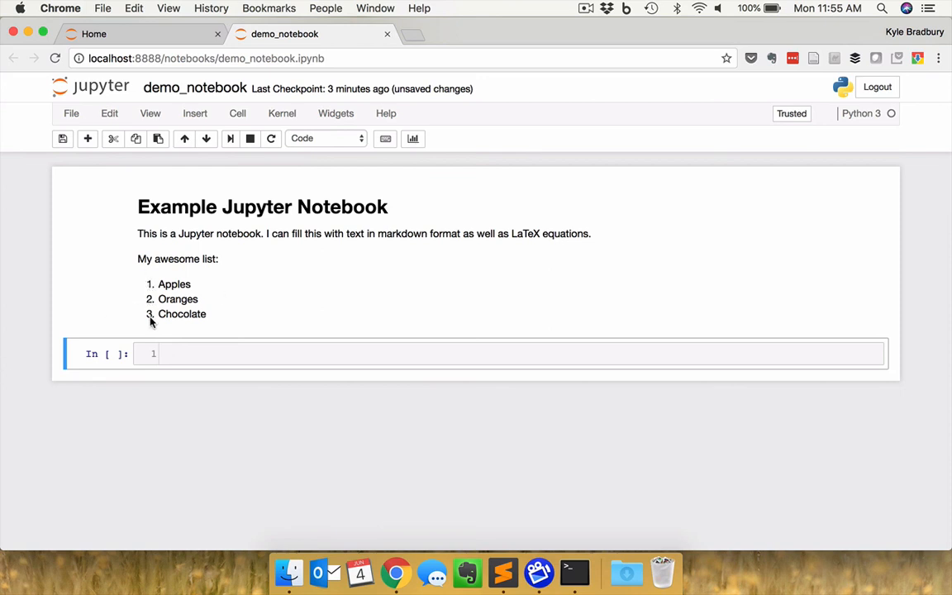
{"action": "mouse_move", "coordinate": [232, 314]}
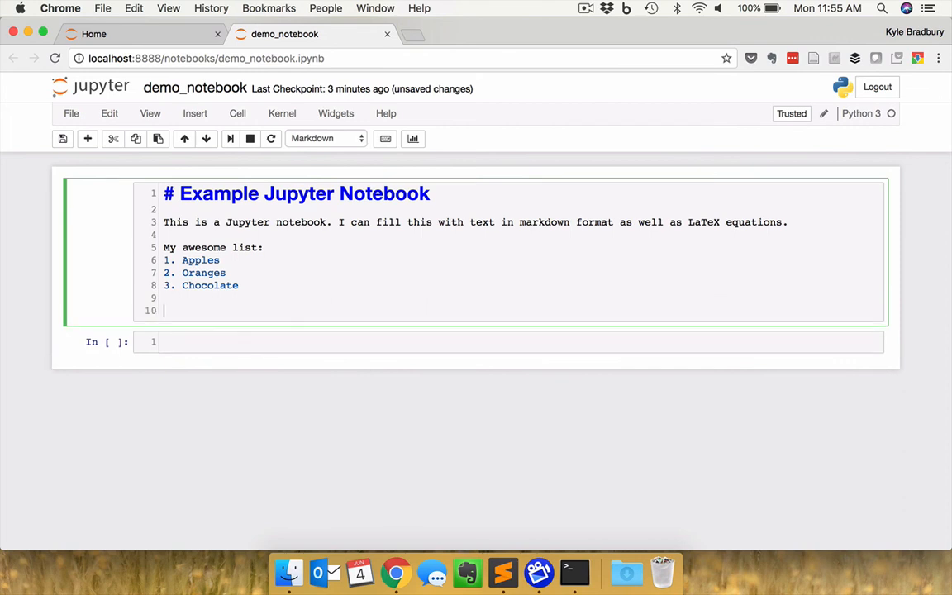
- Add 'Another unordered list:' with bullet items Item 1, Item 2 and Item 3
{"action": "type", "text": "Another uno"}
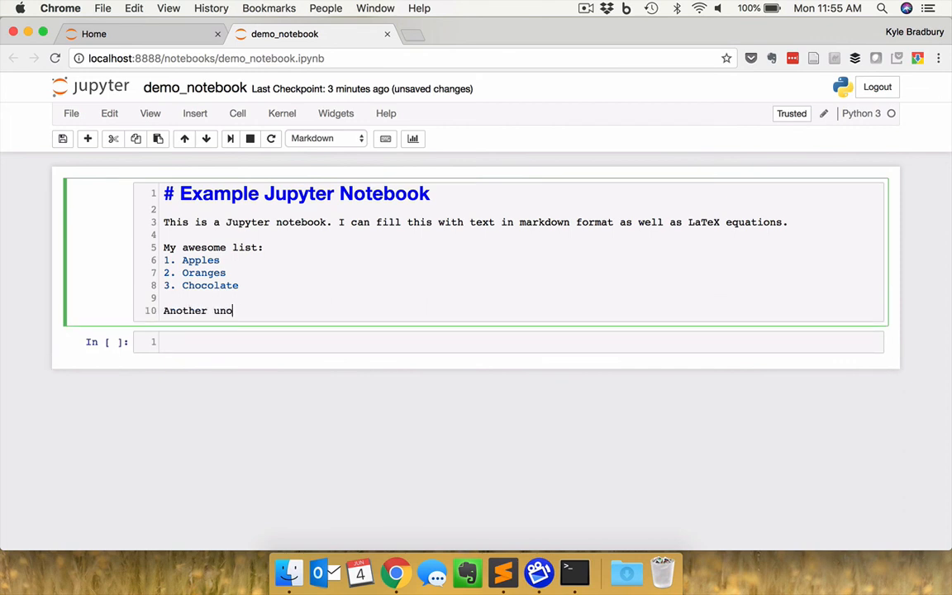
{"action": "type", "text": "rdered list:"}
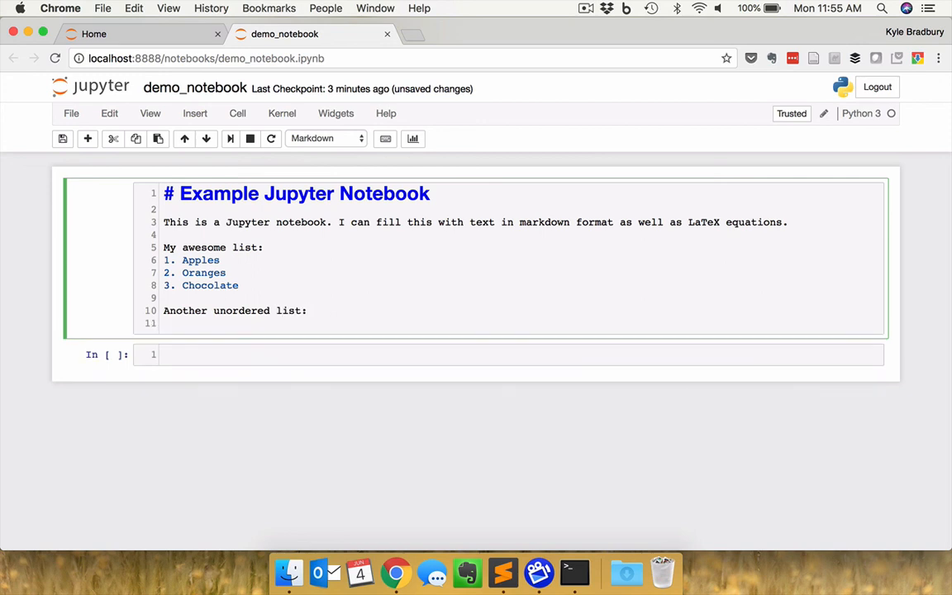
{"action": "type", "text": "-"}
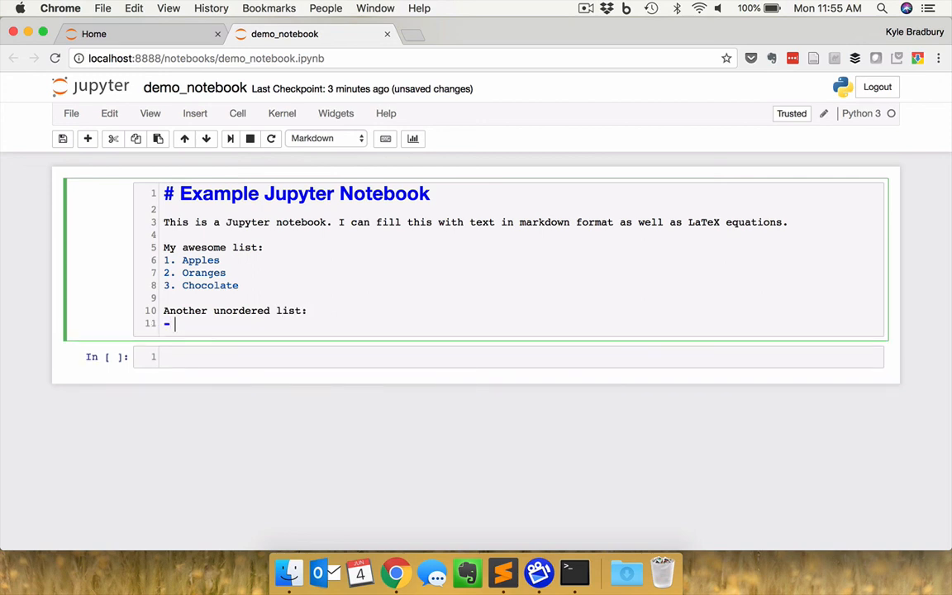
{"action": "type", "text": "Item 1"}
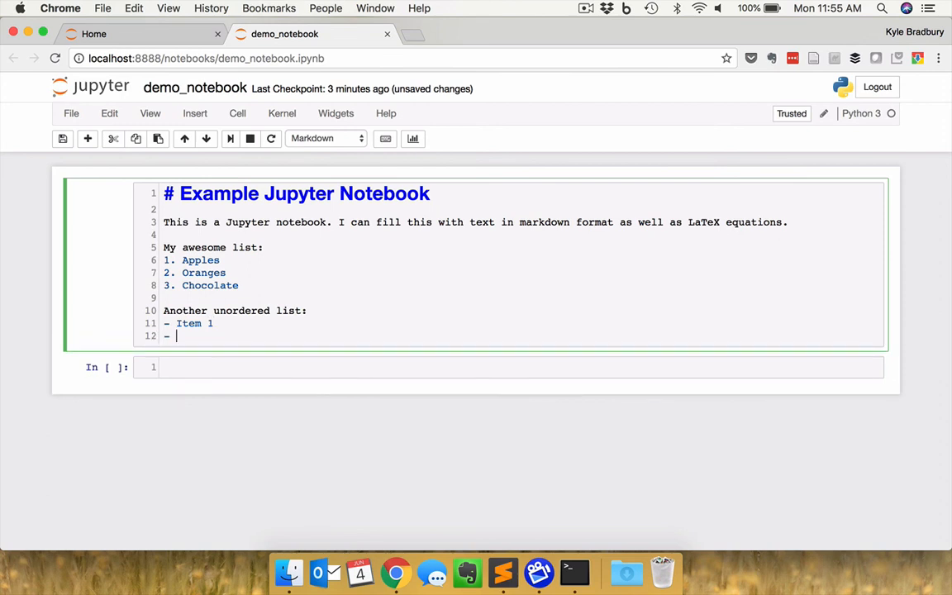
{"action": "type", "text": "Item 2"}
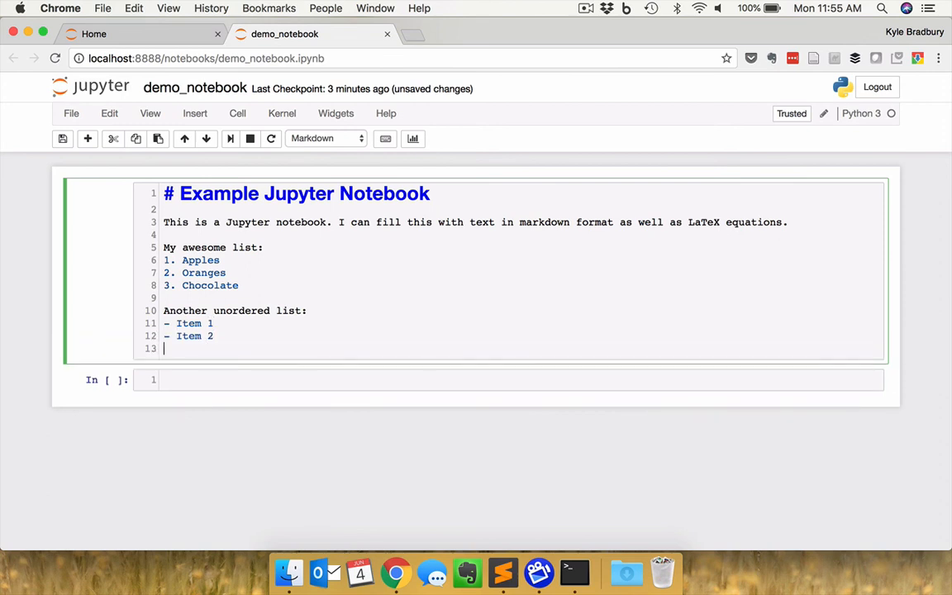
{"action": "type", "text": "- Item 3"}
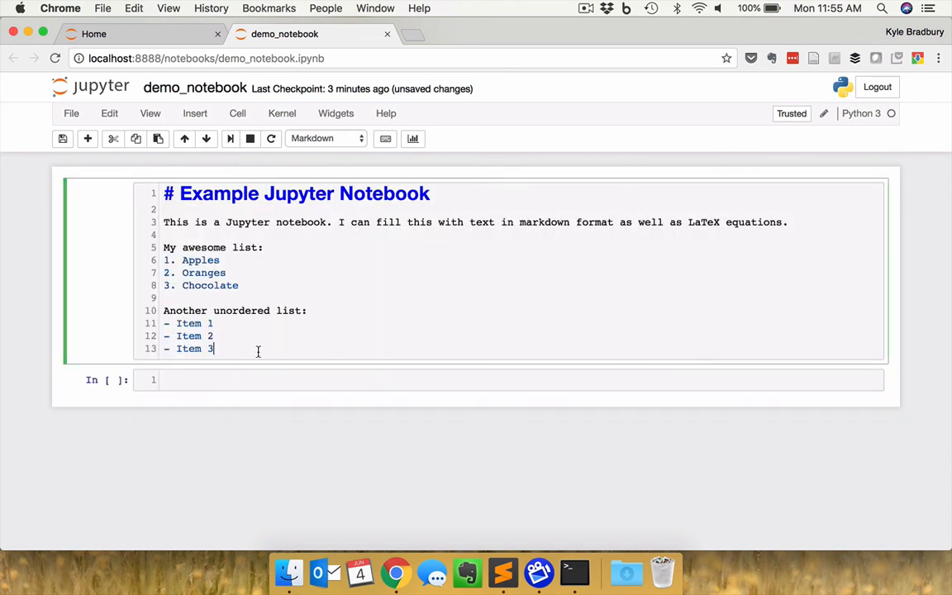
{"action": "key", "text": "Enter"}
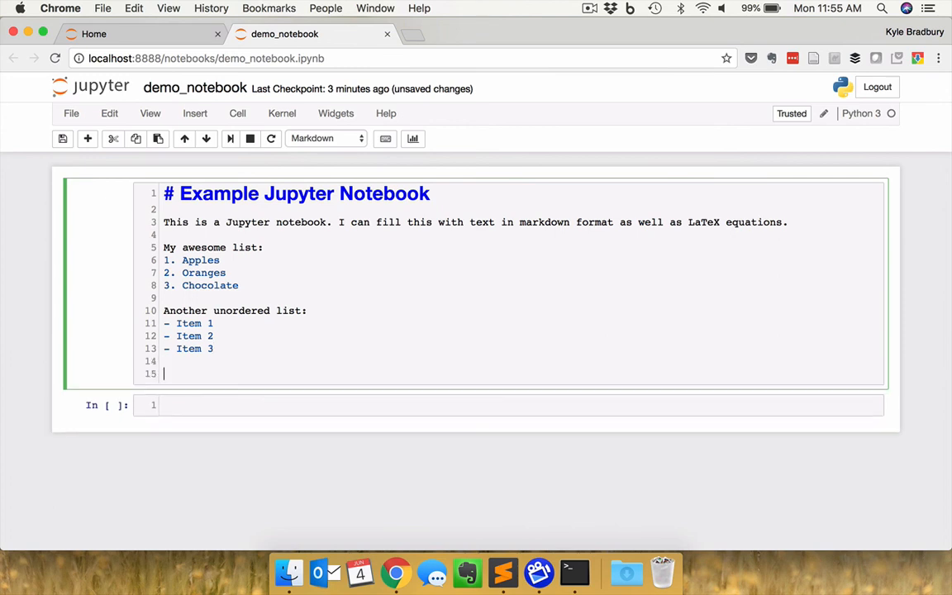
- Add the sentence 'I can also put equations in, like this one:' and open an inline equation
{"action": "type", "text": "I can also"}
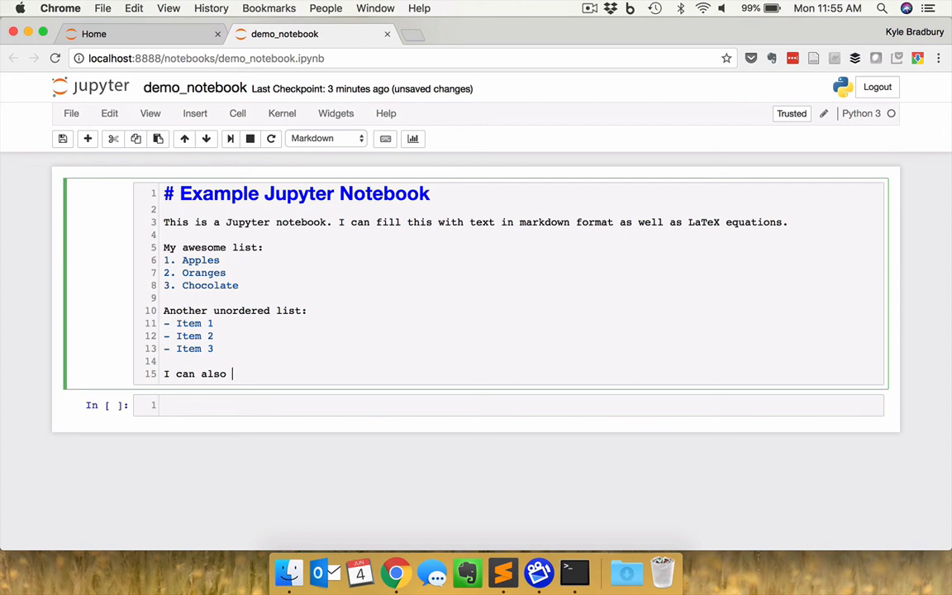
{"action": "type", "text": "put"}
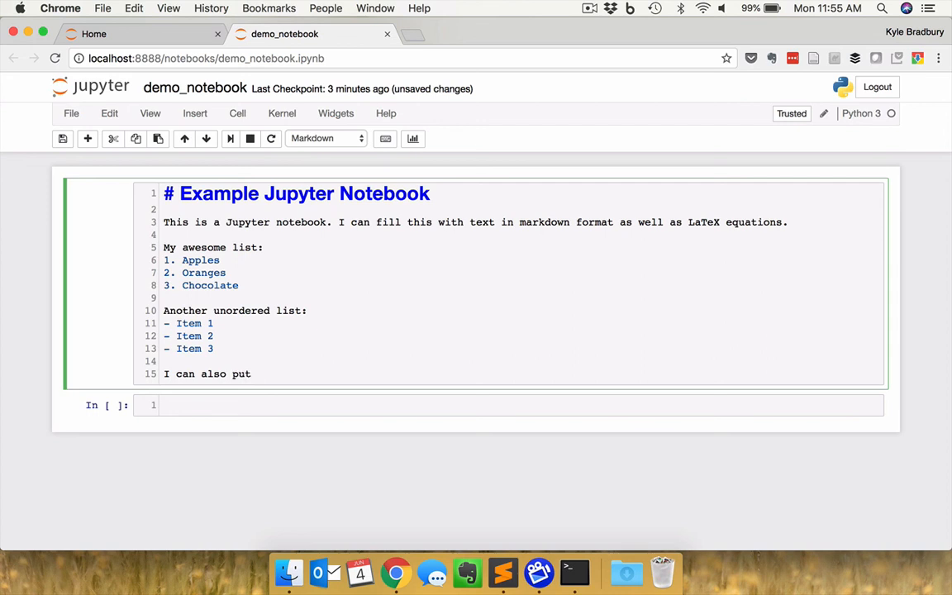
{"action": "type", "text": "equations in, l"}
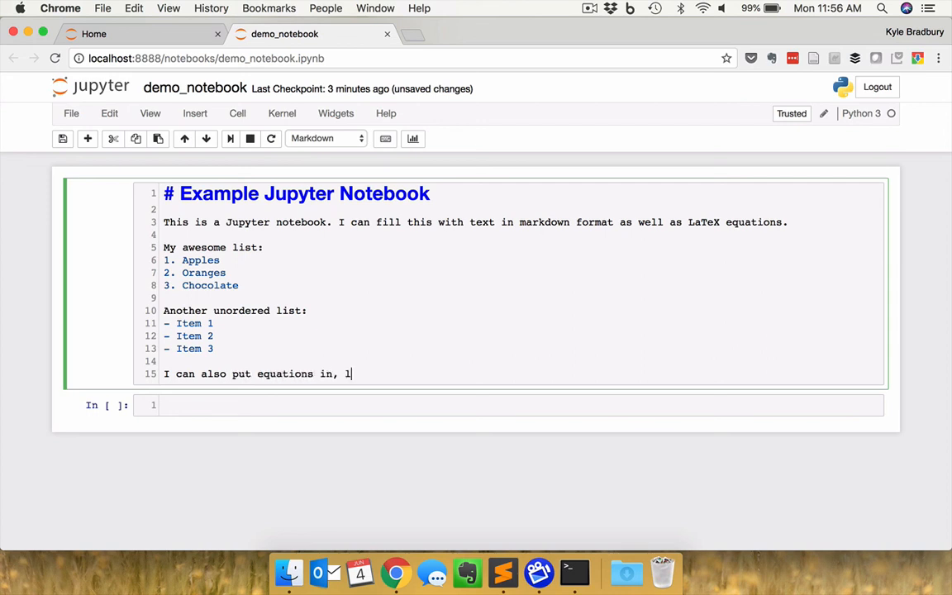
{"action": "type", "text": "ike this one:"}
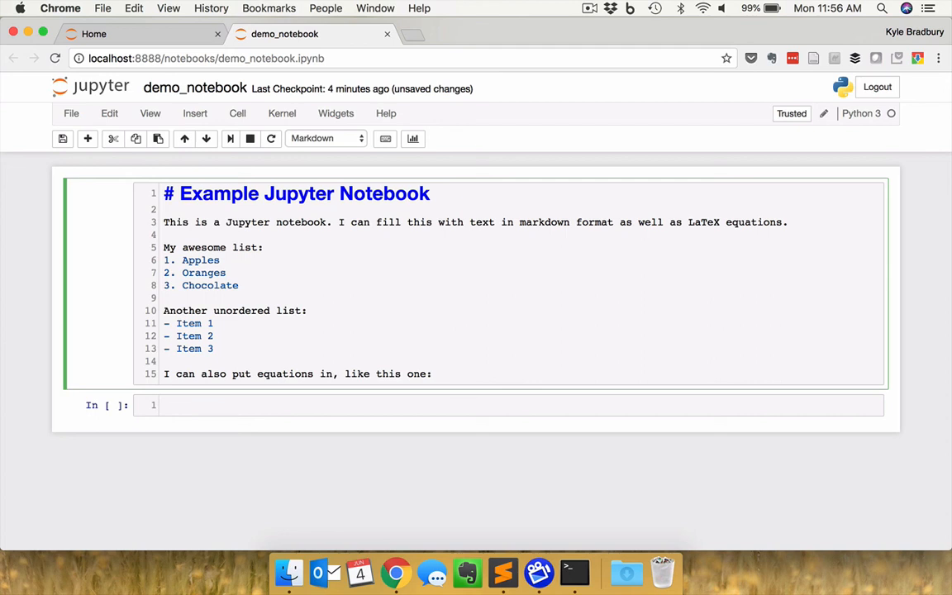
{"action": "type", "text": "$"}
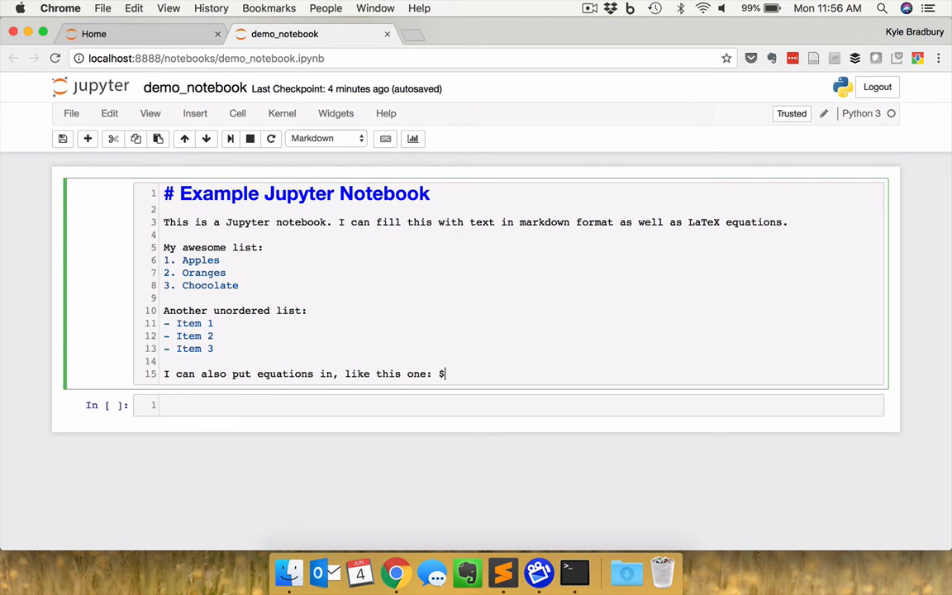
- Write the LaTeX formula f(x) = \sum_{i=1}^N \alpha_i x^2
{"action": "type", "text": "f("}
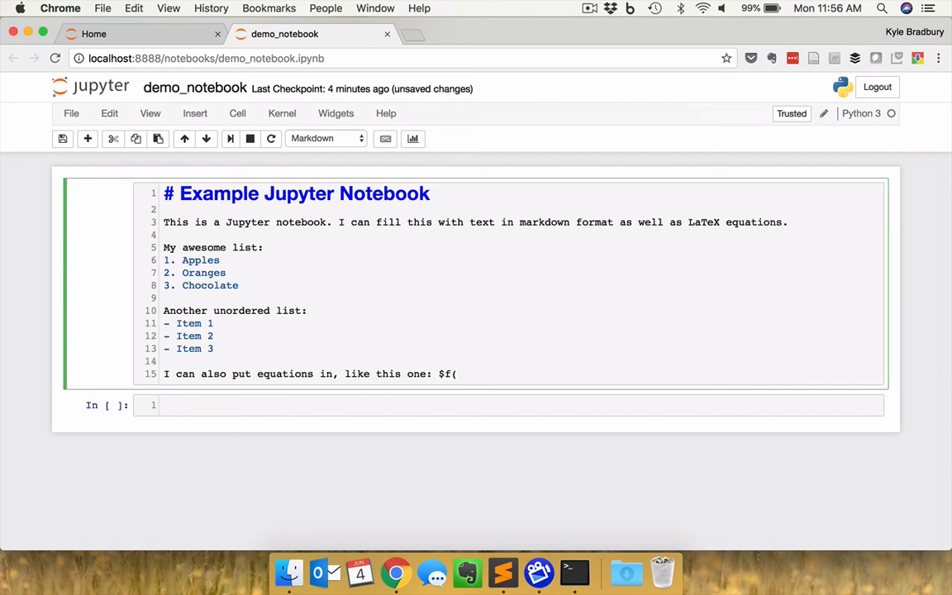
{"action": "type", "text": "x) ="}
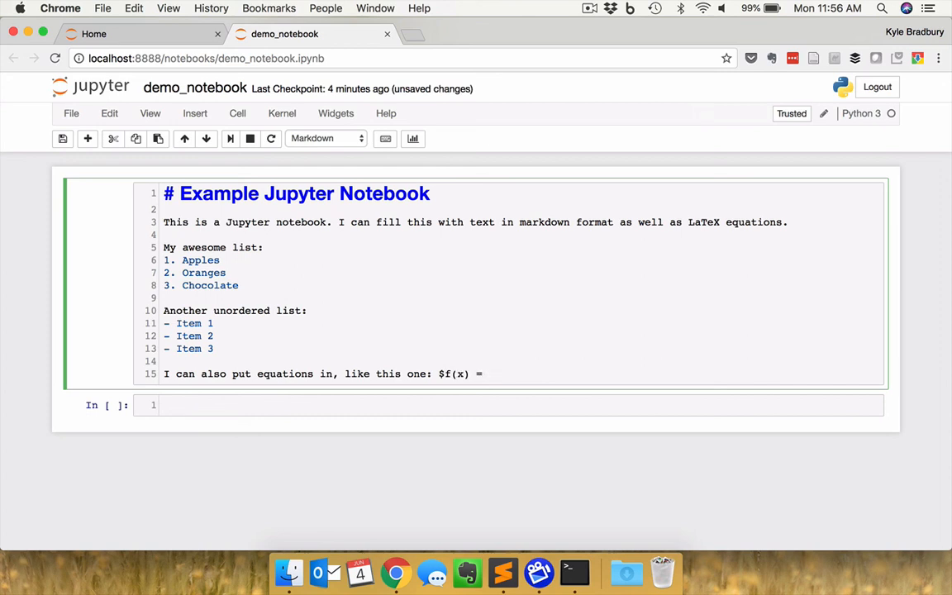
{"action": "type", "text": "\\sum"}
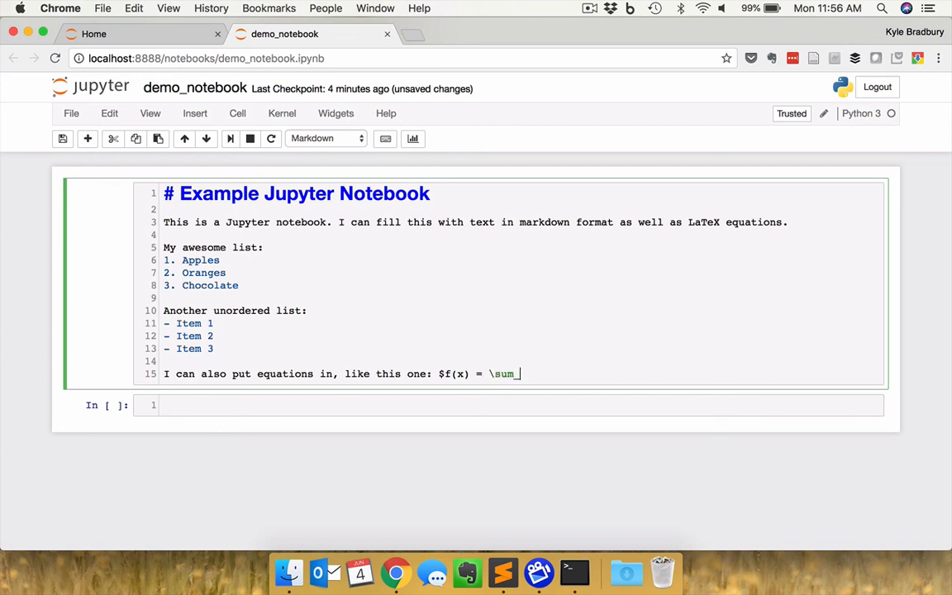
{"action": "type", "text": "_{i=1"}
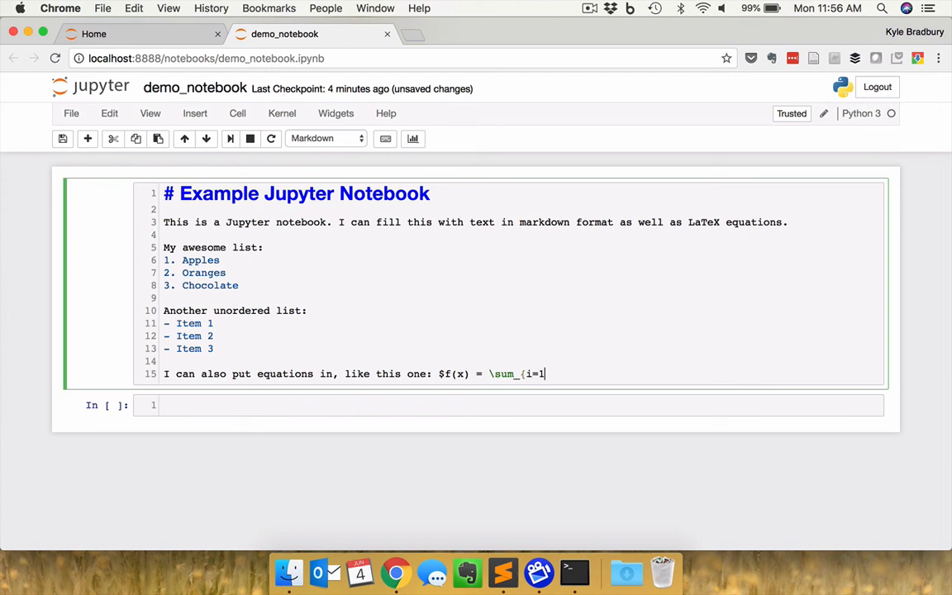
{"action": "type", "text": "}"}
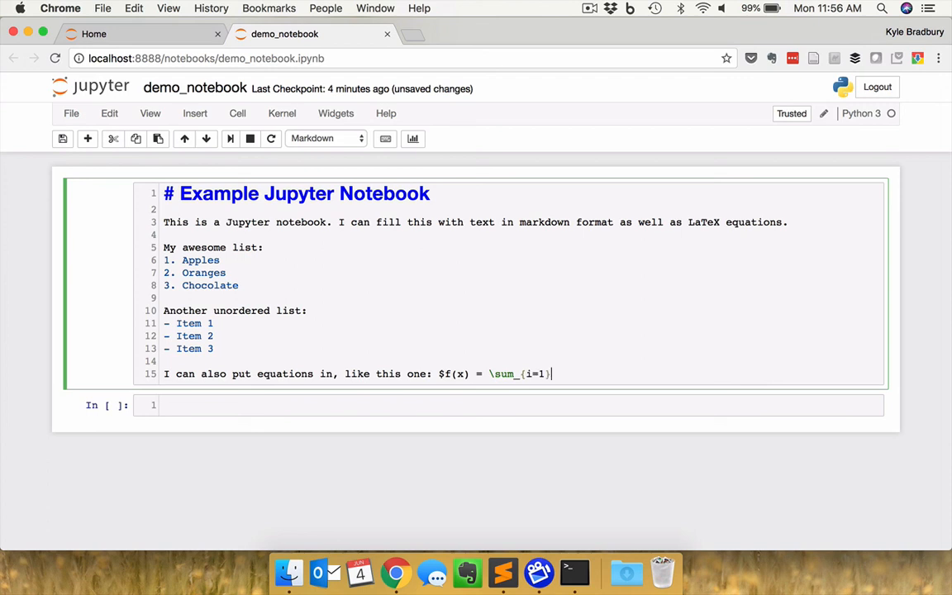
{"action": "type", "text": "^N \\al"}
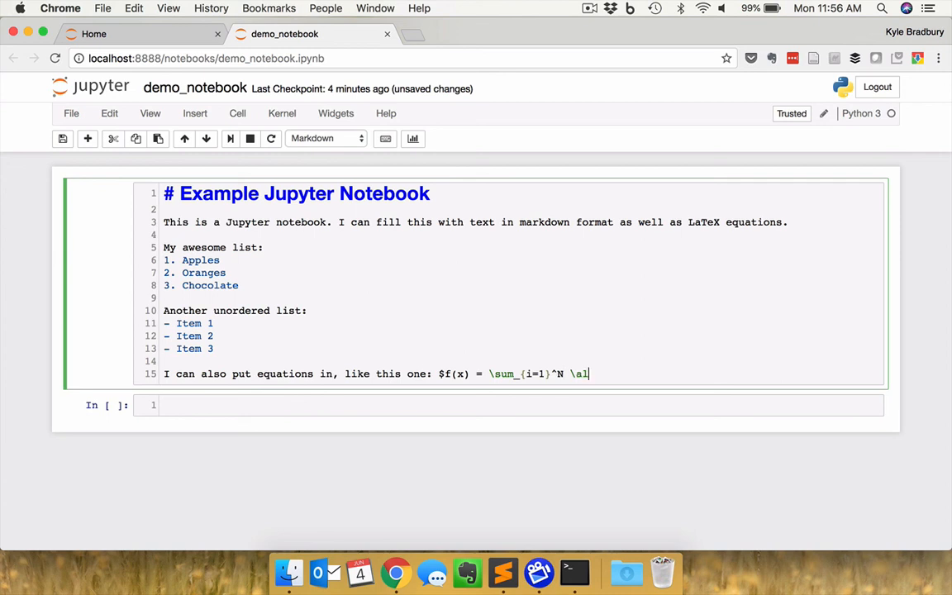
{"action": "type", "text": "pha"}
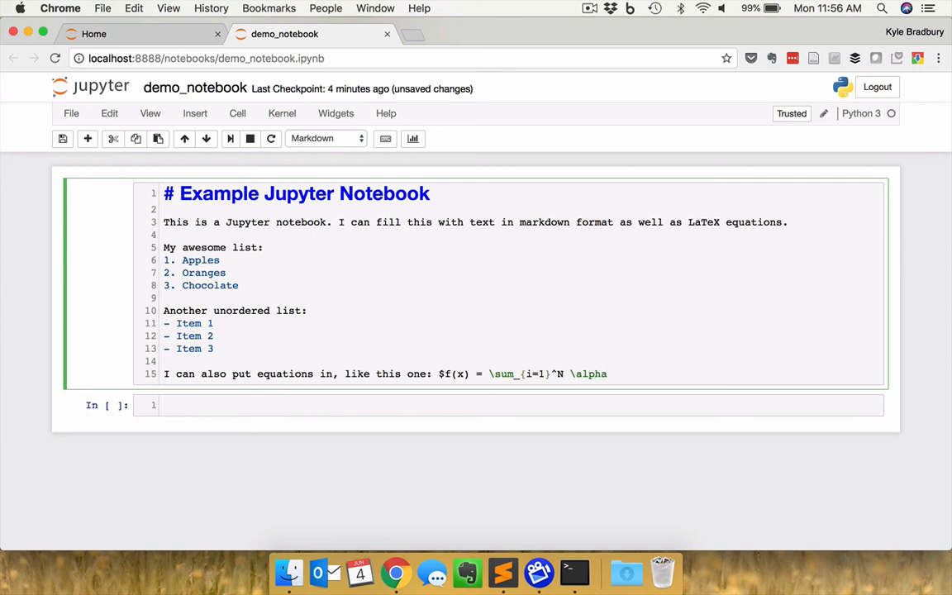
{"action": "type", "text": "_i"}
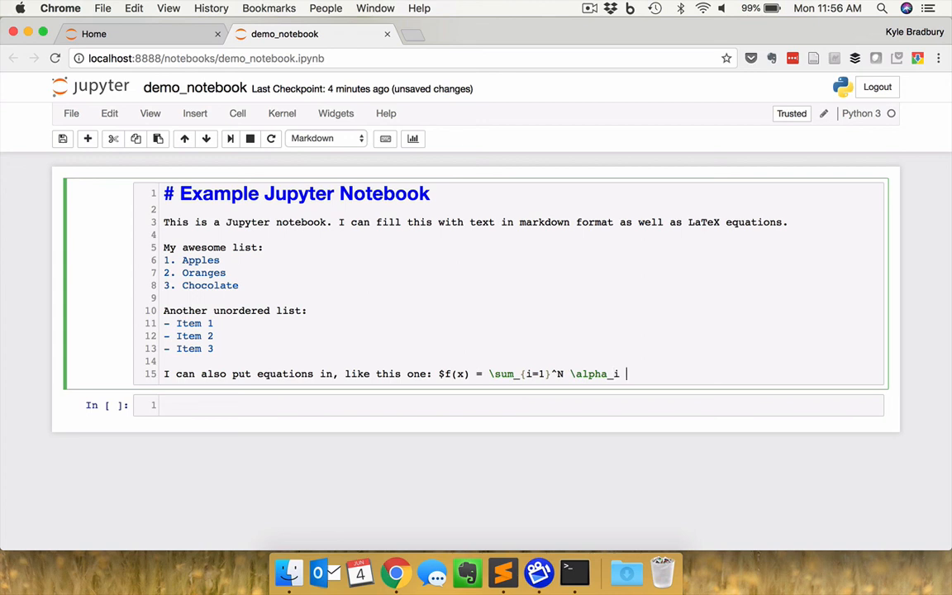
{"action": "type", "text": "x^2"}
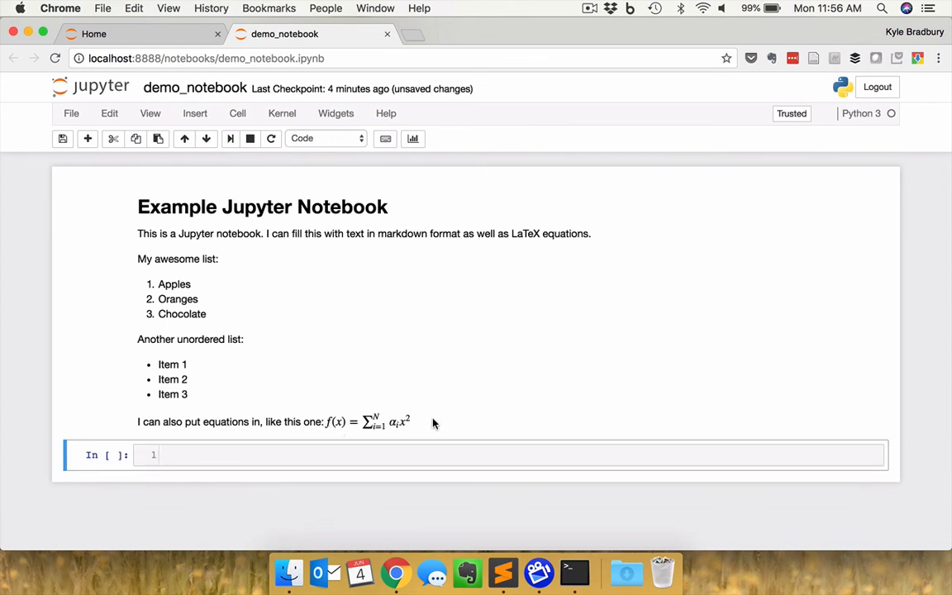
{"action": "mouse_move", "coordinate": [413, 427]}
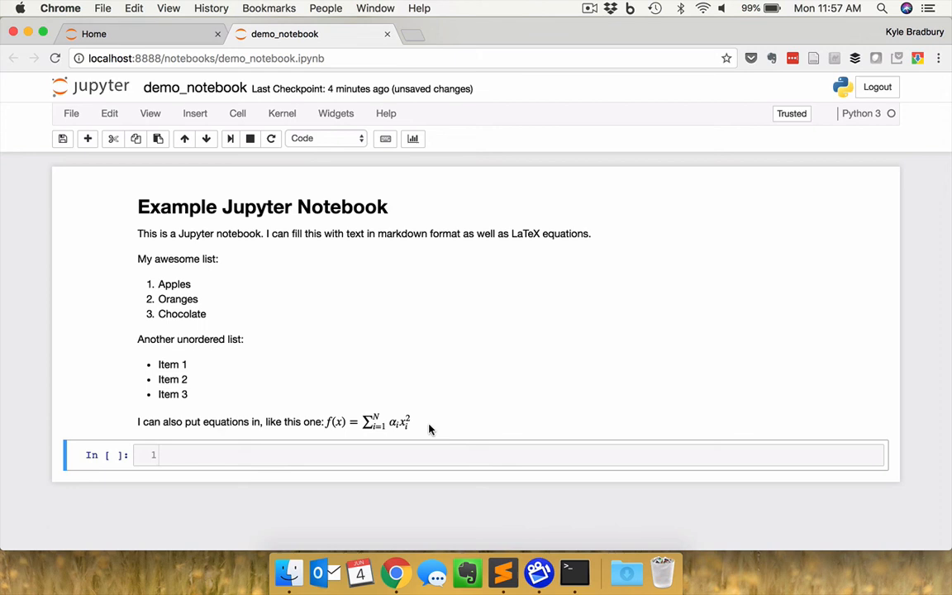
{"action": "mouse_move", "coordinate": [443, 422]}
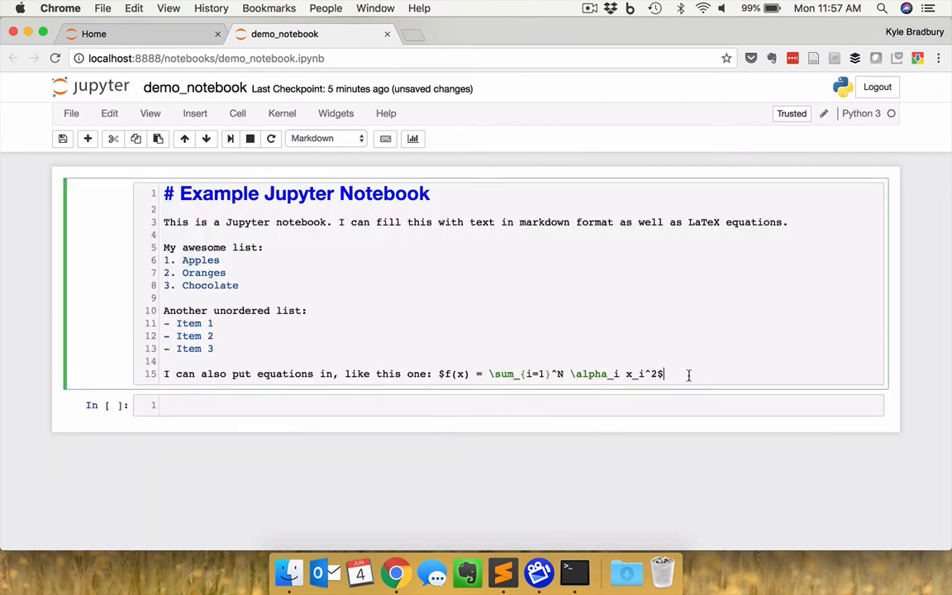
- Start 'A table:' below the equation with a $x_i$ header column
{"action": "key", "text": "enter"}
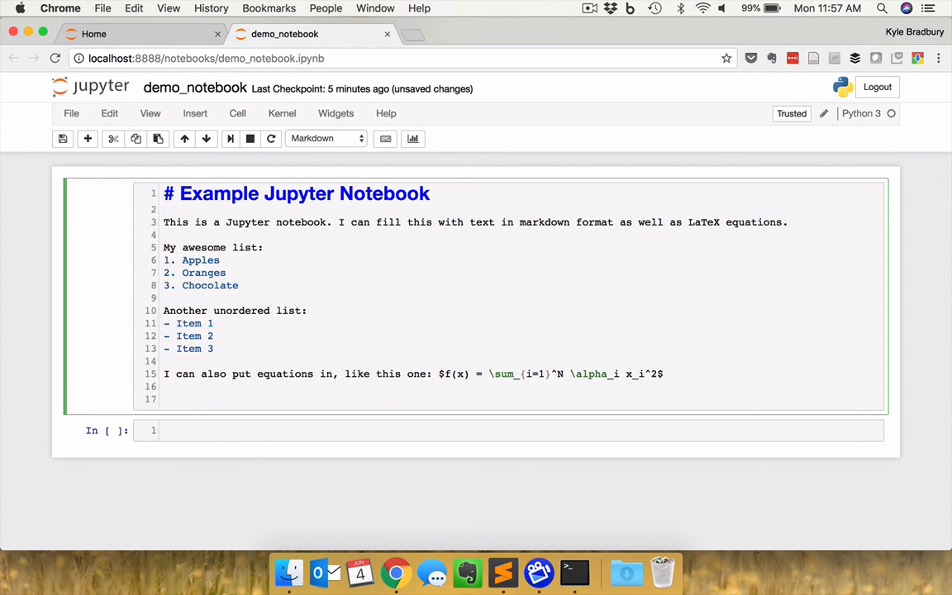
{"action": "type", "text": "A"}
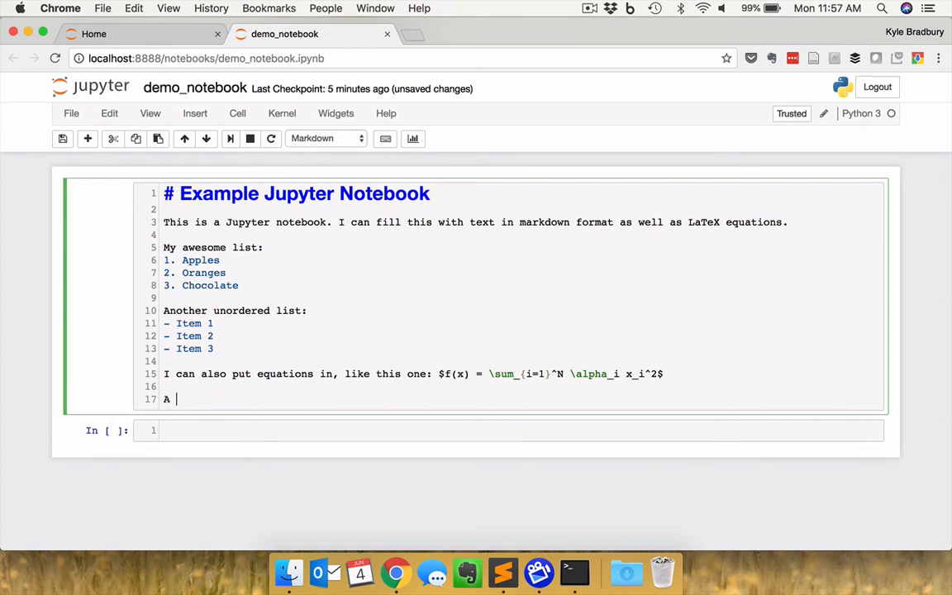
{"action": "type", "text": "table:"}
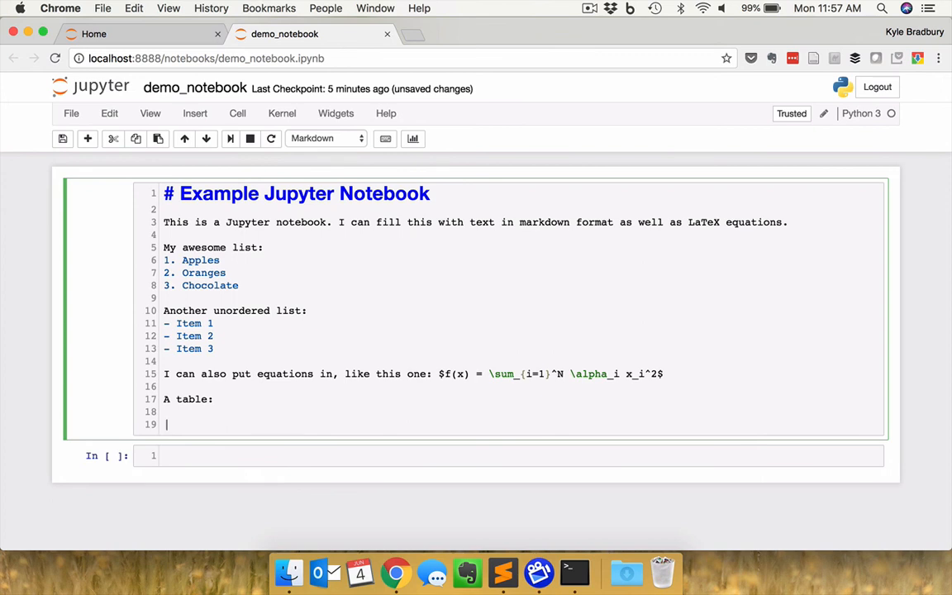
{"action": "type", "text": "$"}
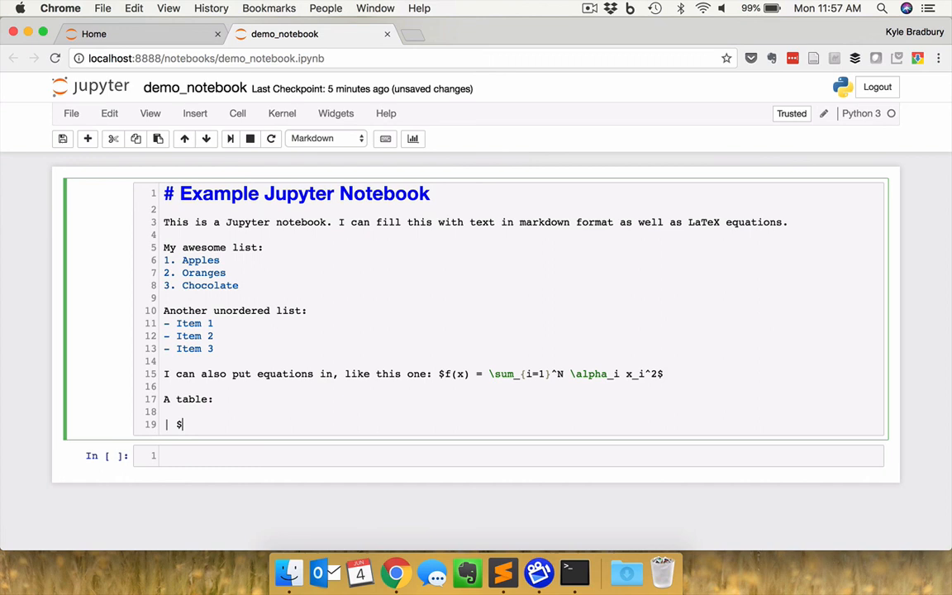
{"action": "type", "text": "x"}
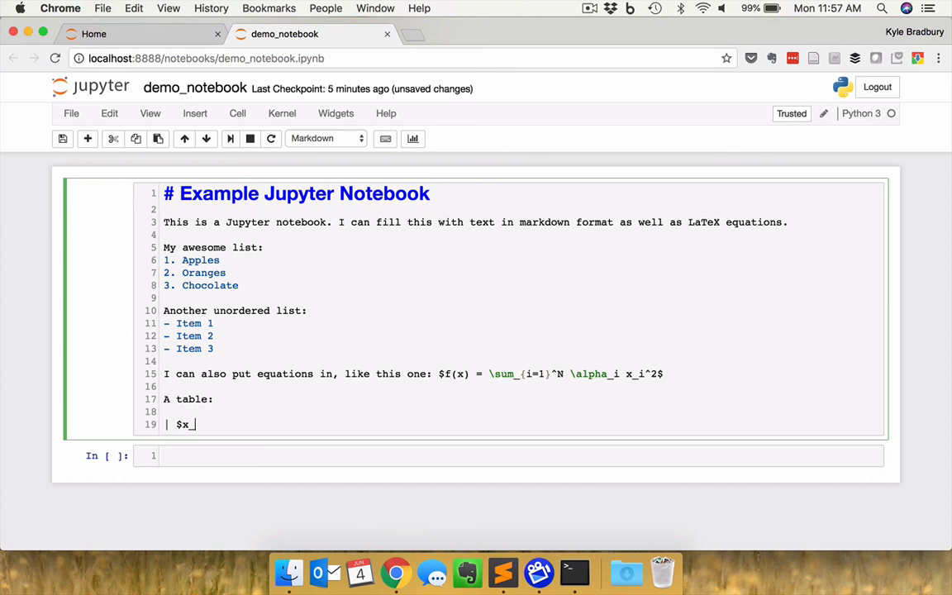
{"action": "type", "text": "_i$"}
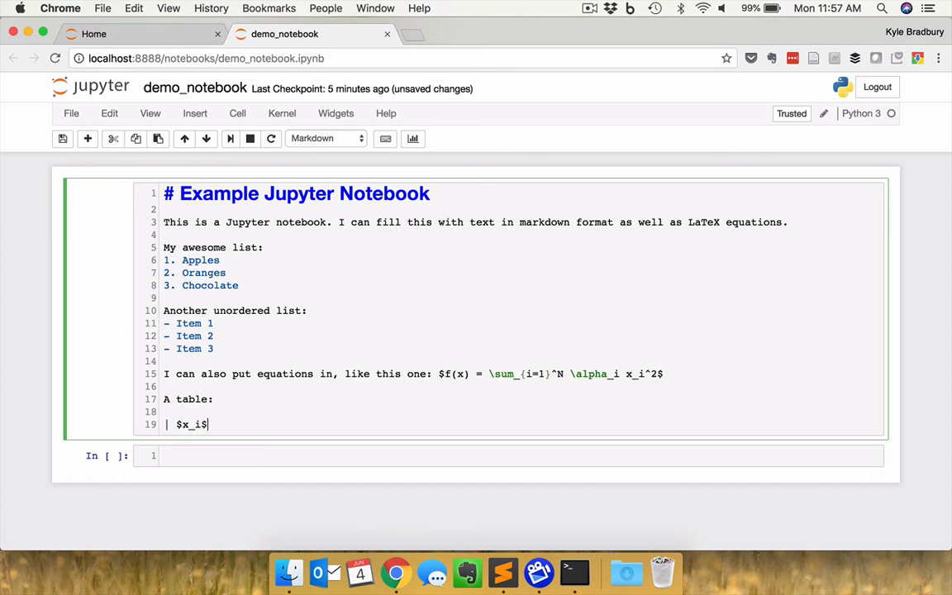
{"action": "type", "text": "\" |\""}
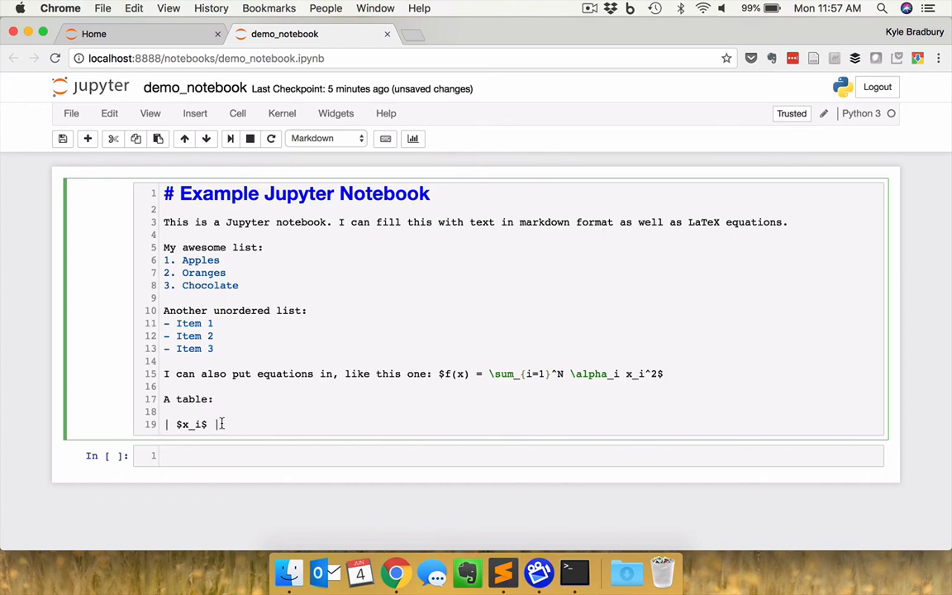
{"action": "mouse_move", "coordinate": [268, 433]}
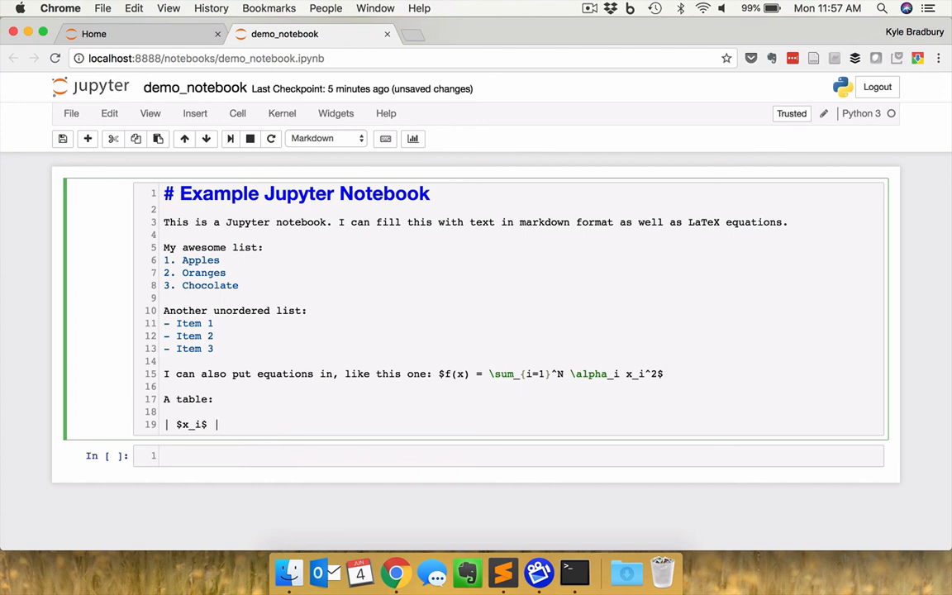
- Add the $z_i header column and the |------| divider row
{"action": "type", "text": "$"}
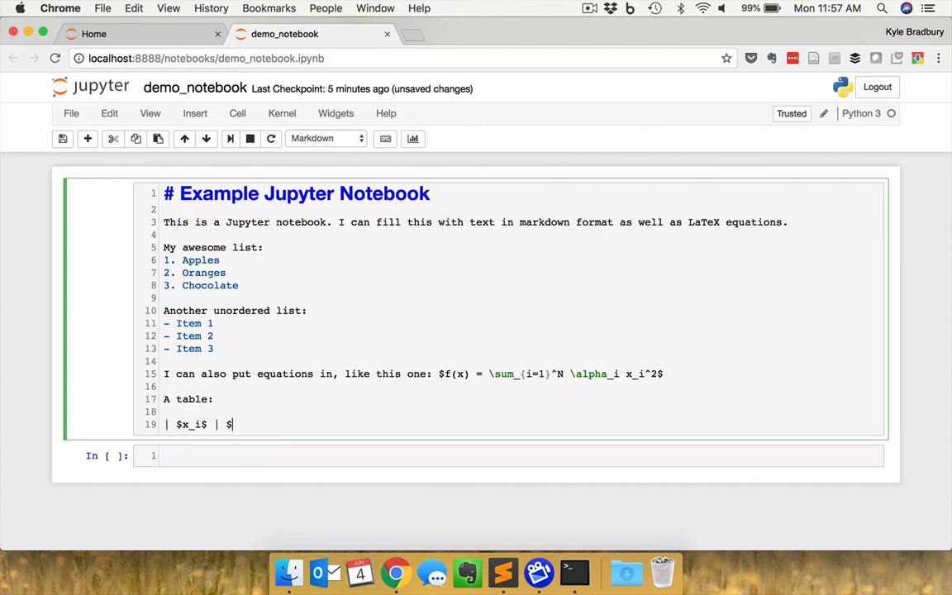
{"action": "type", "text": "z_i"}
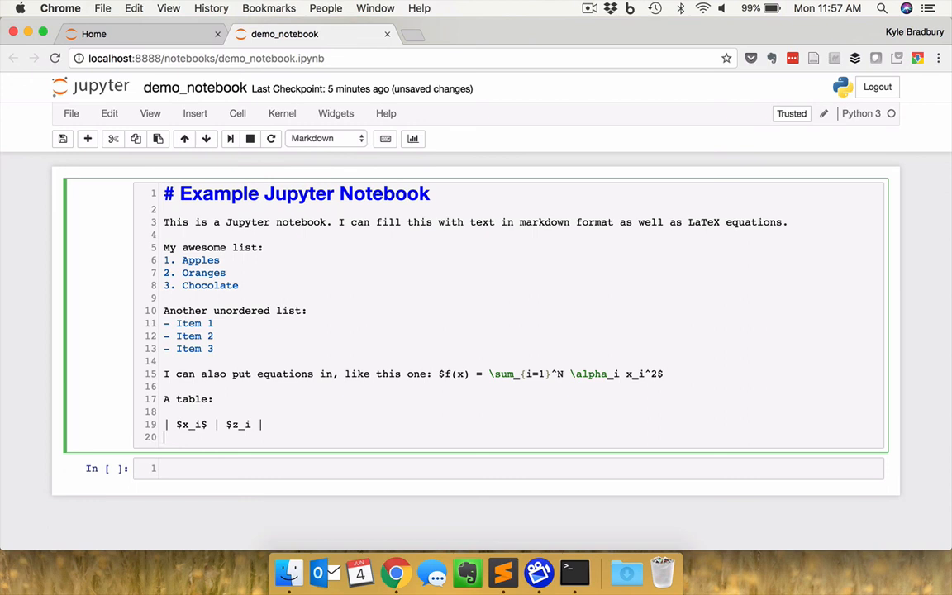
{"action": "type", "text": "|"}
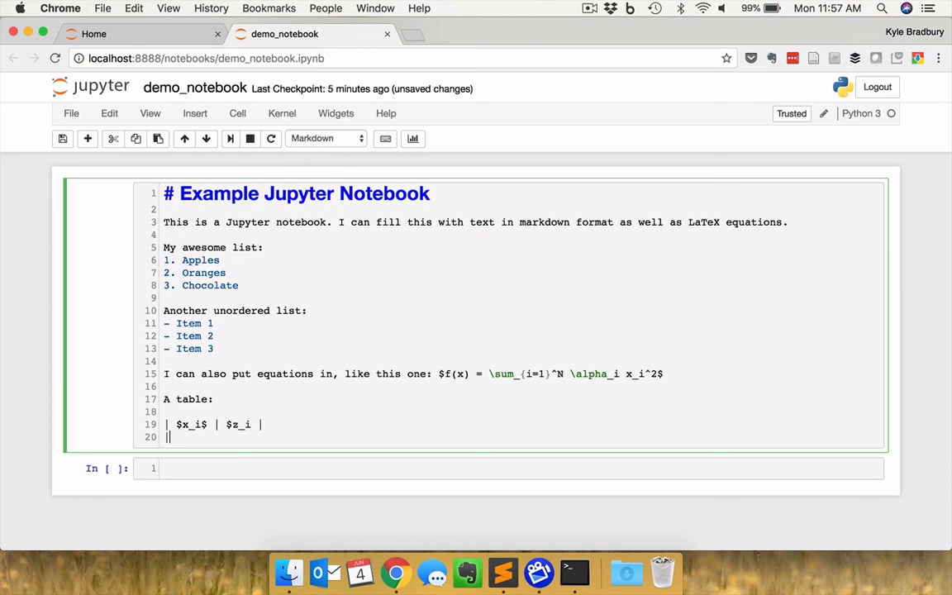
{"action": "type", "text": "|------|"}
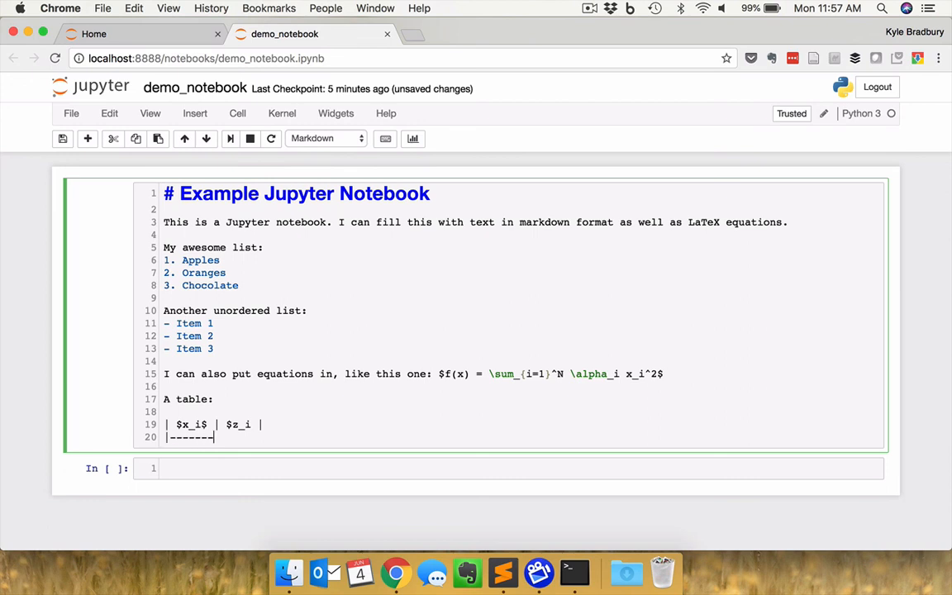
{"action": "type", "text": "------|"}
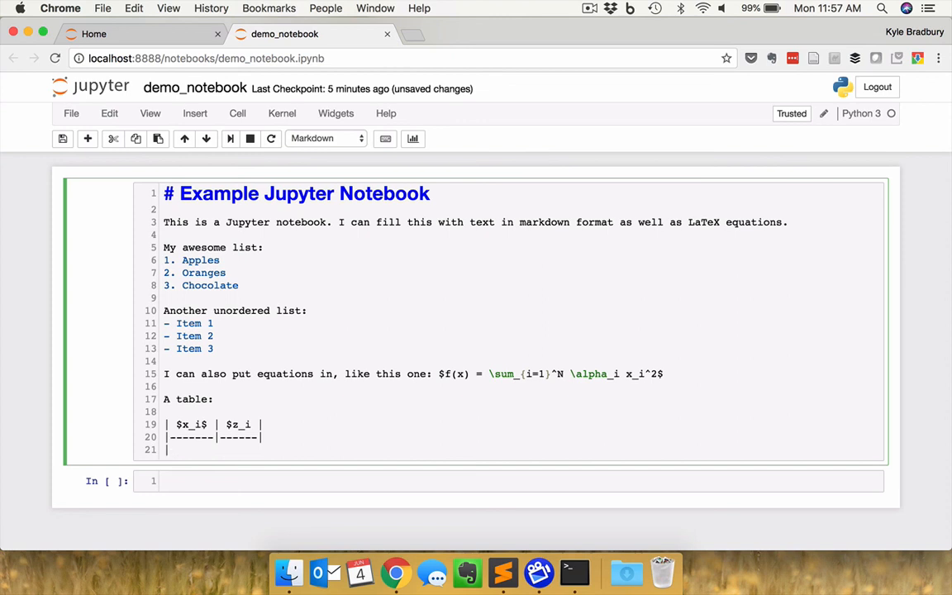
- Fill the table rows 0 | 0.3, 1 | 0.45 and 2 | 23.4
{"action": "type", "text": "0 |"}
{"action": "type", "text": "| 1 |"}
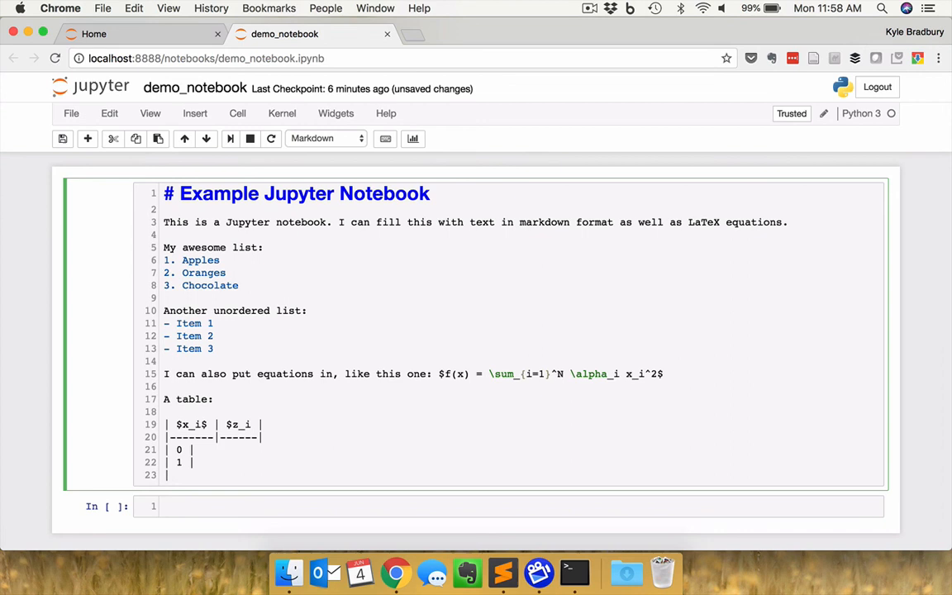
{"action": "type", "text": "2 |"}
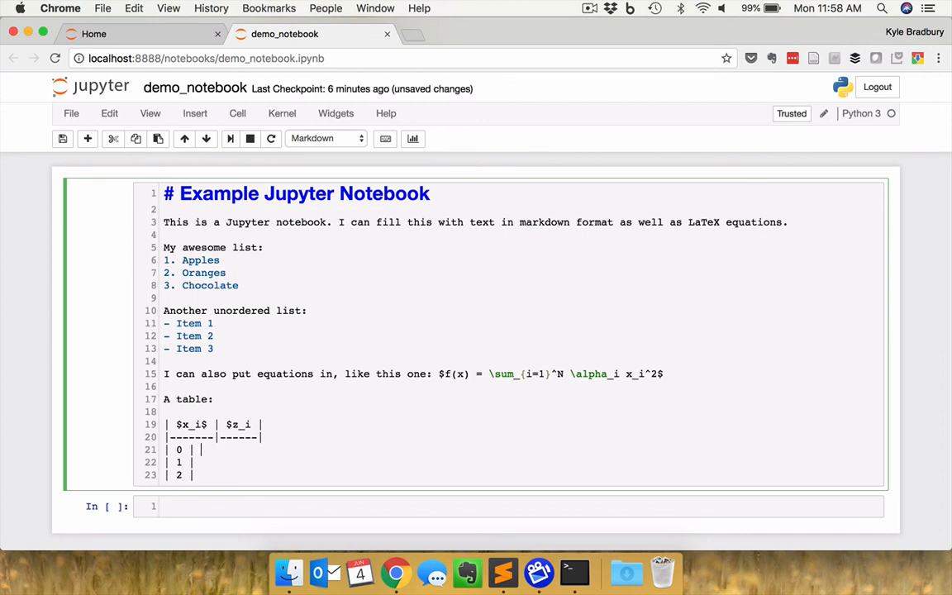
{"action": "type", "text": "0.3 |"}
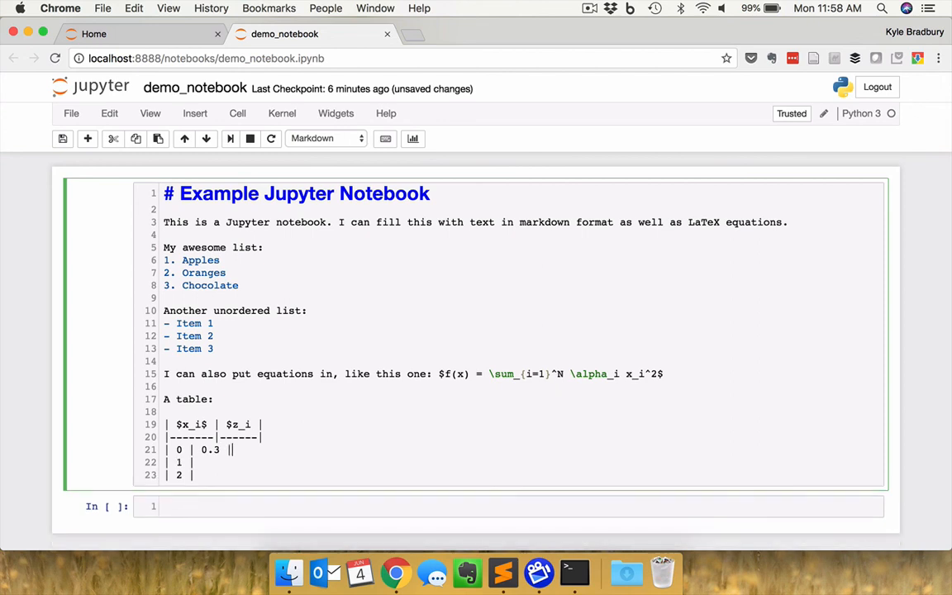
{"action": "type", "text": "0"}
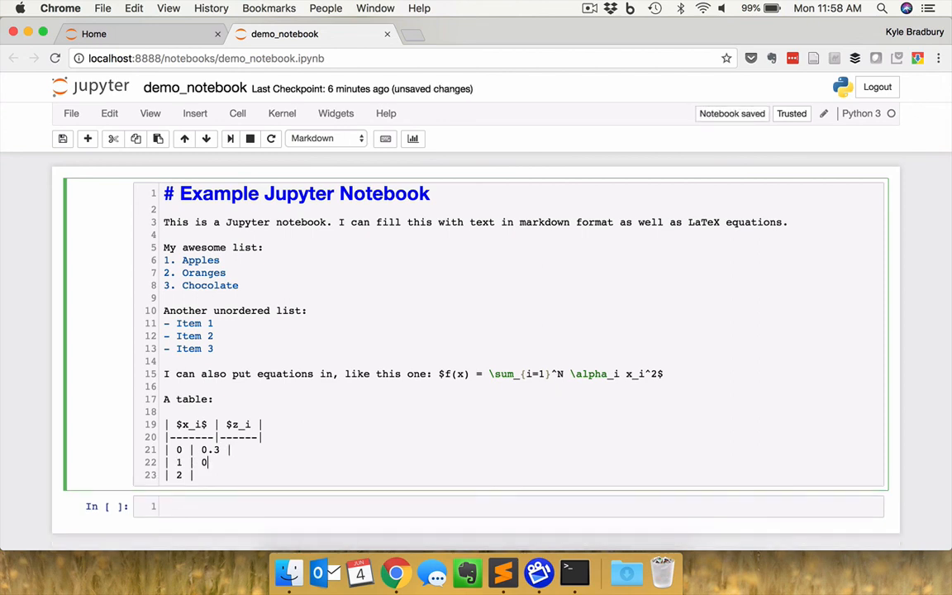
{"action": "type", "text": "45|"}
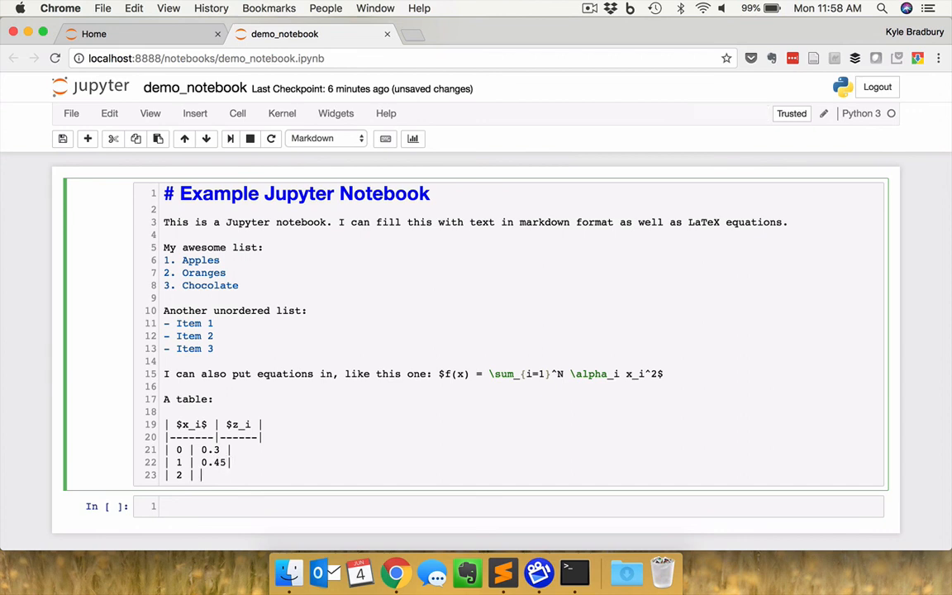
{"action": "type", "text": "2"}
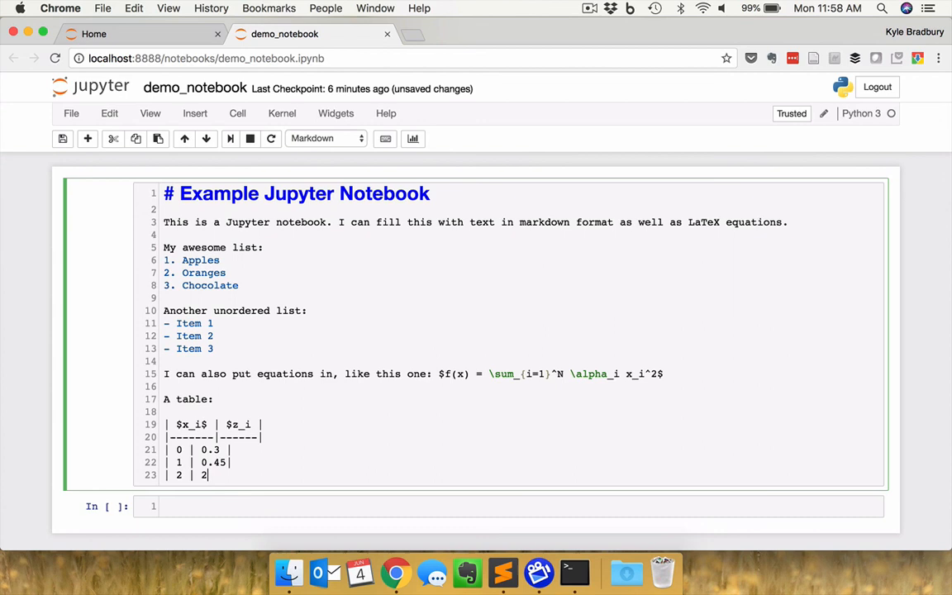
{"action": "type", "text": "3.4"}
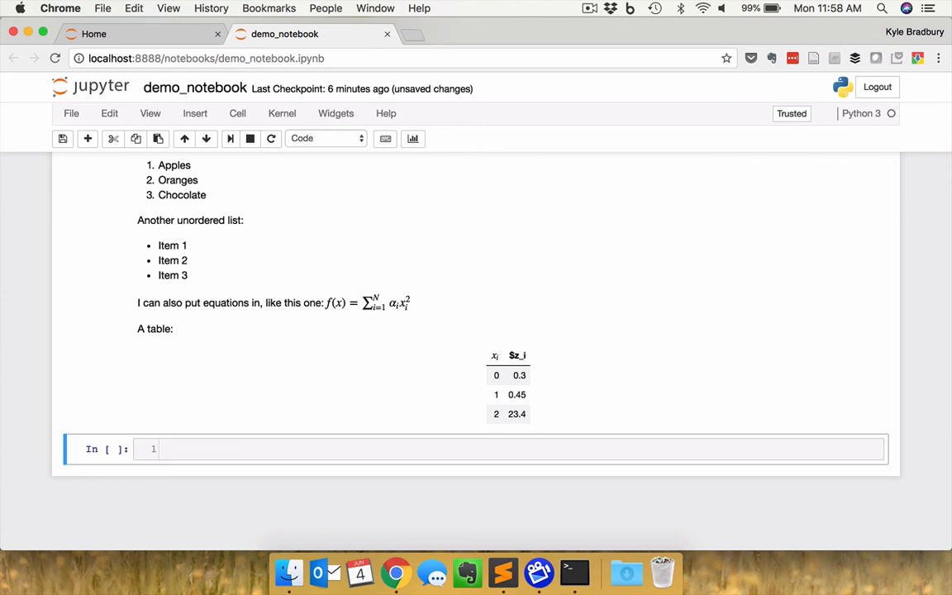
{"action": "mouse_move", "coordinate": [529, 367]}
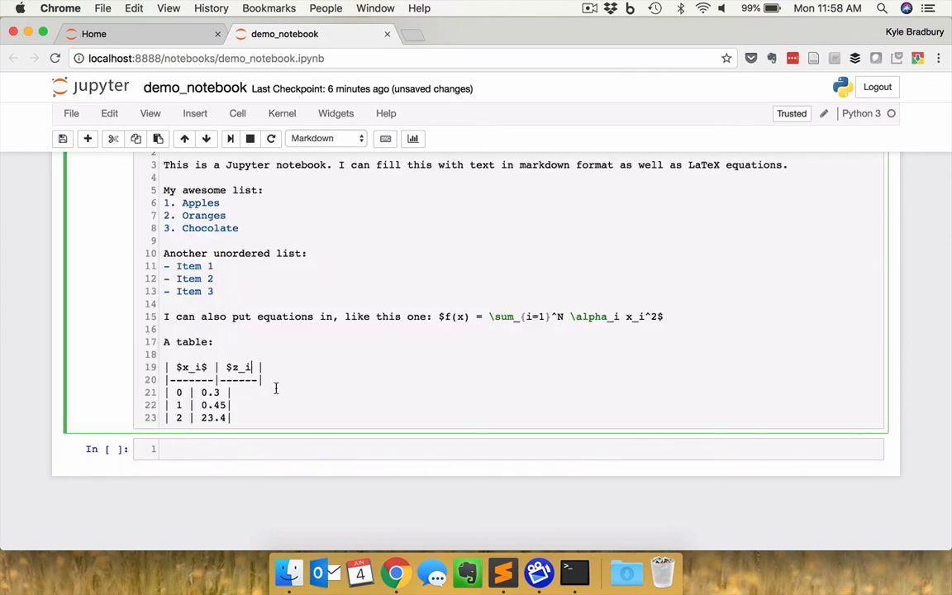
- Close the z_i header with $ and render the Markdown cell as a formatted table
{"action": "type", "text": "$"}
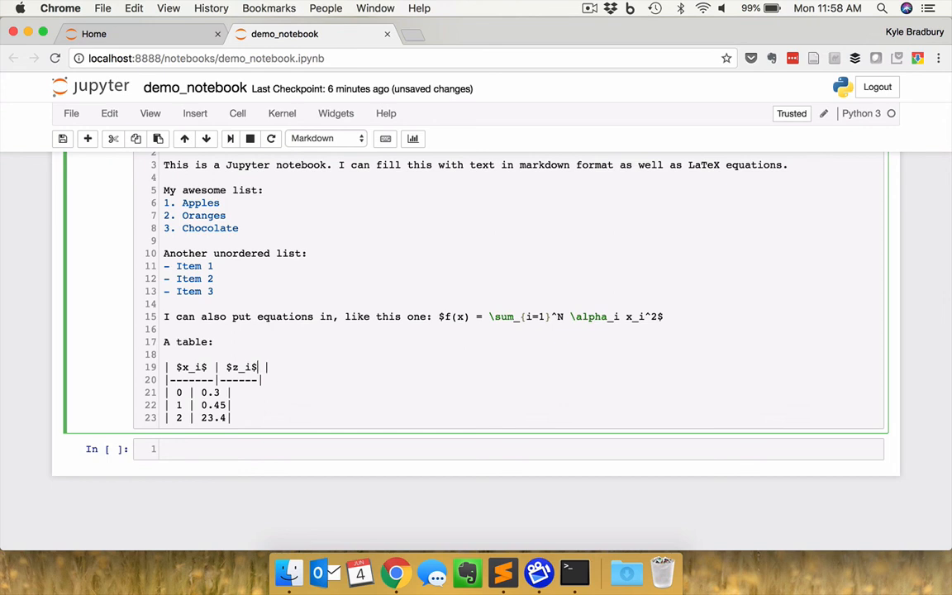
{"action": "key", "text": "shift+enter"}
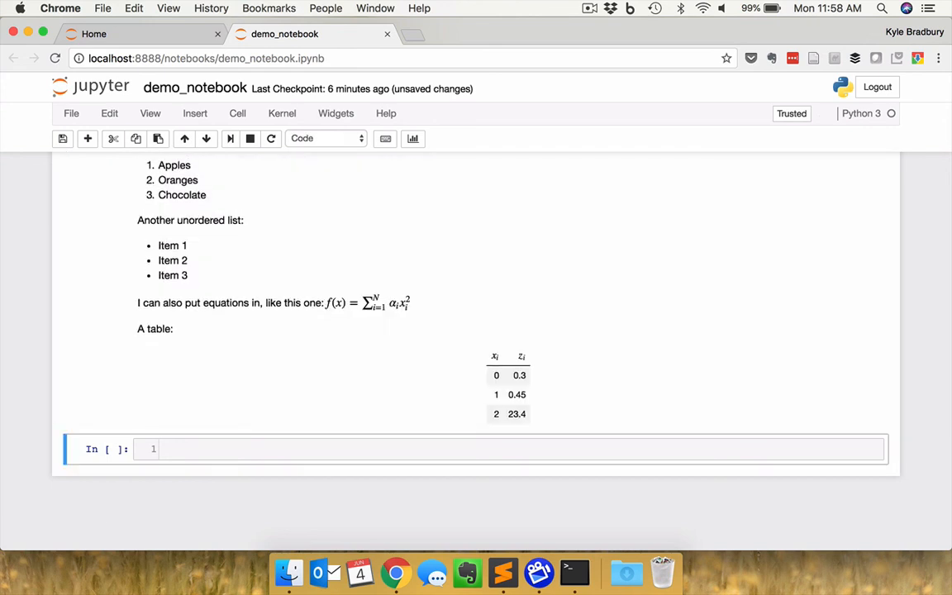
{"action": "mouse_move", "coordinate": [559, 416]}
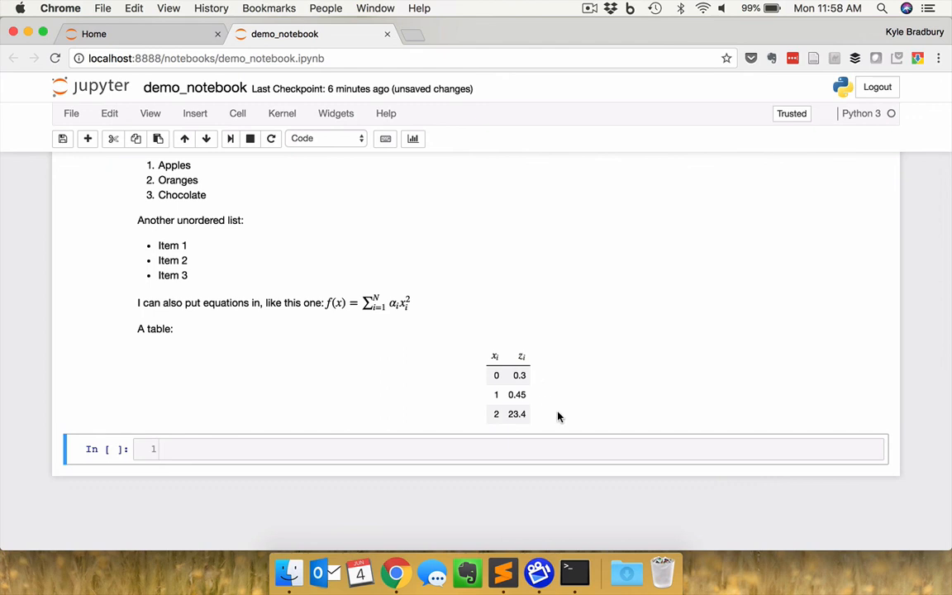
{"action": "mouse_move", "coordinate": [539, 383]}
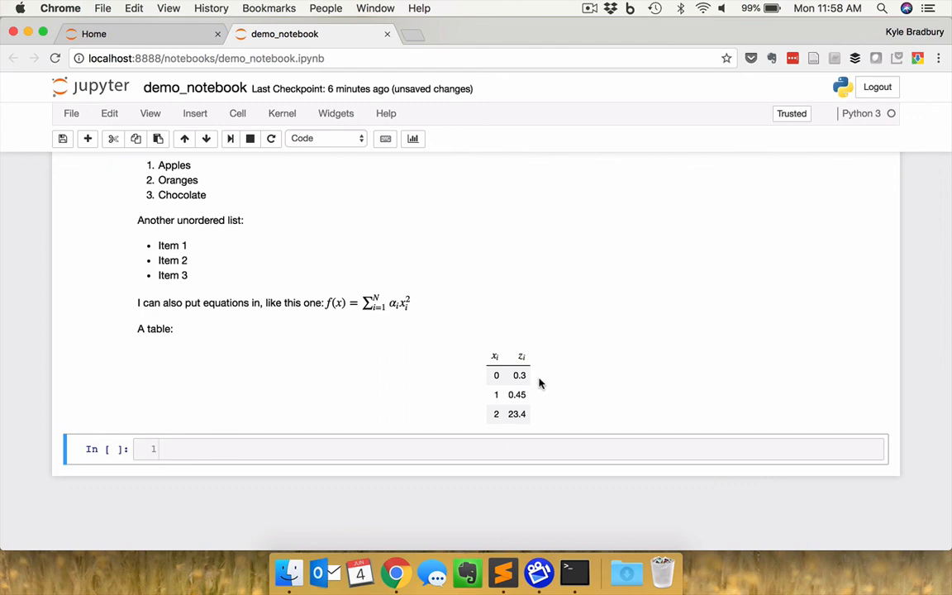
{"action": "mouse_move", "coordinate": [539, 385]}
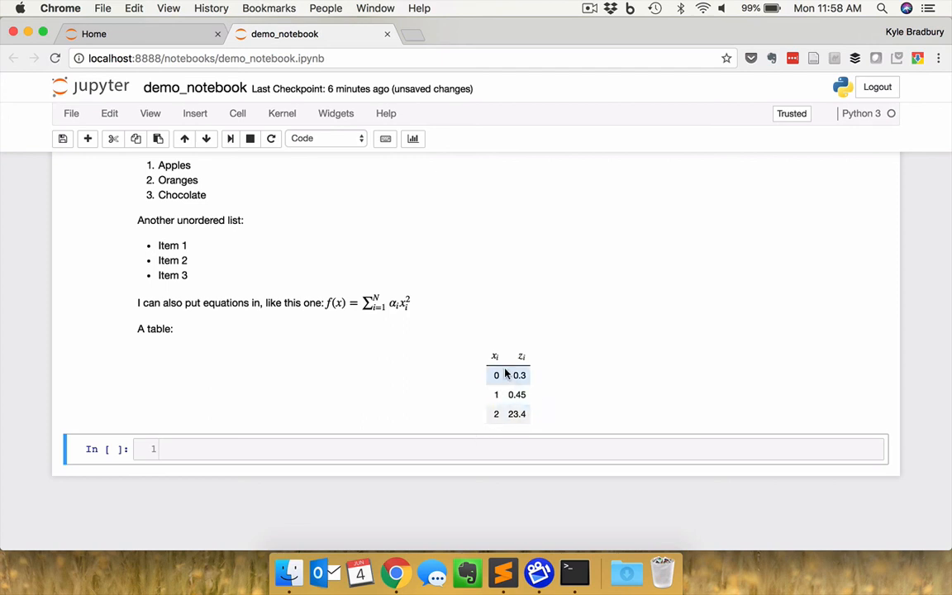
{"action": "mouse_move", "coordinate": [542, 404]}
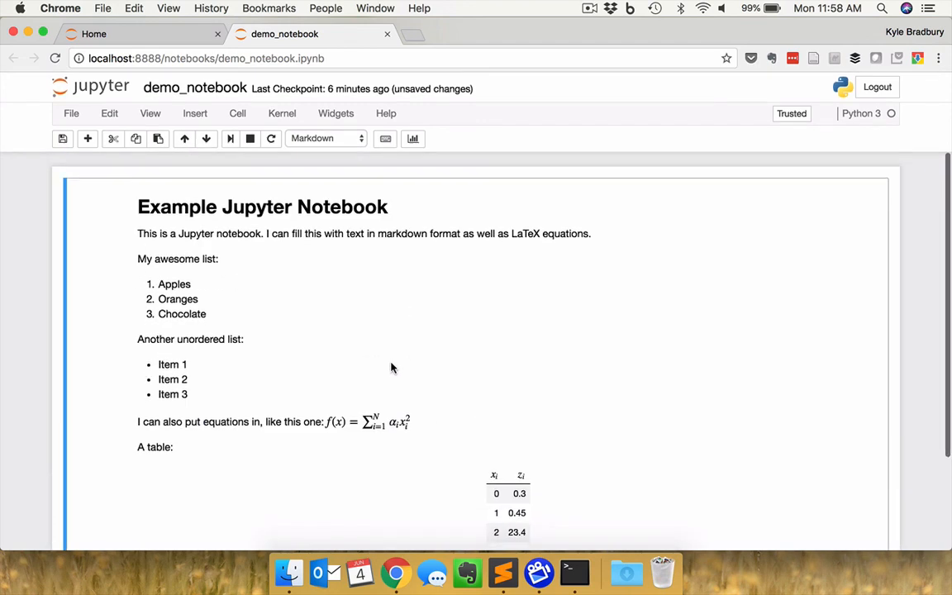
{"action": "scroll", "scroll_direction": "down", "scroll_amount": 3}
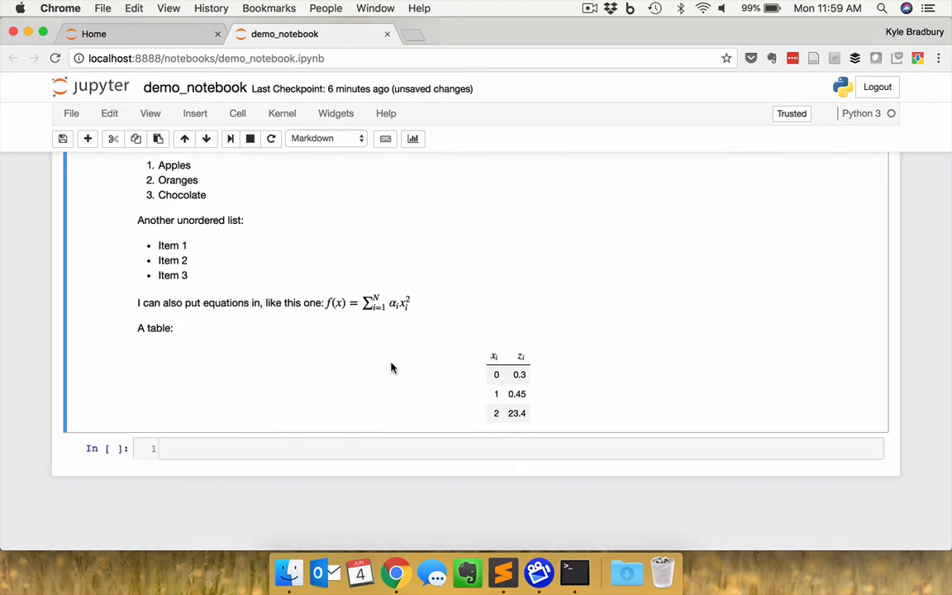
{"action": "left_click", "coordinate": [277, 450]}
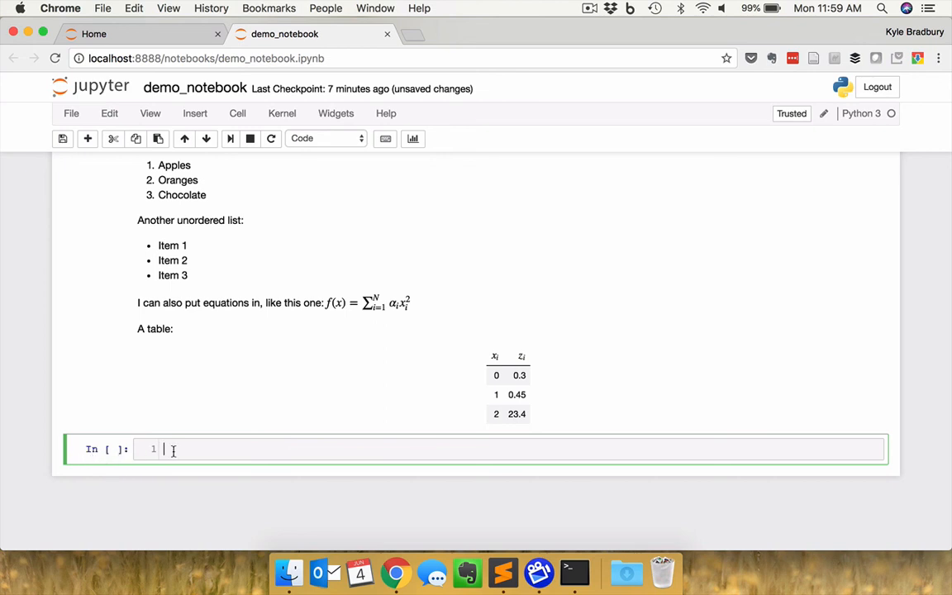
{"action": "mouse_move", "coordinate": [307, 146]}
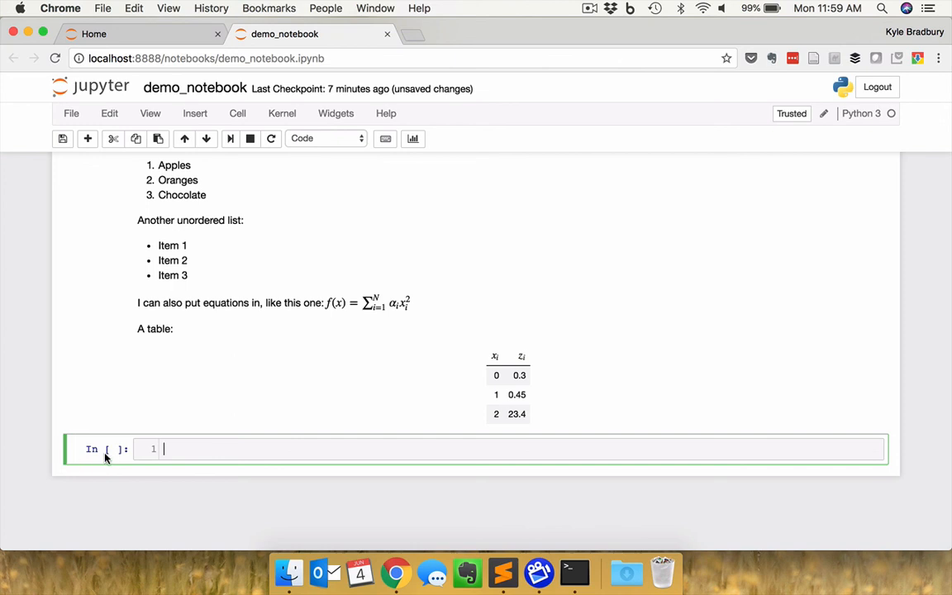
{"action": "mouse_move", "coordinate": [106, 454]}
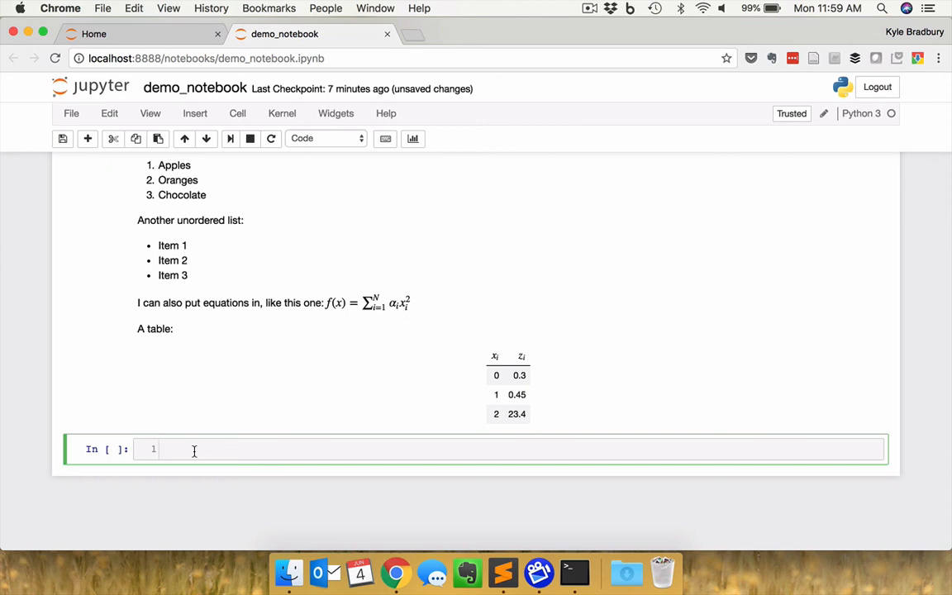
- Write a code cell with x = 3, y = 4 and print(x * y)
{"action": "type", "text": "x = 3"}
{"action": "type", "text": "y ="}
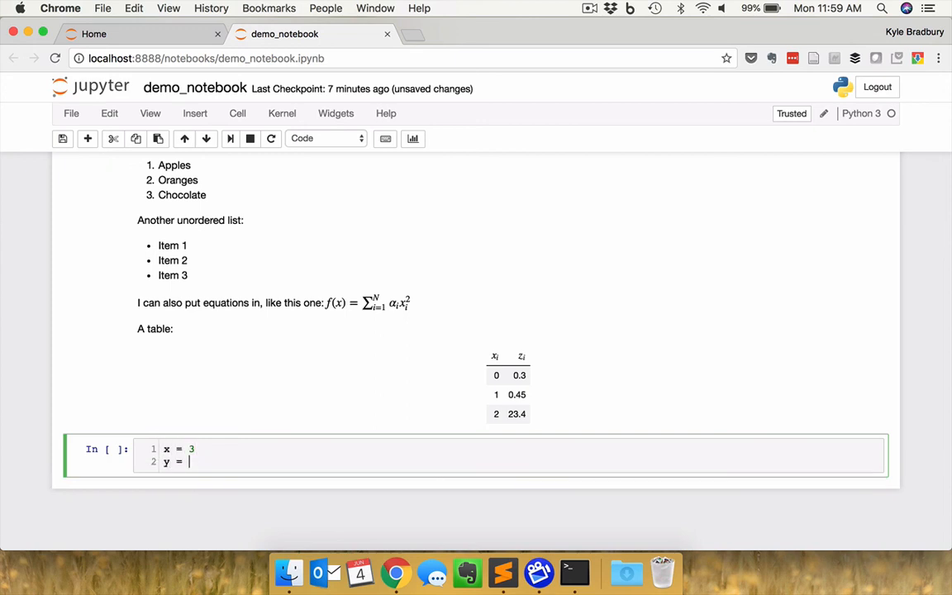
{"action": "type", "text": "4"}
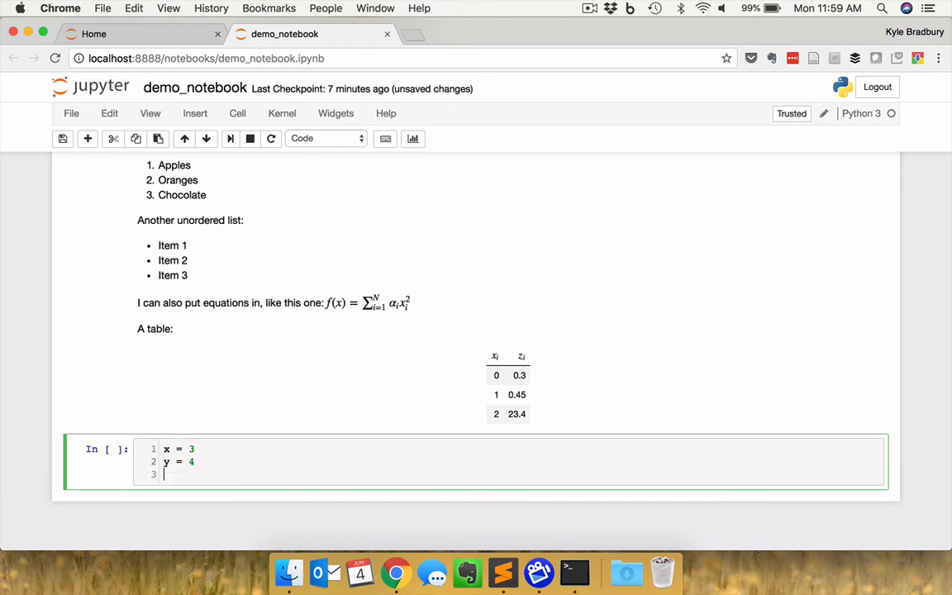
{"action": "type", "text": "print("}
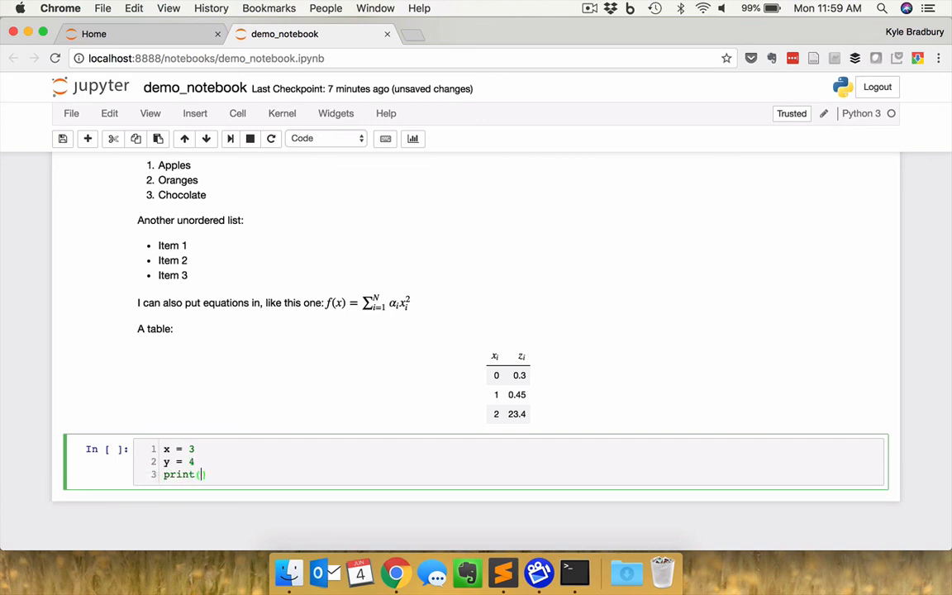
{"action": "type", "text": "x *"}
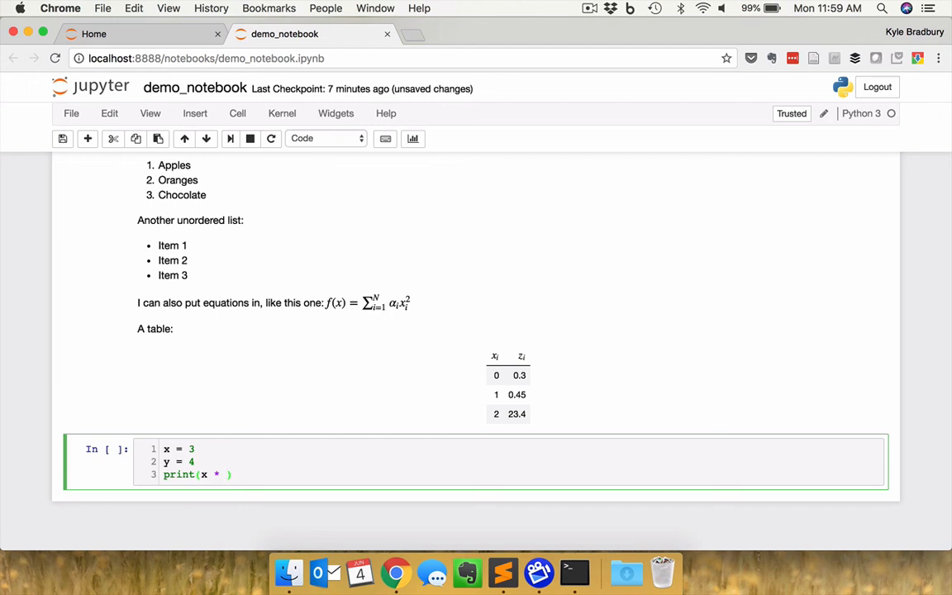
{"action": "type", "text": "y"}
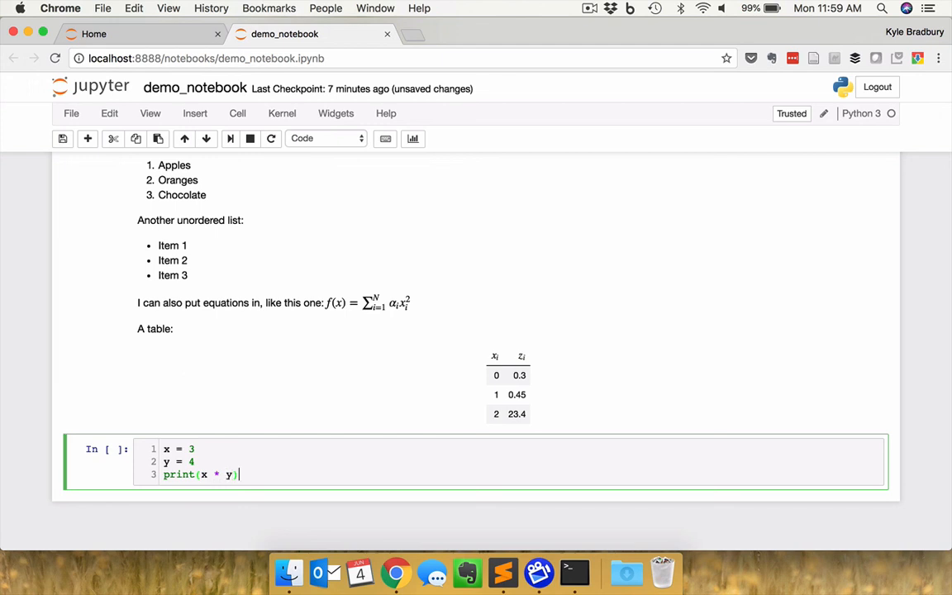
{"action": "mouse_move", "coordinate": [232, 264]}
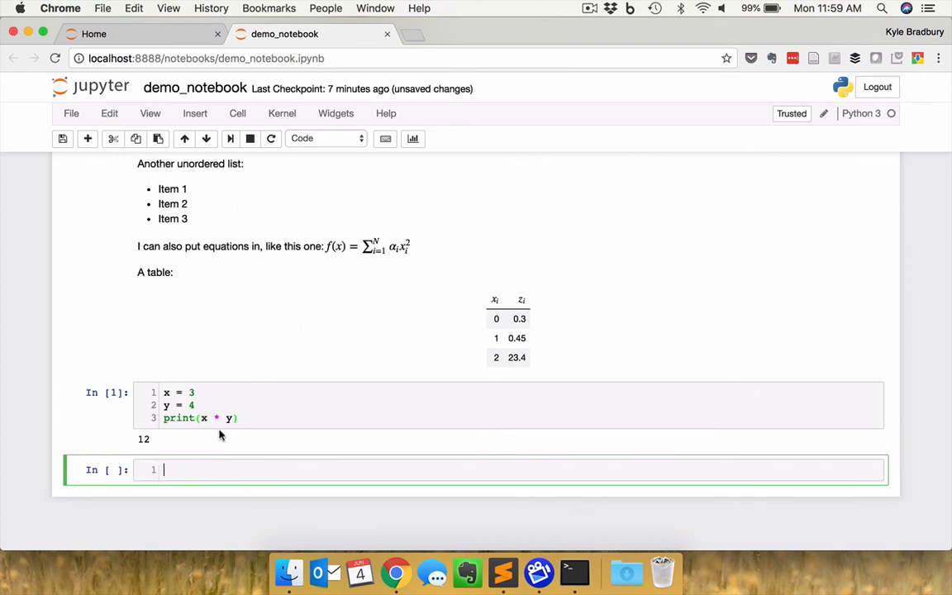
{"action": "mouse_move", "coordinate": [248, 414]}
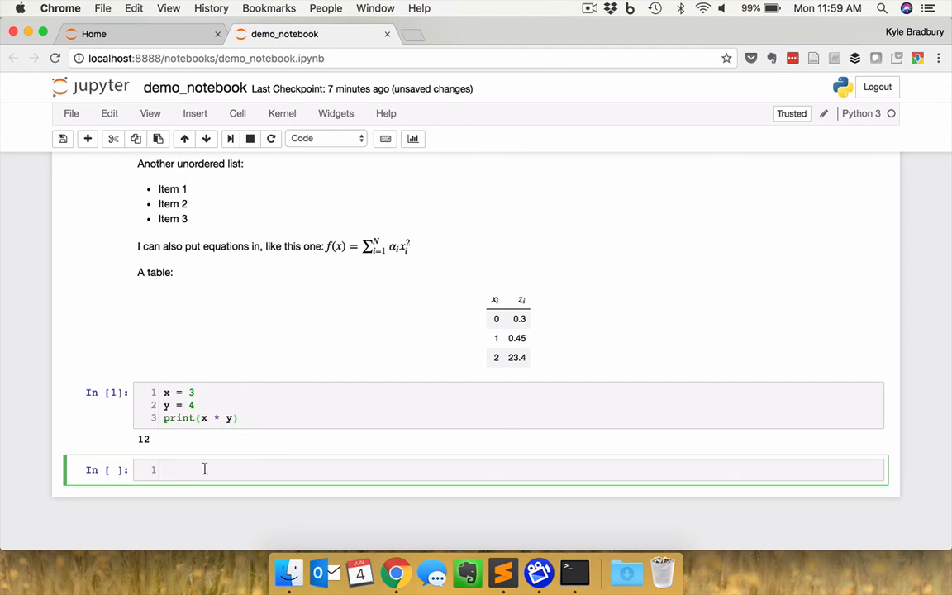
- Start a '# Make a plot' cell importing numpy as np and matplotlib.pyplot as plt
{"action": "type", "text": "# Make"}
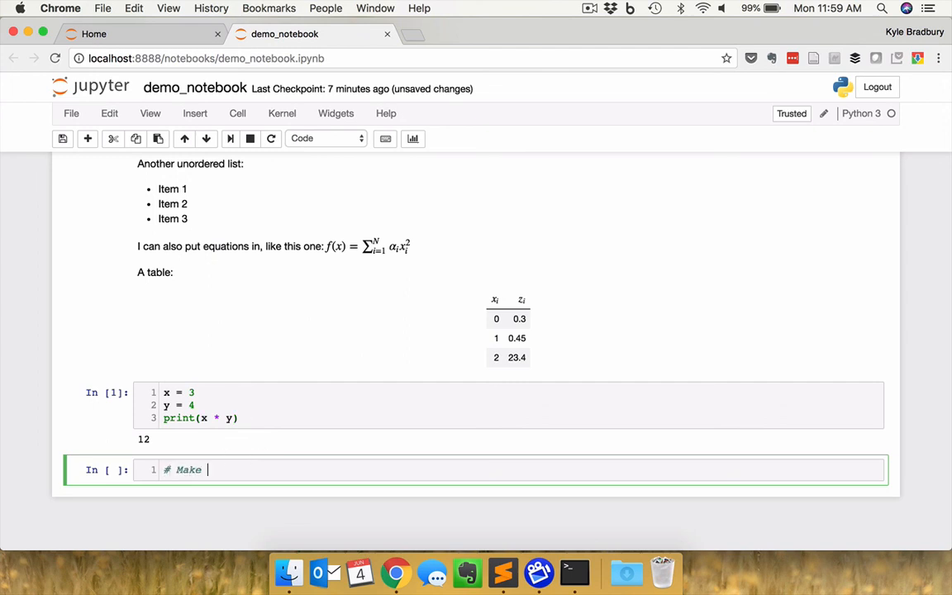
{"action": "type", "text": "a plot"}
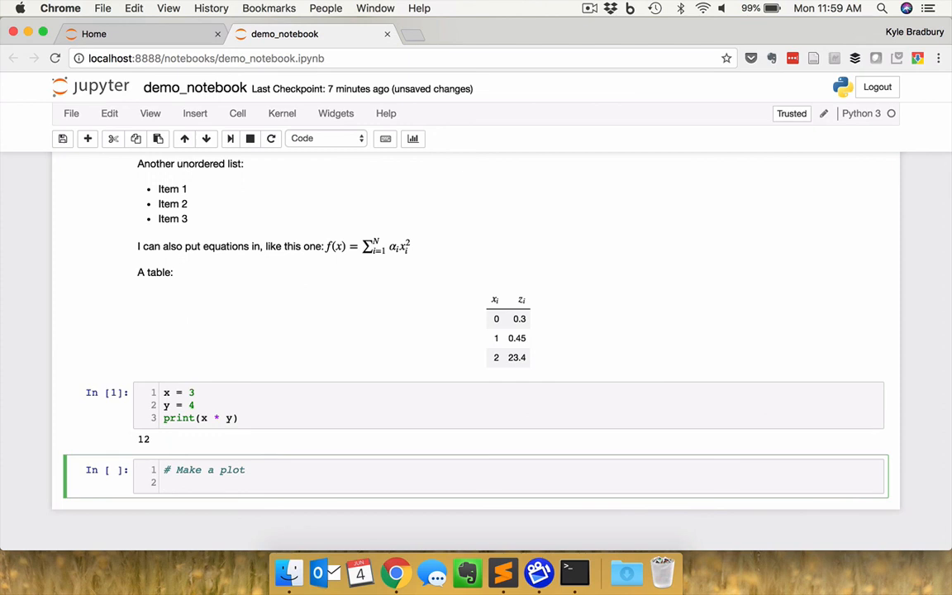
{"action": "type", "text": "import"}
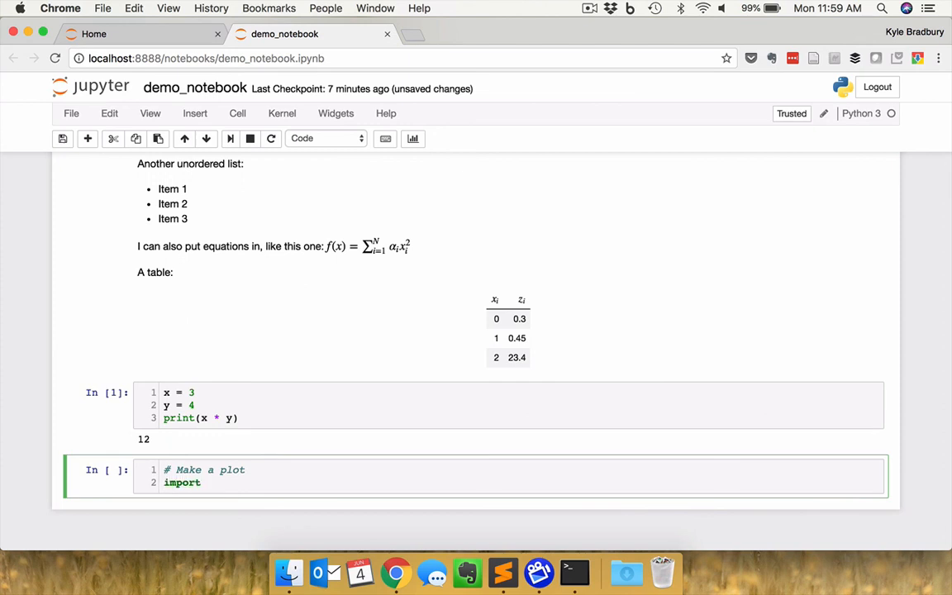
{"action": "type", "text": "numpy as"}
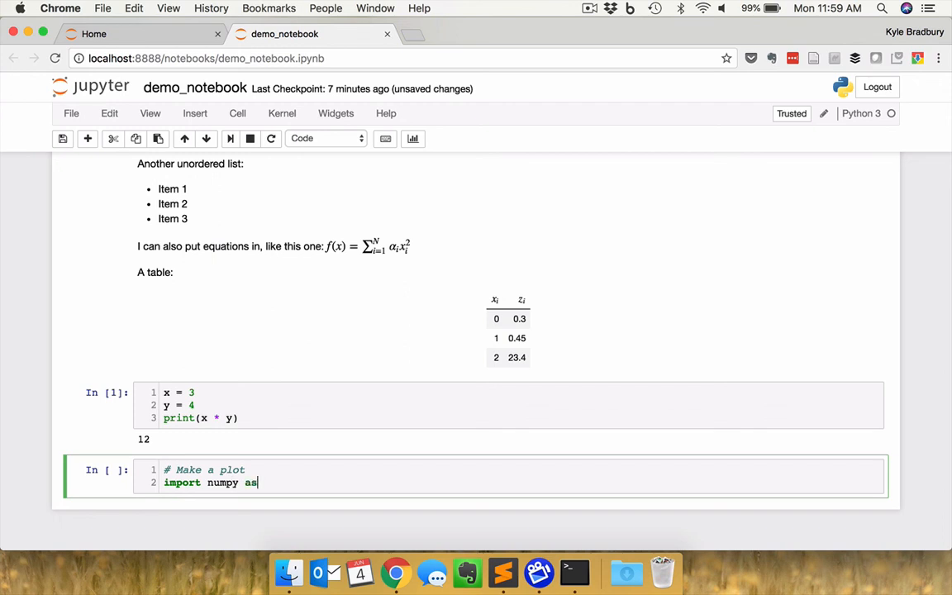
{"action": "type", "text": "np"}
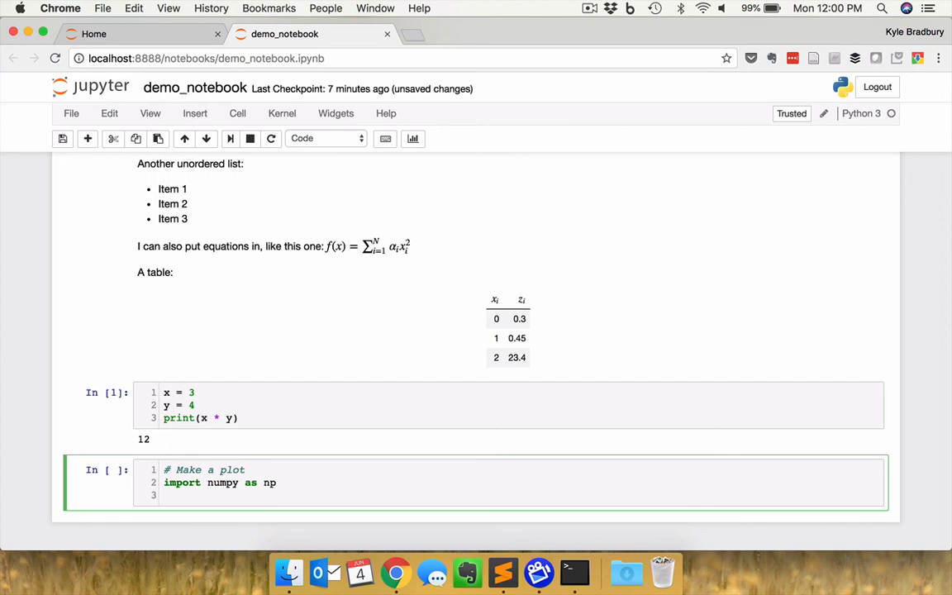
{"action": "type", "text": "im"}
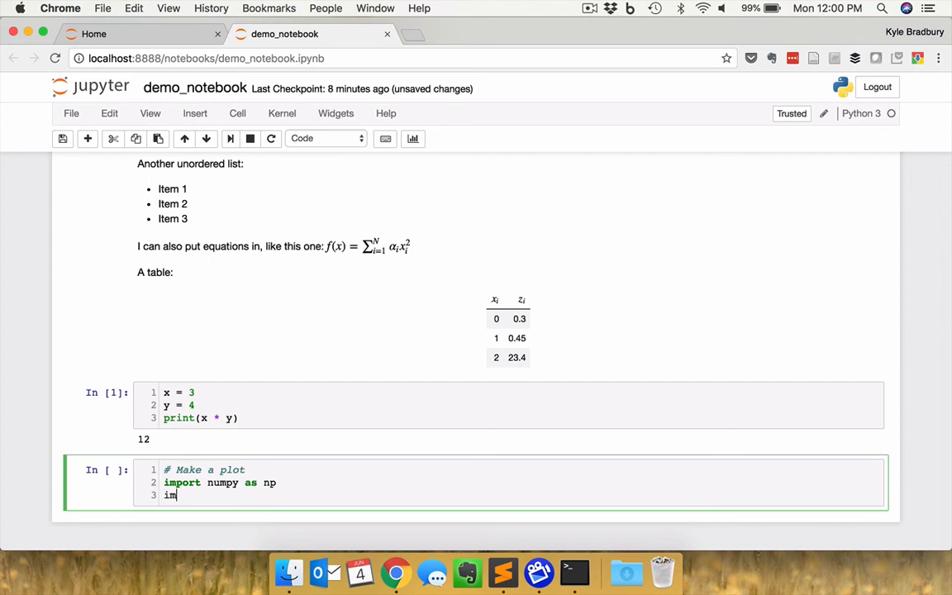
{"action": "type", "text": "port matp"}
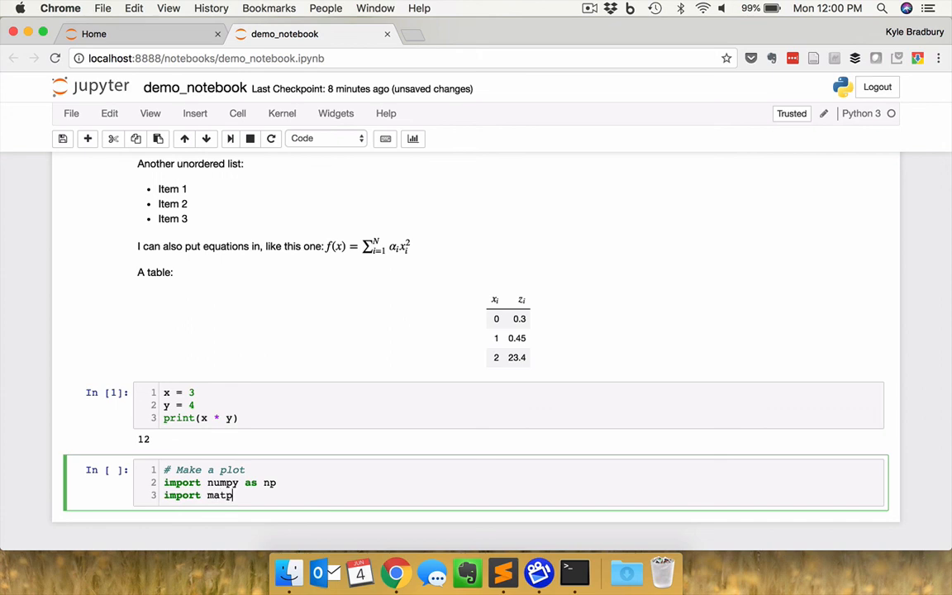
{"action": "type", "text": "lotlib."}
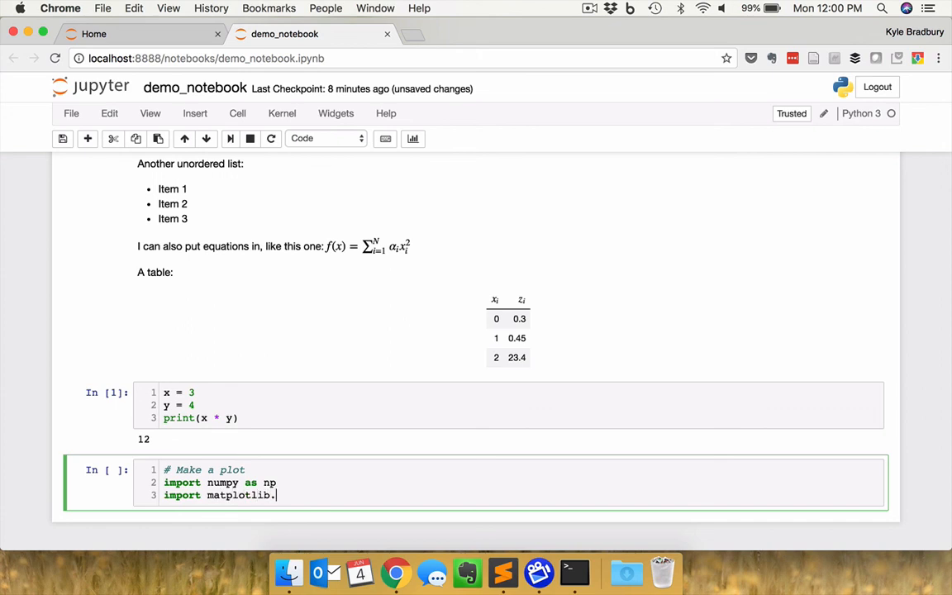
{"action": "type", "text": "pyp"}
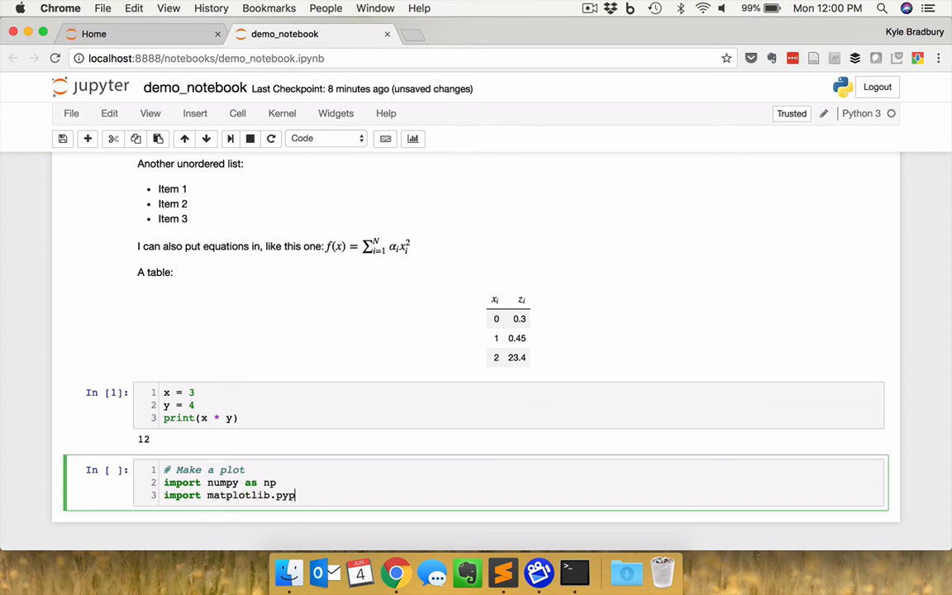
{"action": "type", "text": "lot as"}
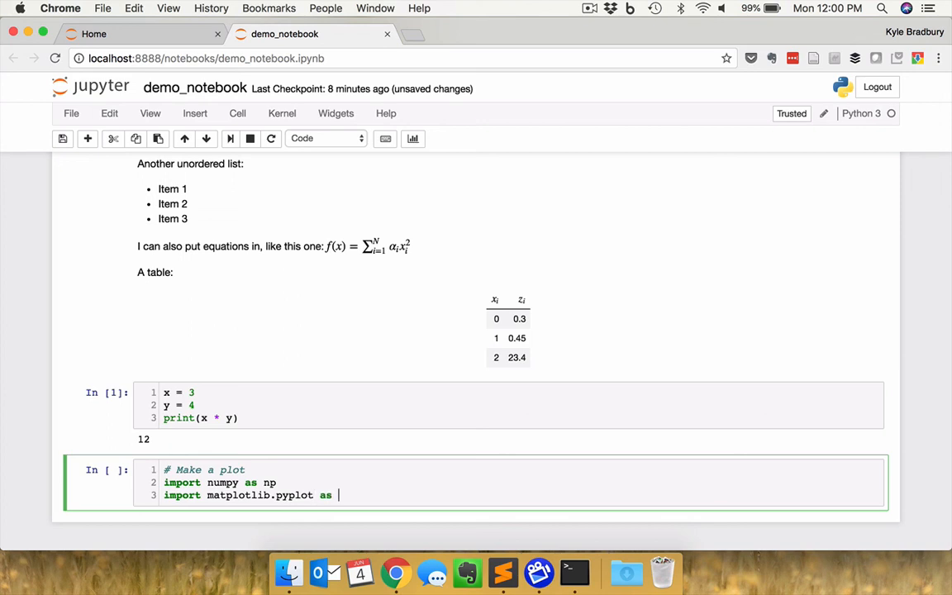
{"action": "type", "text": "plt"}
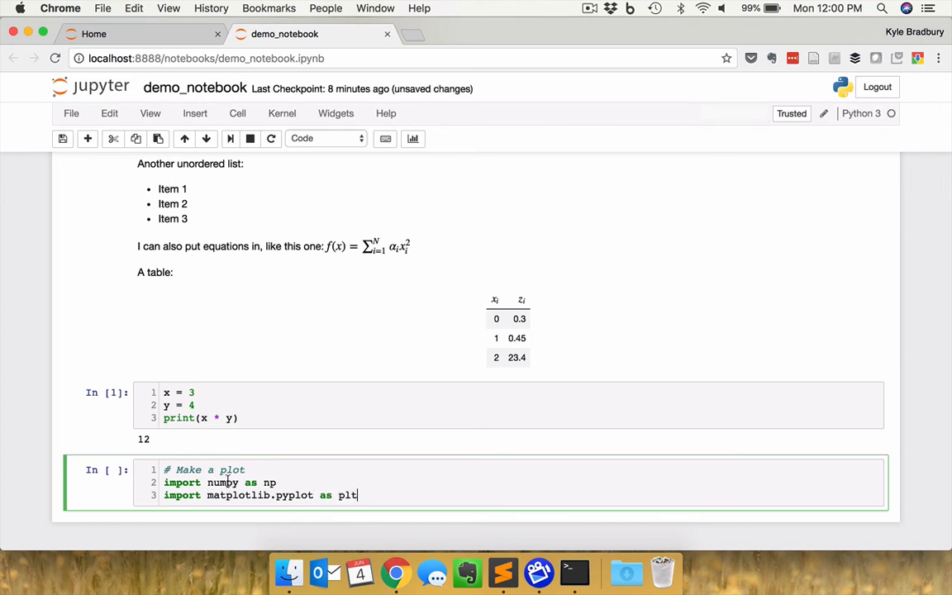
{"action": "mouse_move", "coordinate": [300, 496]}
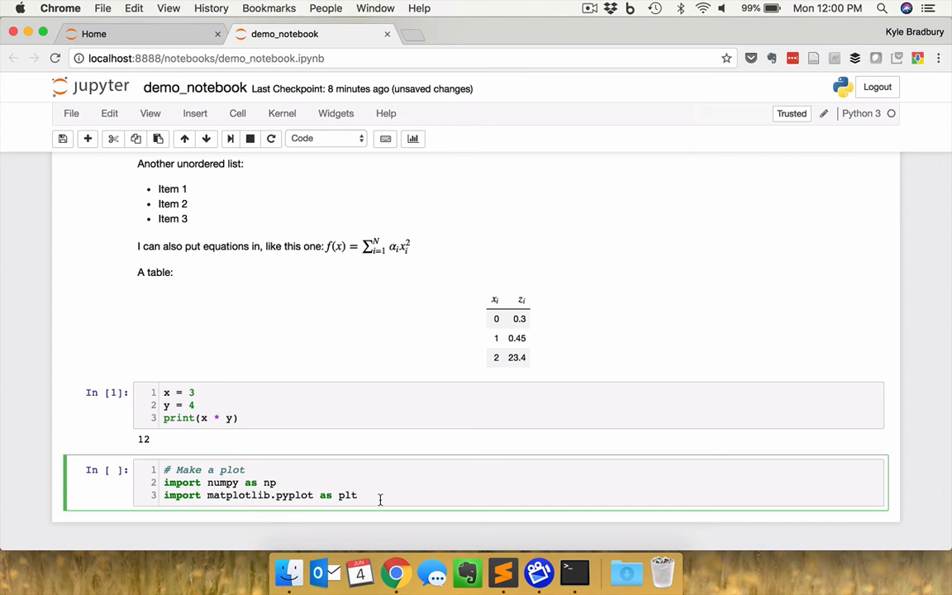
{"action": "key", "text": "Enter"}
{"action": "type", "text": "x ="}
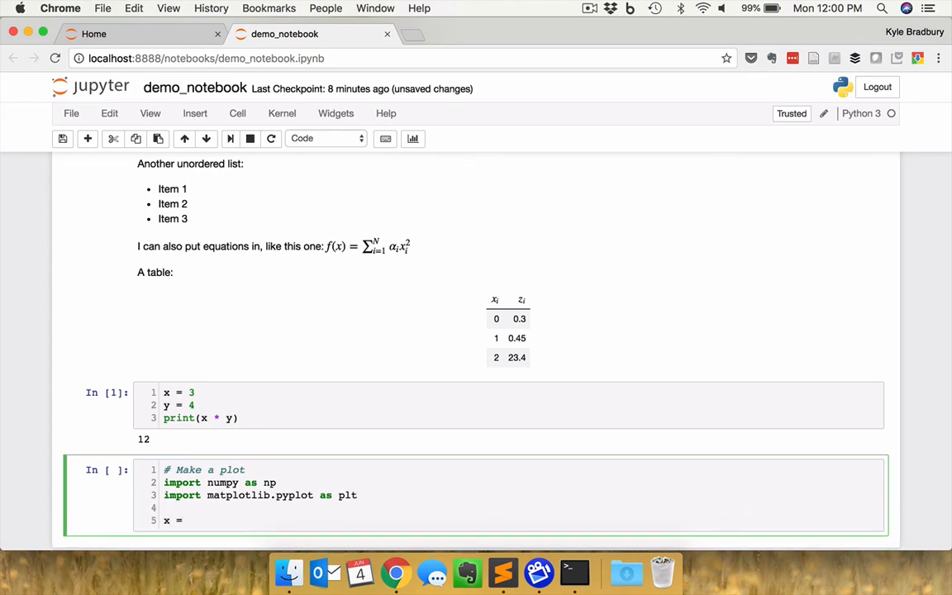
- Define x and y as np.random.randn(100) arrays of 100 random values
{"action": "type", "text": "np"}
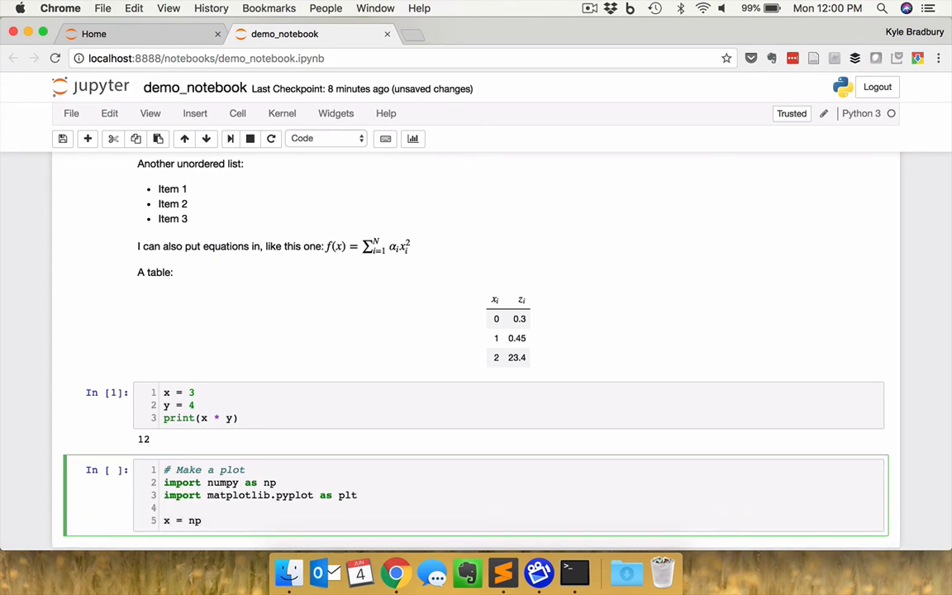
{"action": "type", "text": ".random"}
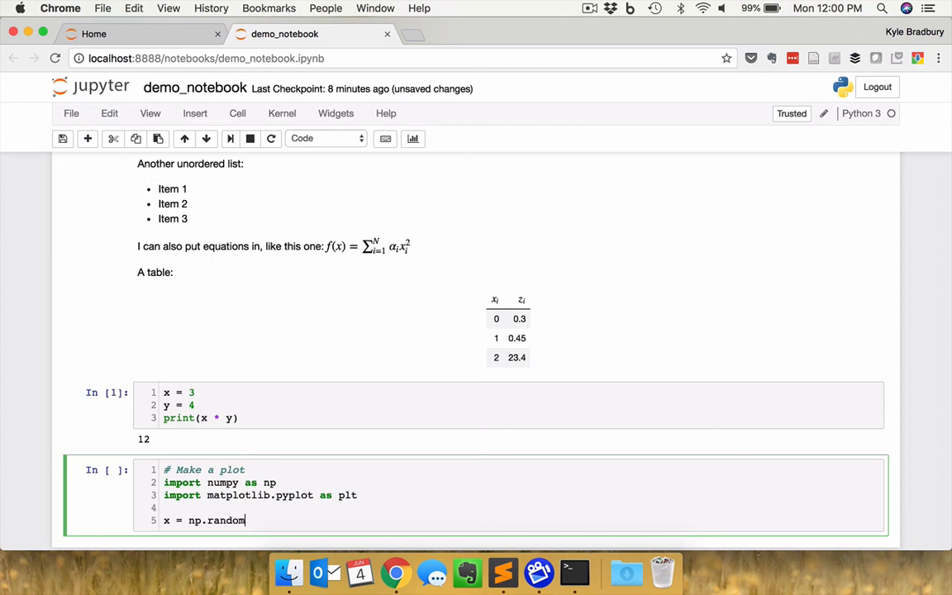
{"action": "type", "text": "rand"}
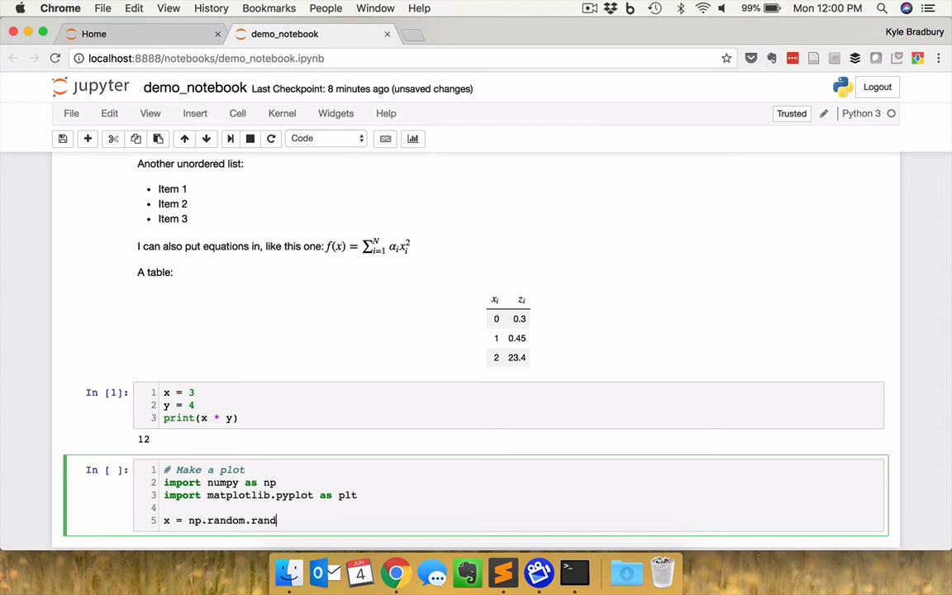
{"action": "type", "text": "n"}
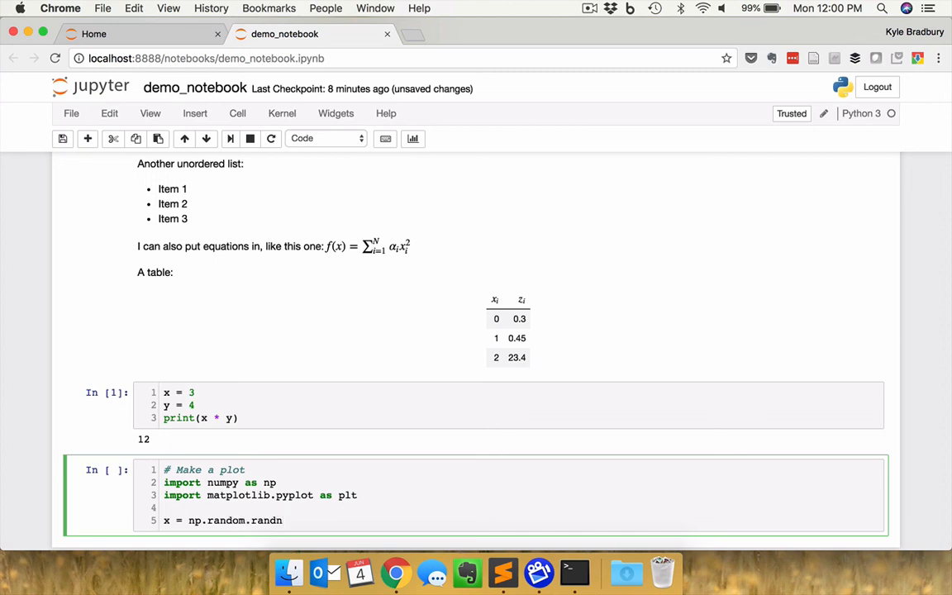
{"action": "type", "text": "("}
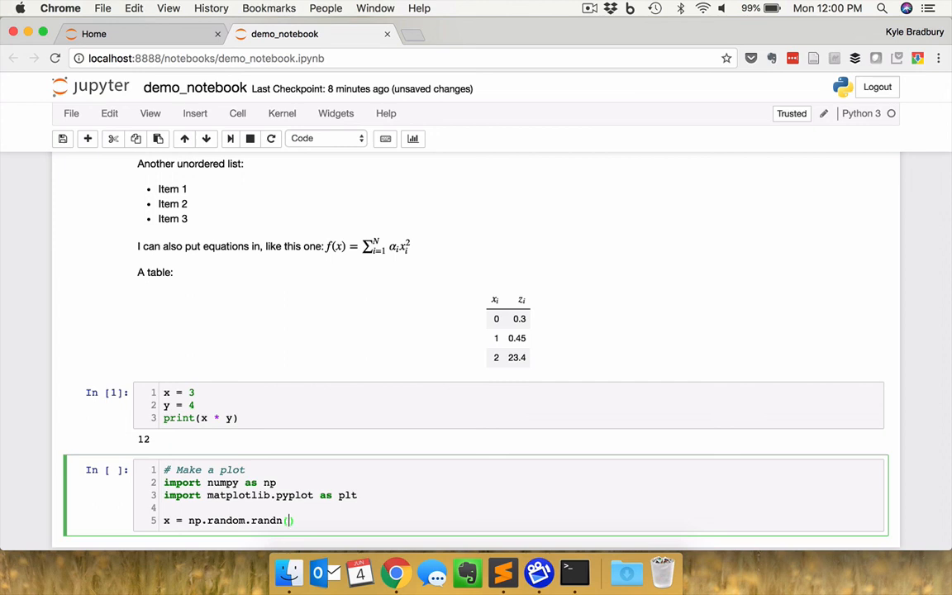
{"action": "type", "text": "100"}
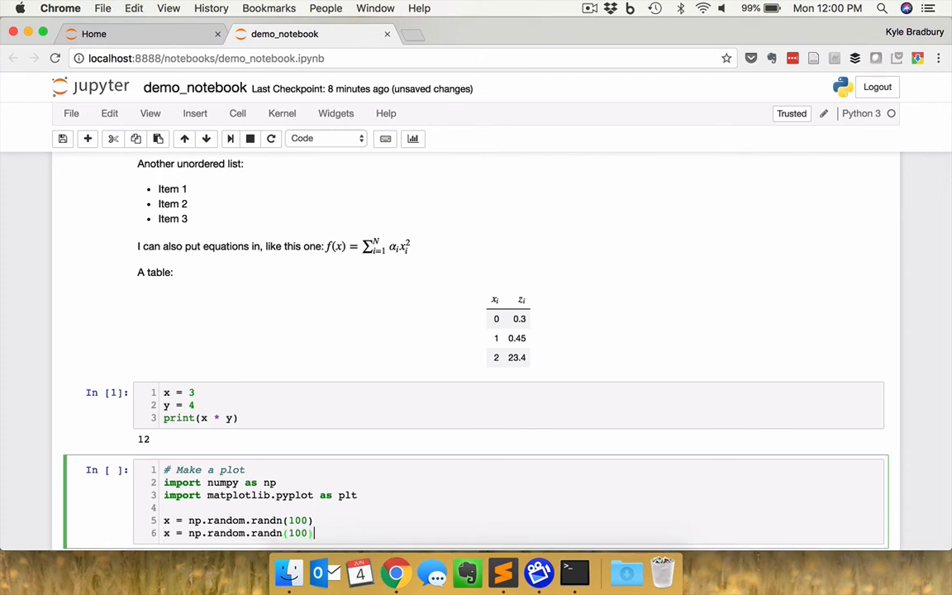
{"action": "type", "text": "y"}
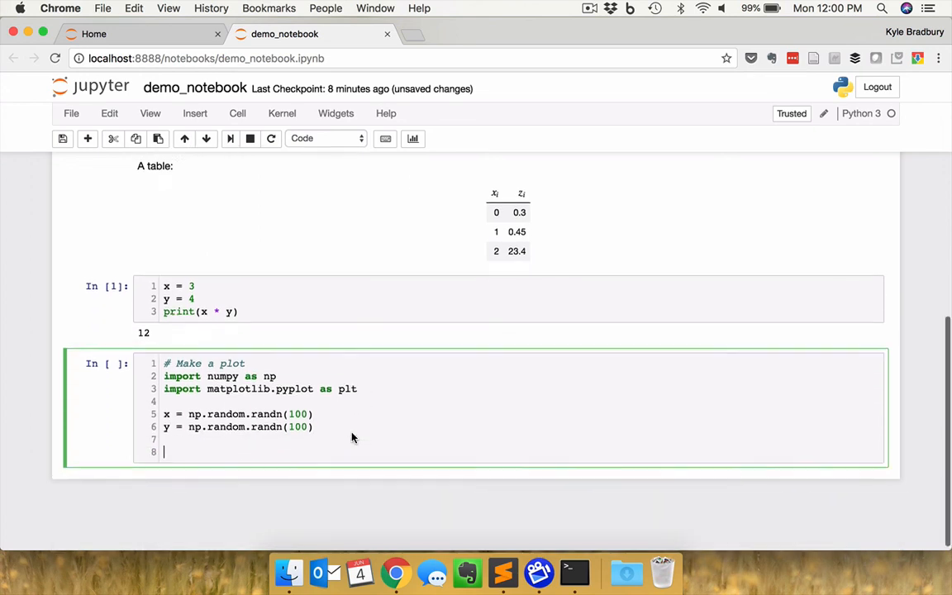
- Add plt.scatter(x,y,color='b',s=7) and plt.show(), then run the plotting cell
{"action": "type", "text": "plt."}
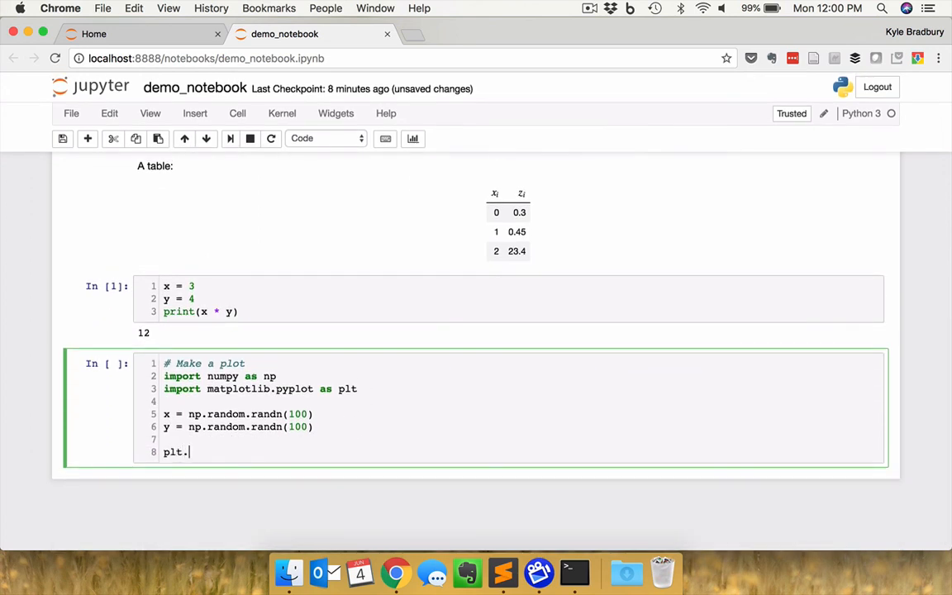
{"action": "type", "text": "scatt"}
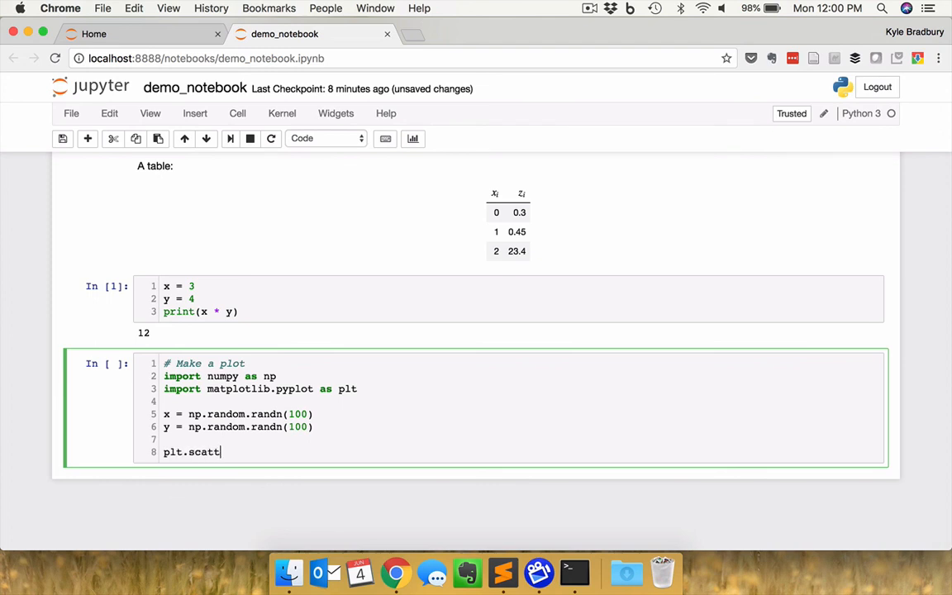
{"action": "type", "text": "er("}
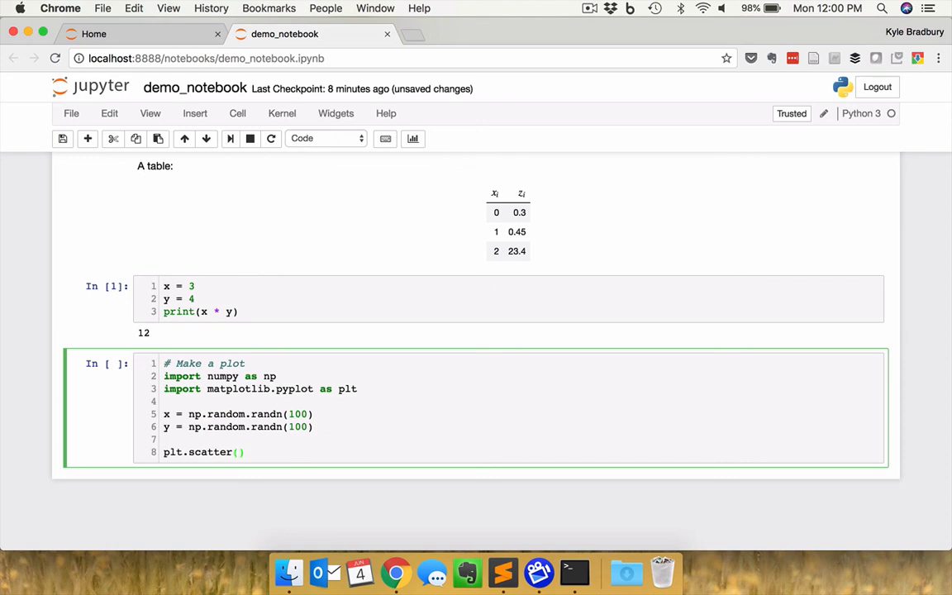
{"action": "type", "text": "x,y,"}
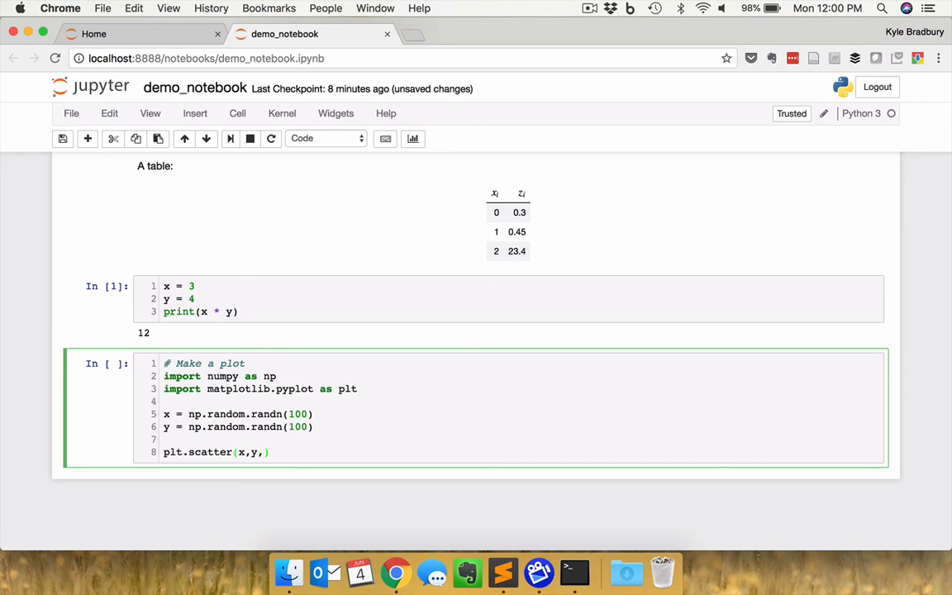
{"action": "type", "text": "color"}
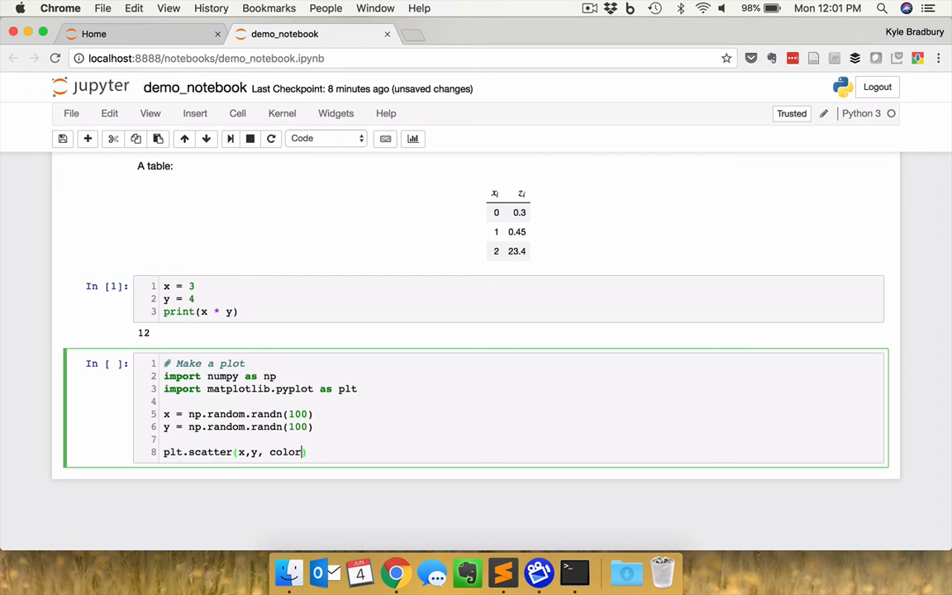
{"action": "type", "text": "'b'"}
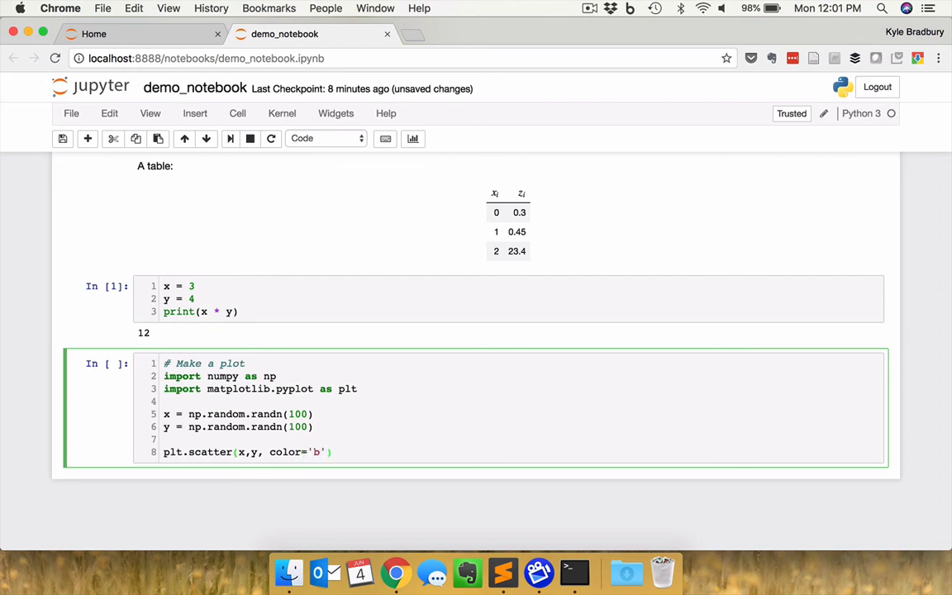
{"action": "type", "text": ","}
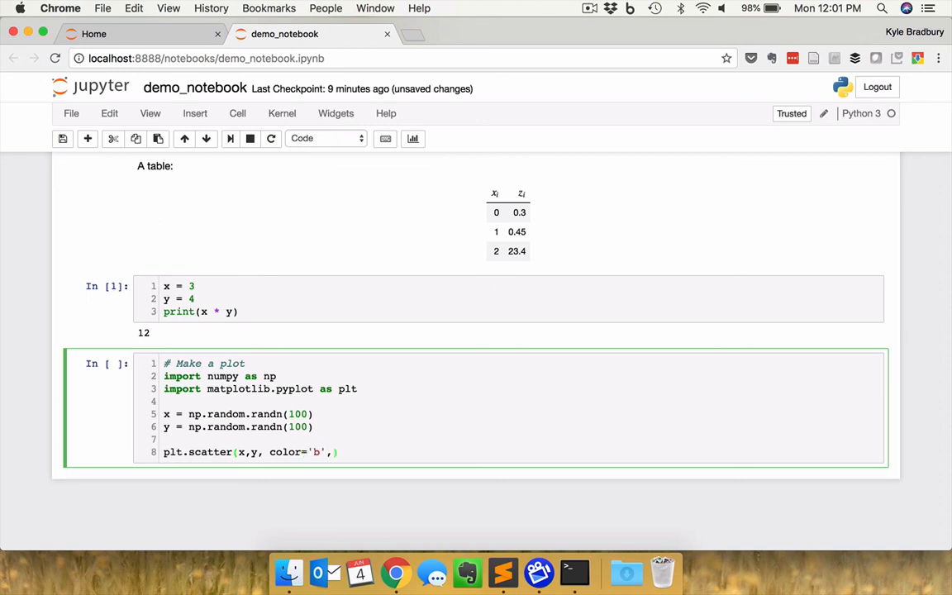
{"action": "type", "text": "s="}
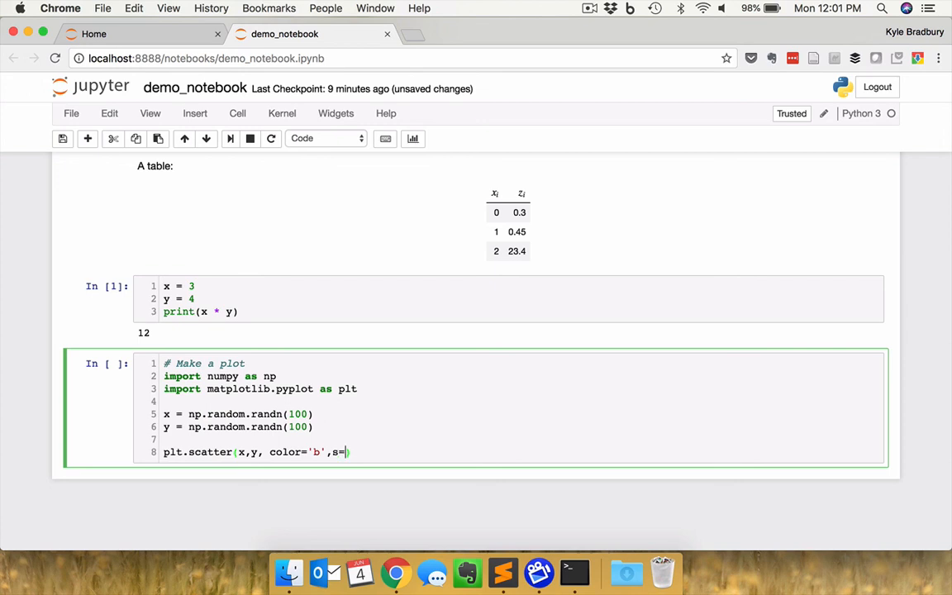
{"action": "type", "text": "7"}
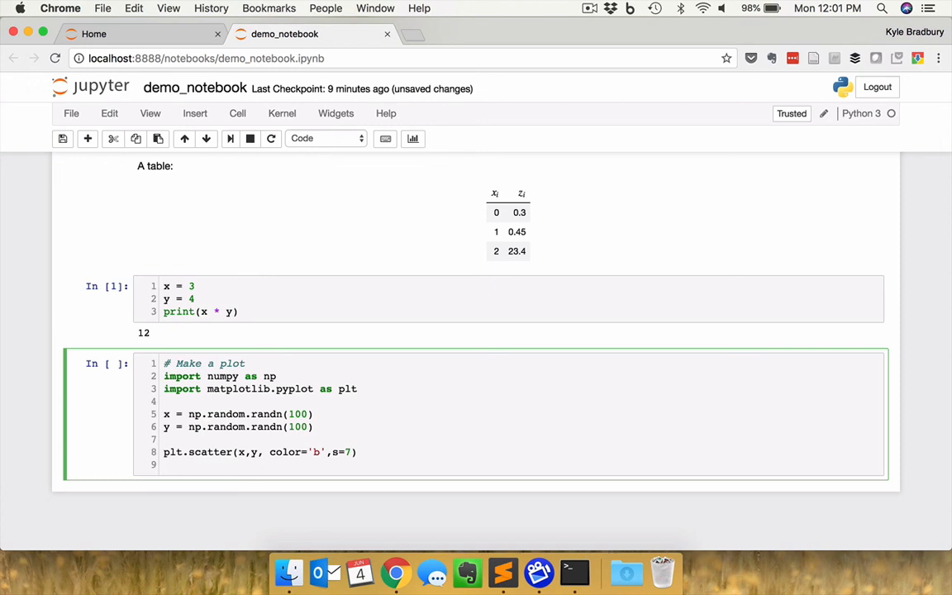
{"action": "type", "text": "plt.show()"}
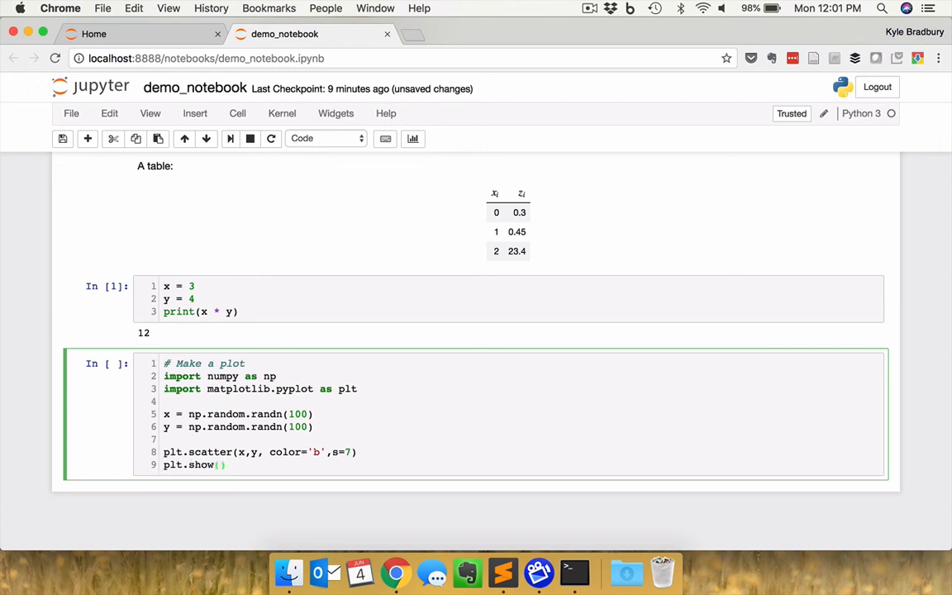
{"action": "key", "text": "shift+Enter"}
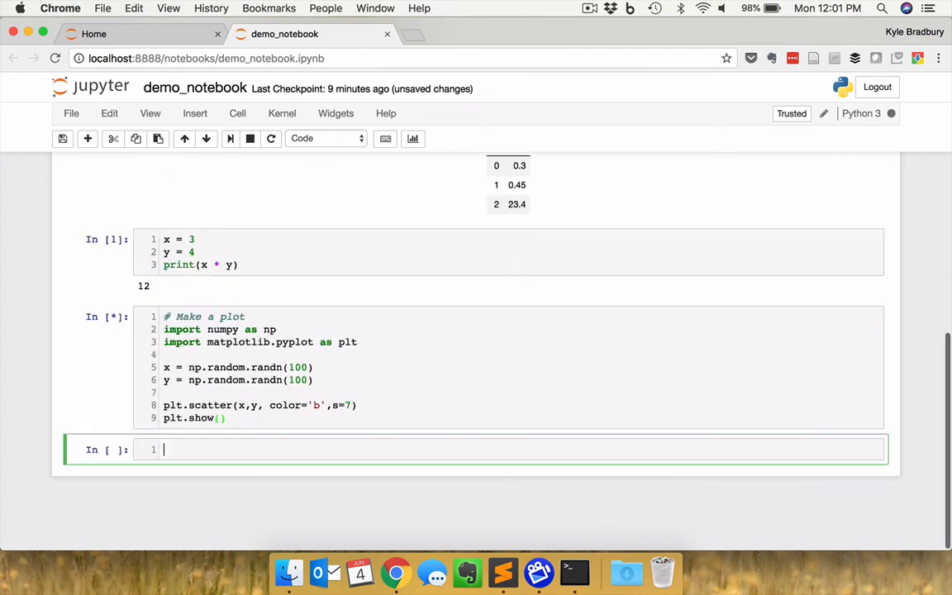
- Run the cell so the scatter plot of 100 blue random points appears below it
{"action": "key", "text": "shift+enter"}
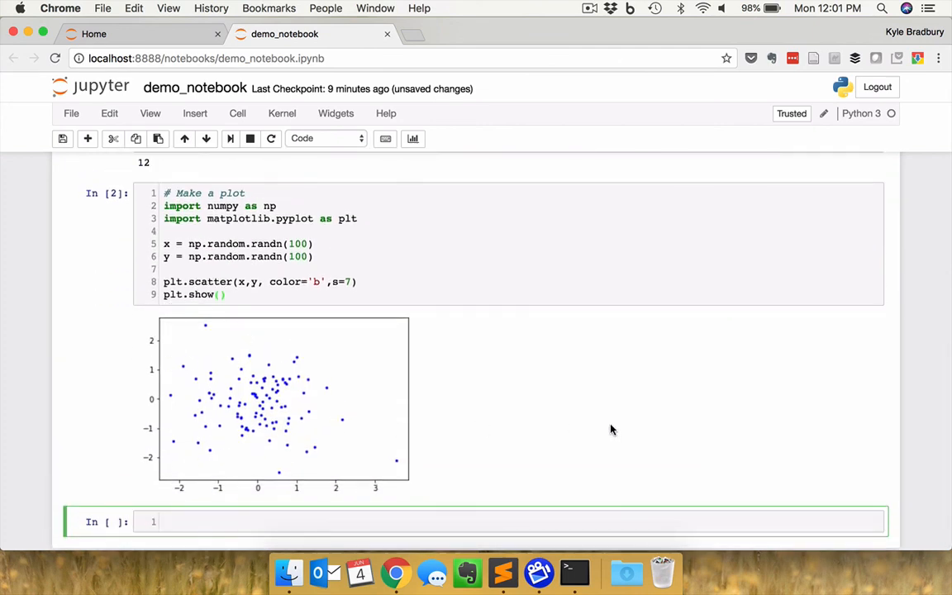
{"action": "mouse_move", "coordinate": [636, 396]}
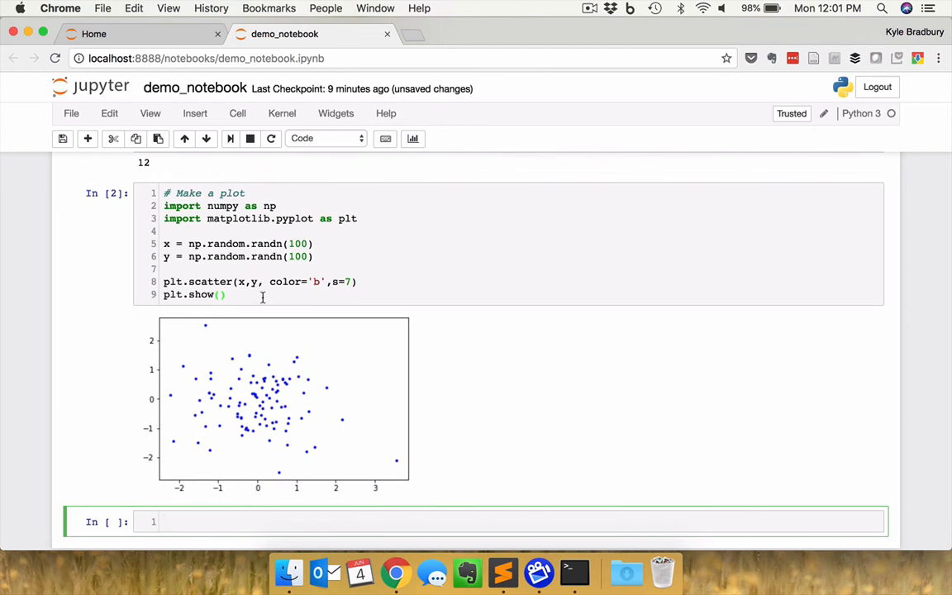
{"action": "mouse_move", "coordinate": [367, 289]}
{"action": "type", "text": "pl"}
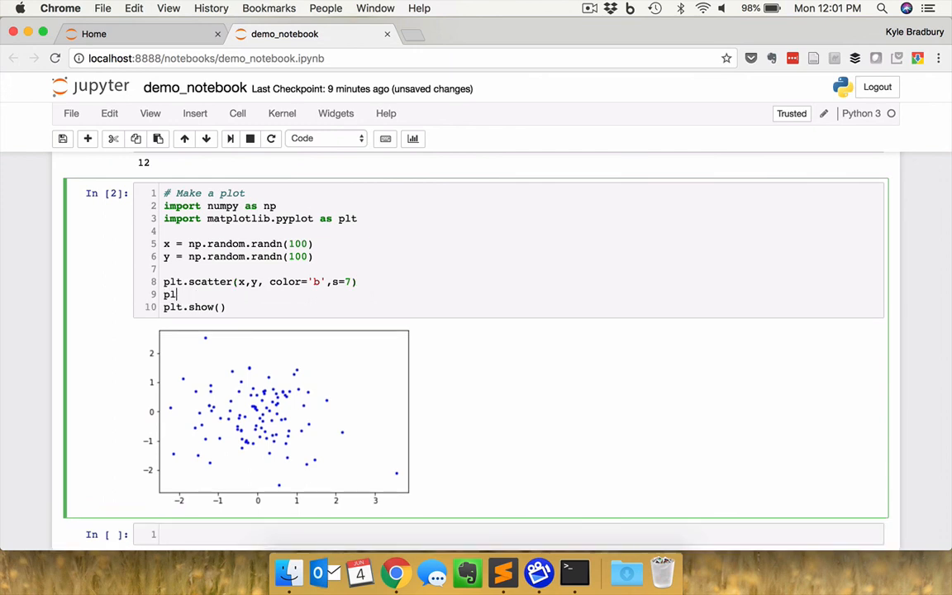
- Add plt.xlabel('Feature 1') to the plotting cell
{"action": "type", "text": "."}
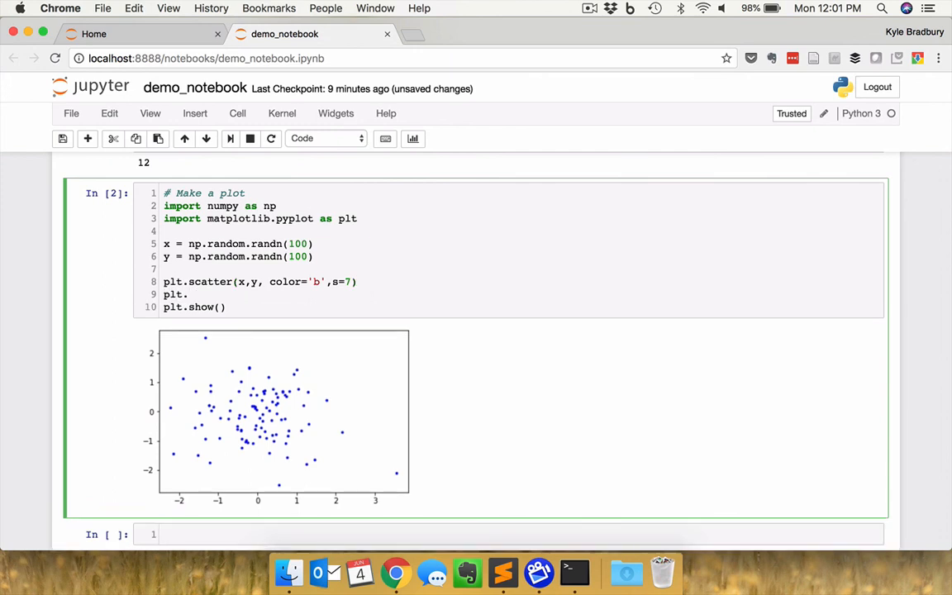
{"action": "type", "text": "xlabel"}
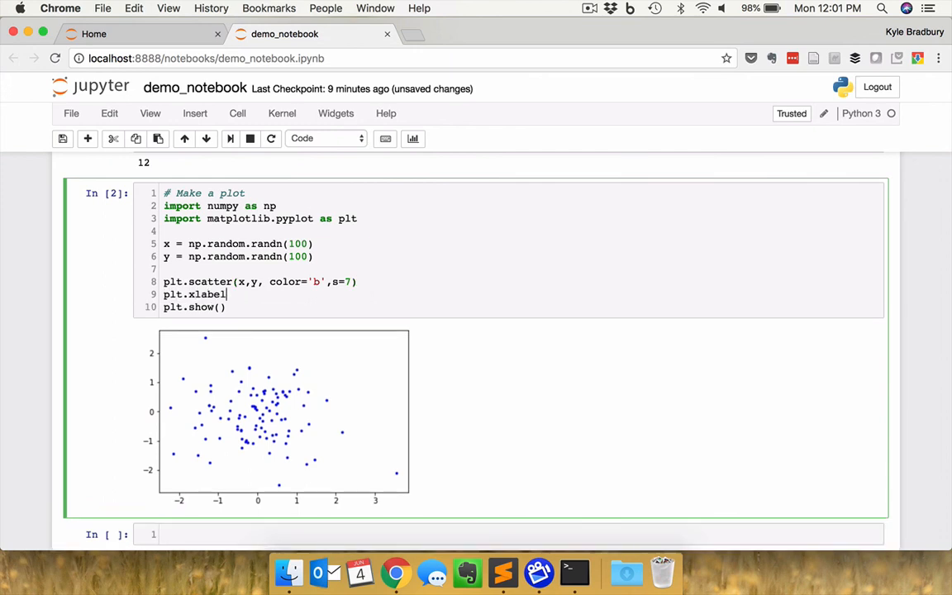
{"action": "type", "text": "('')"}
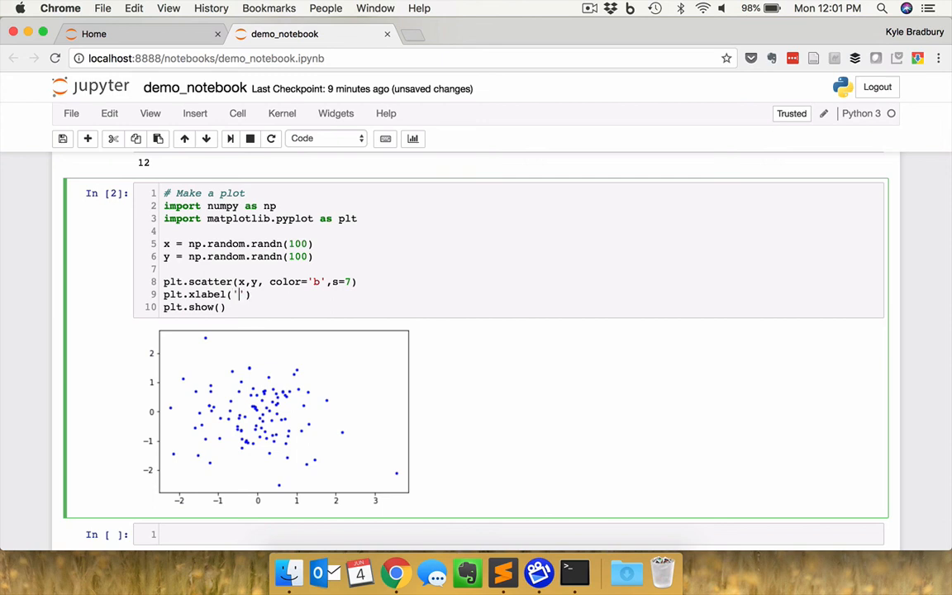
{"action": "type", "text": "Feature 1"}
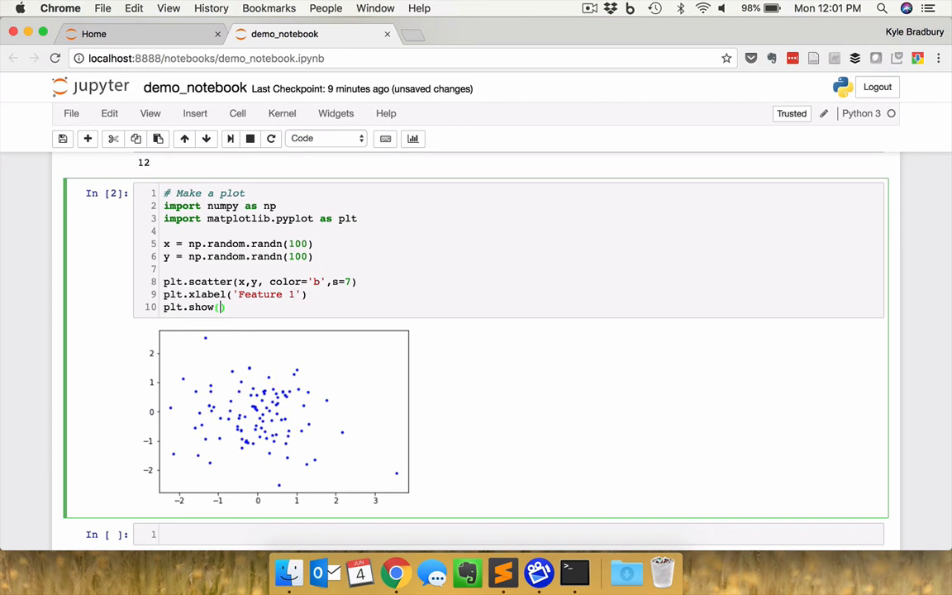
- Add plt.ylabel('Feature 2') beneath the x-axis label line
{"action": "left_click", "coordinate": [218, 294]}
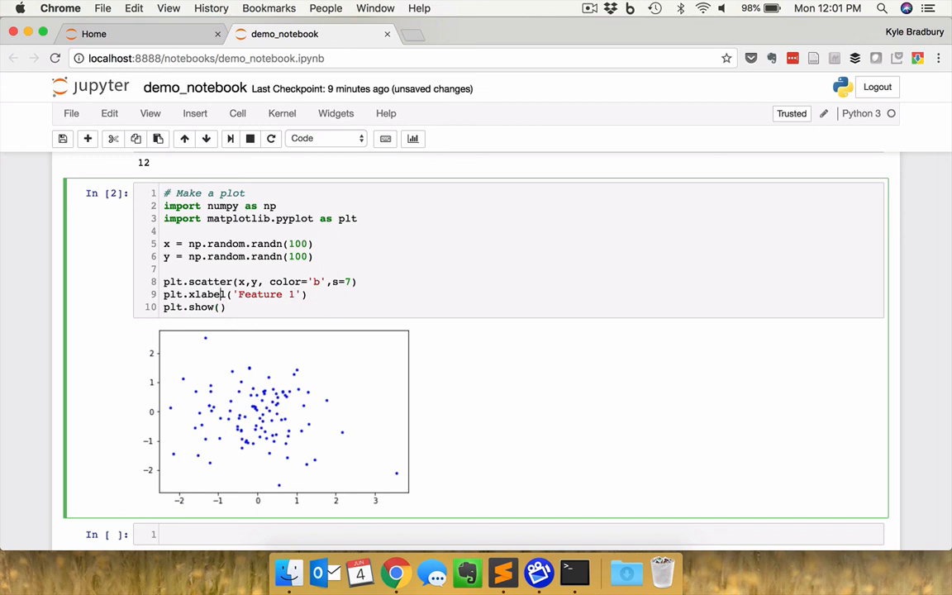
{"action": "type", "text": "plt.y"}
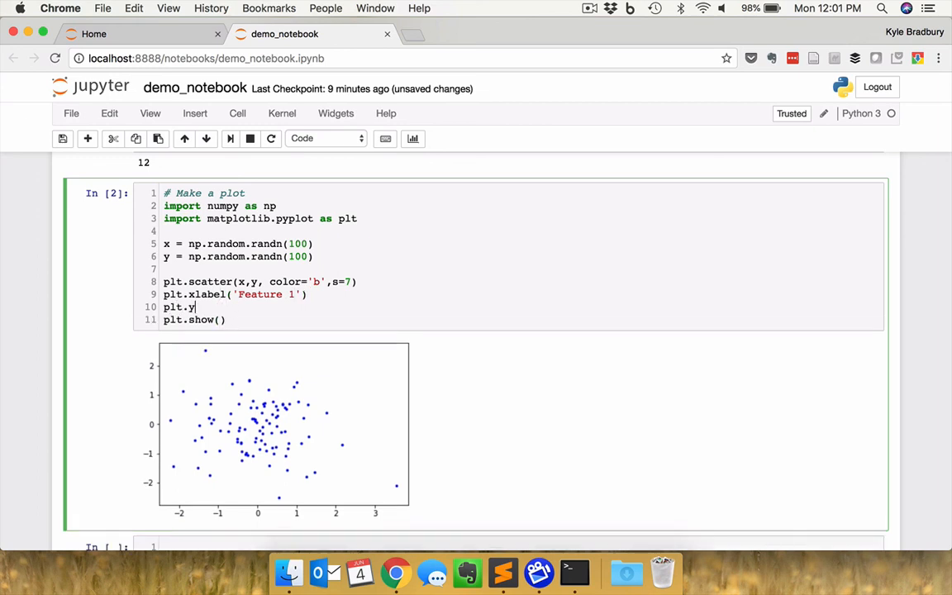
{"action": "type", "text": "label('F"}
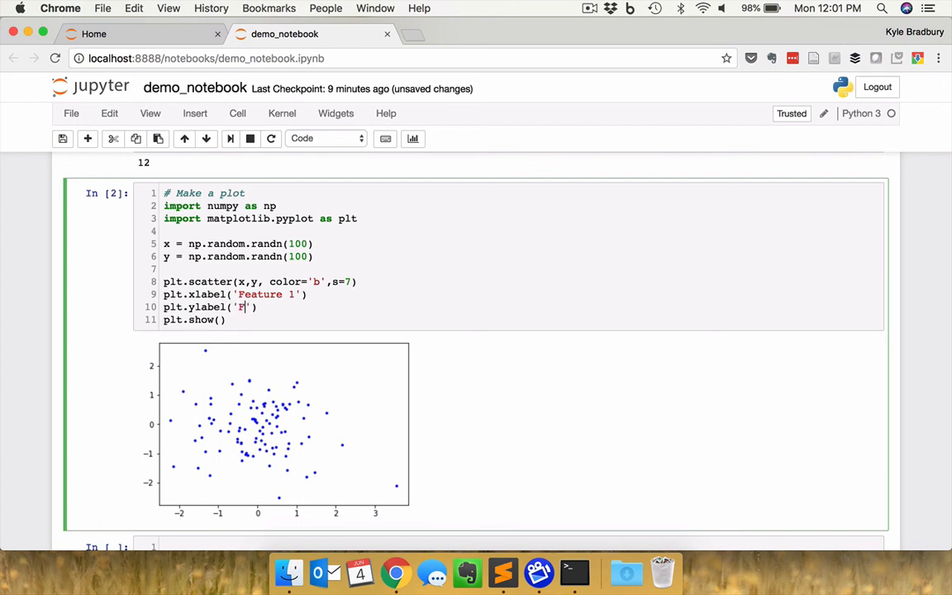
{"action": "type", "text": "eature 2"}
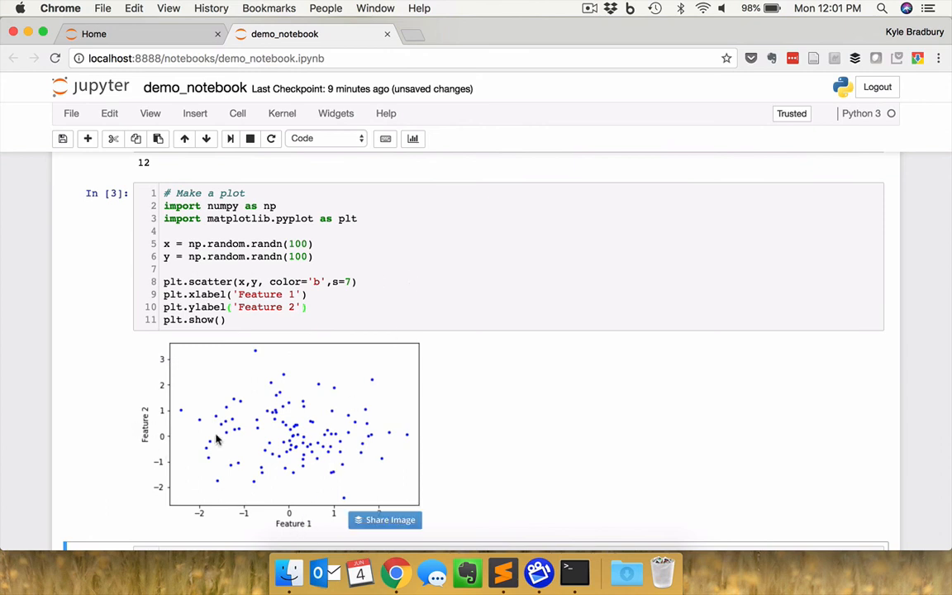
{"action": "mouse_move", "coordinate": [552, 455]}
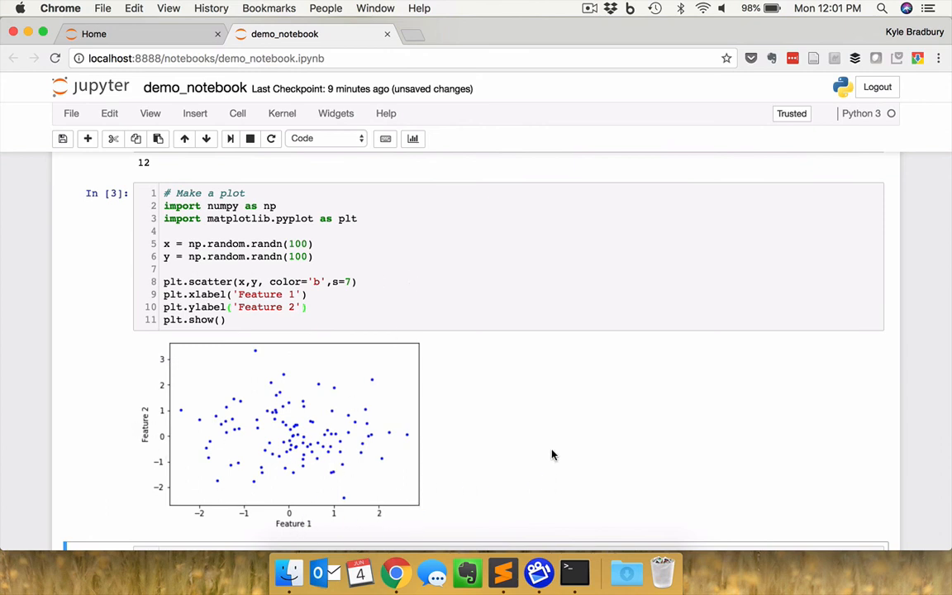
{"action": "scroll", "scroll_direction": "down", "scroll_amount": 3}
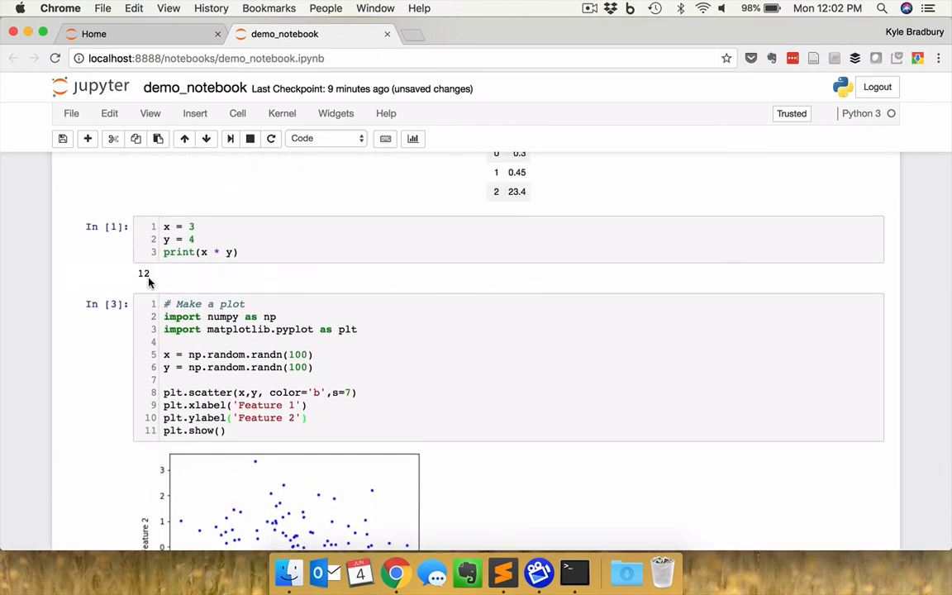
{"action": "scroll", "scroll_direction": "down", "scroll_amount": 3}
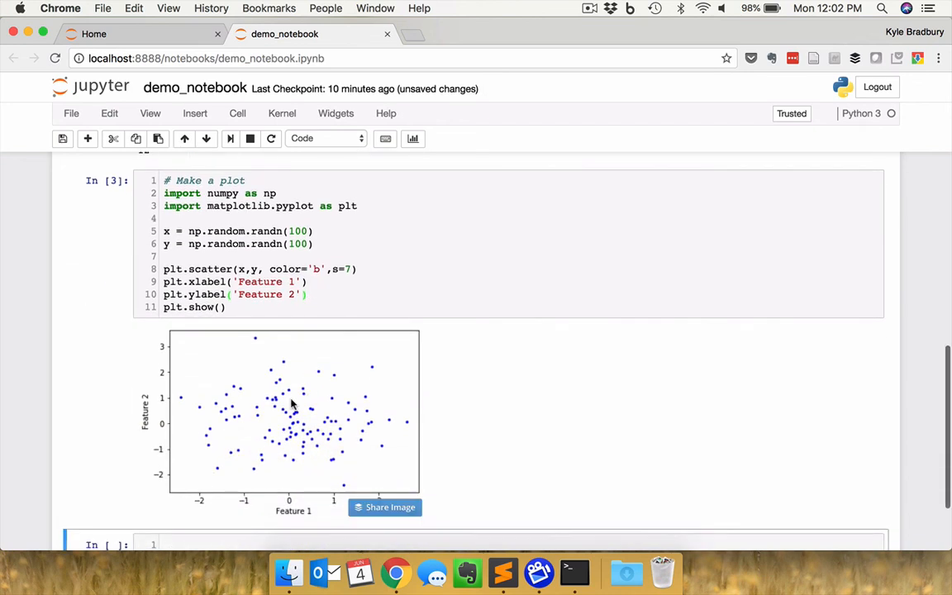
{"action": "scroll", "scroll_direction": "down", "scroll_amount": 3}
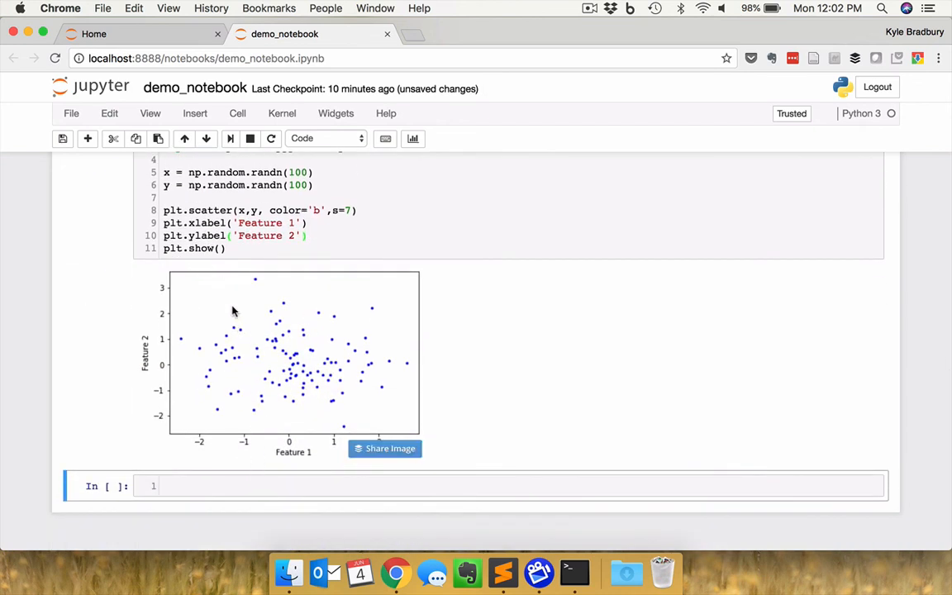
{"action": "mouse_move", "coordinate": [311, 377]}
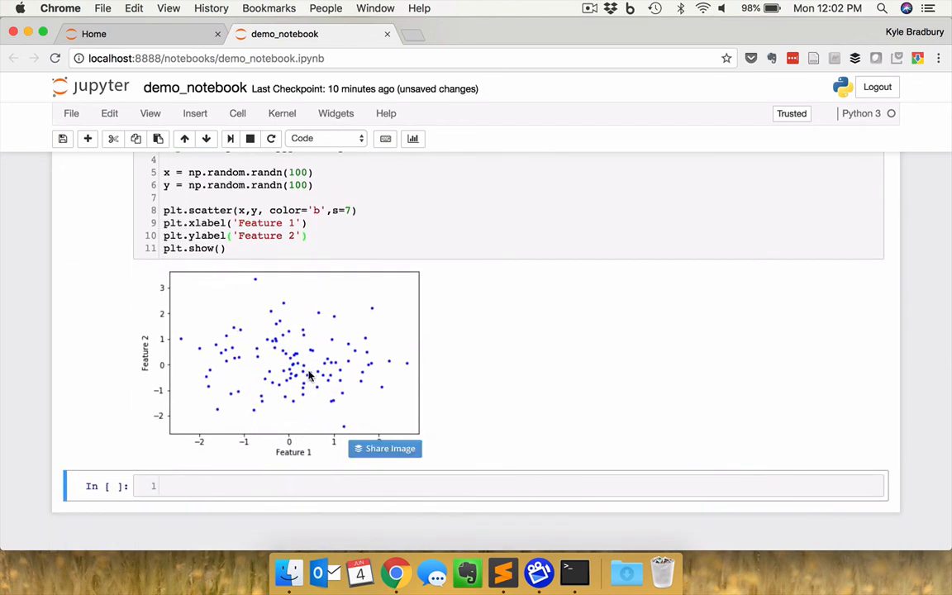
{"action": "mouse_move", "coordinate": [355, 358]}
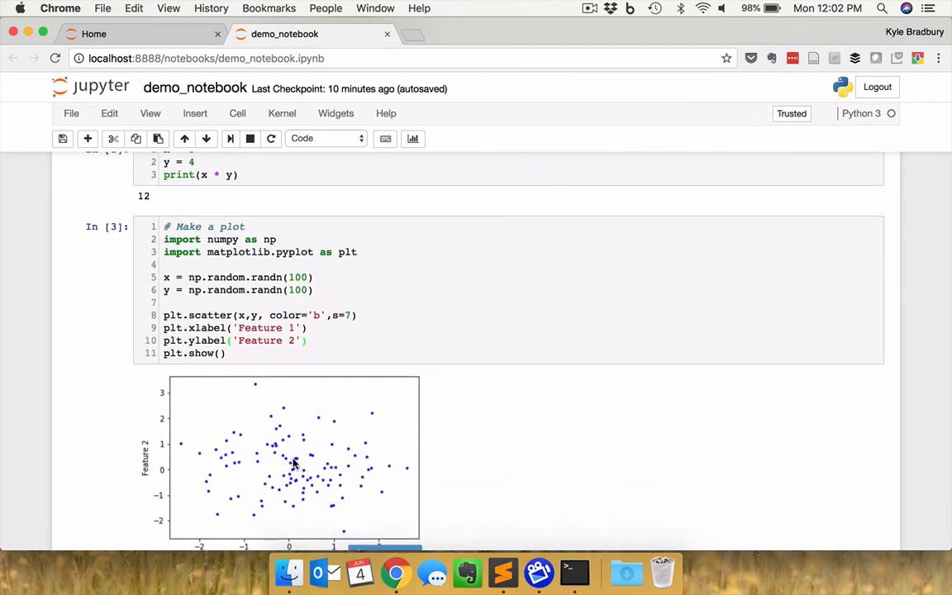
{"action": "scroll", "scroll_direction": "down", "scroll_amount": 3}
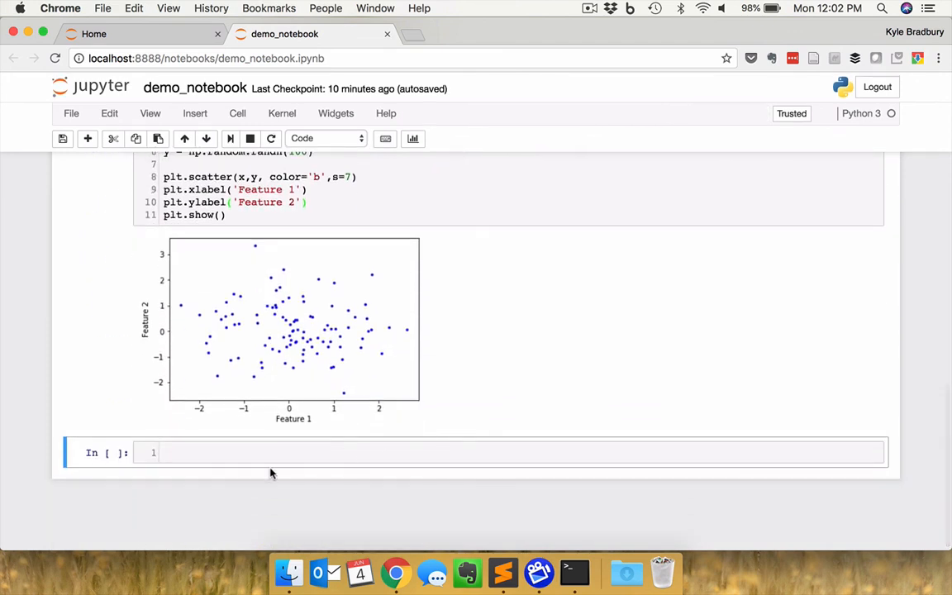
{"action": "left_click", "coordinate": [222, 453]}
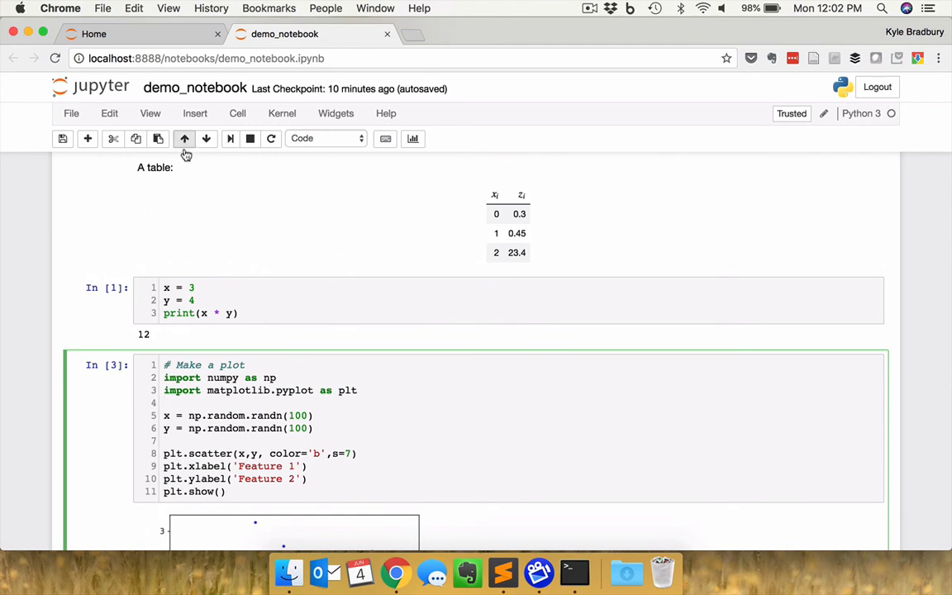
{"action": "mouse_move", "coordinate": [182, 134]}
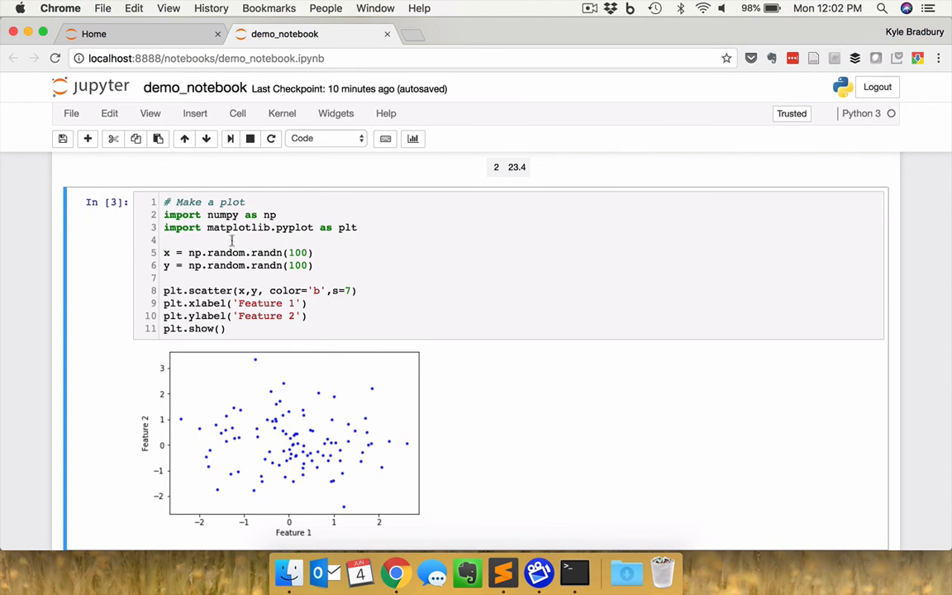
- Move the scatter-plot cell one position down in the notebook
{"action": "scroll", "scroll_direction": "down", "scroll_amount": 3}
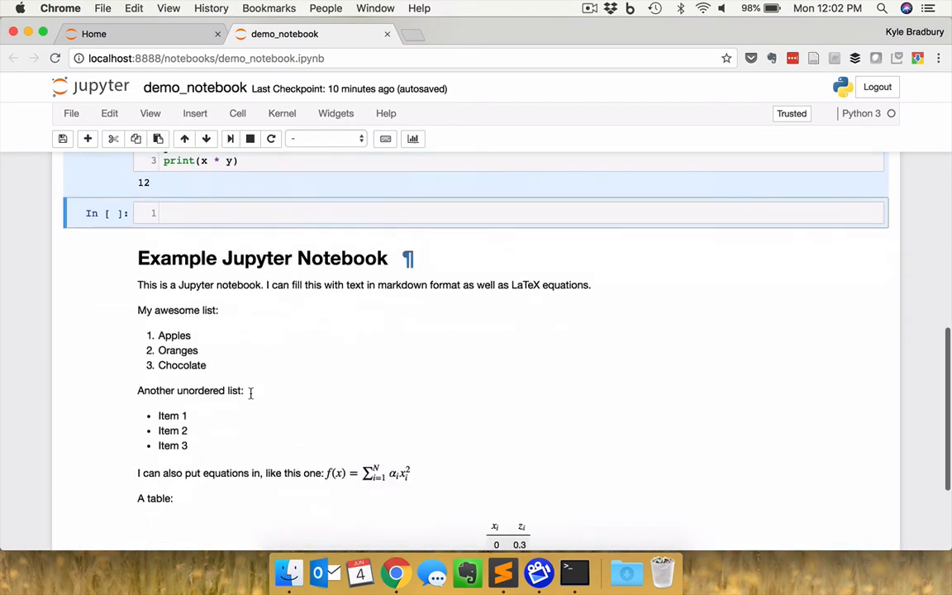
{"action": "left_click", "coordinate": [206, 139]}
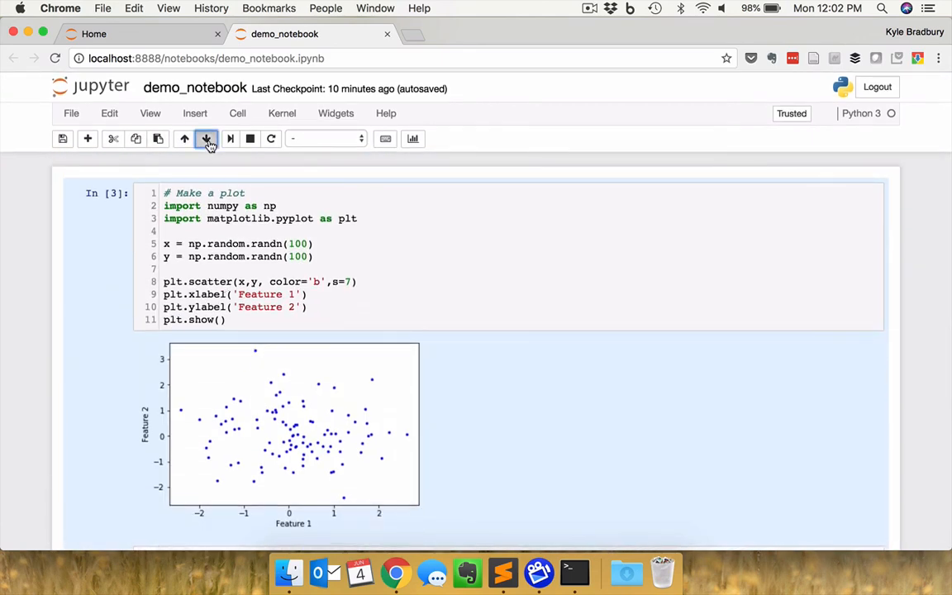
{"action": "scroll", "scroll_direction": "down", "scroll_amount": 3}
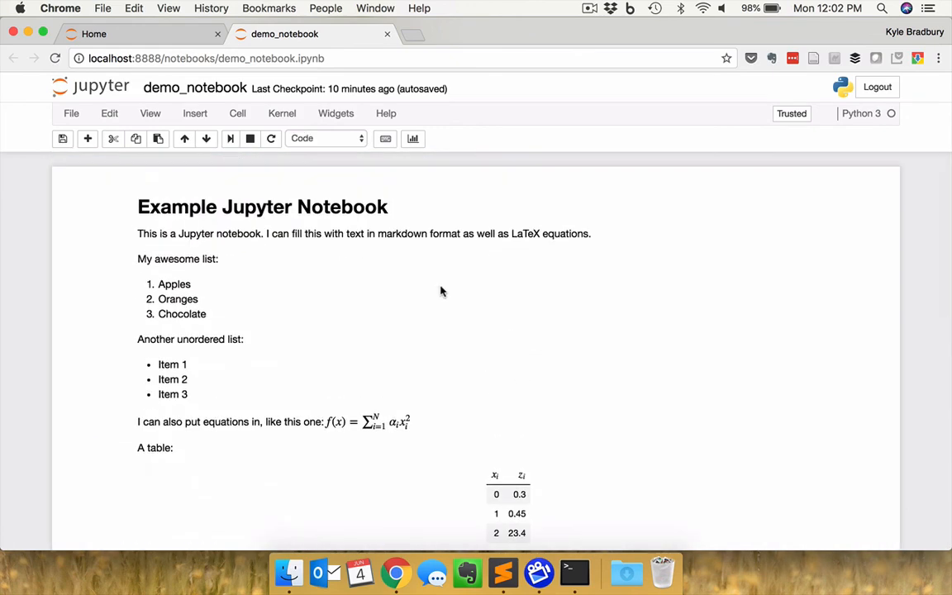
{"action": "scroll", "scroll_direction": "down", "scroll_amount": 3}
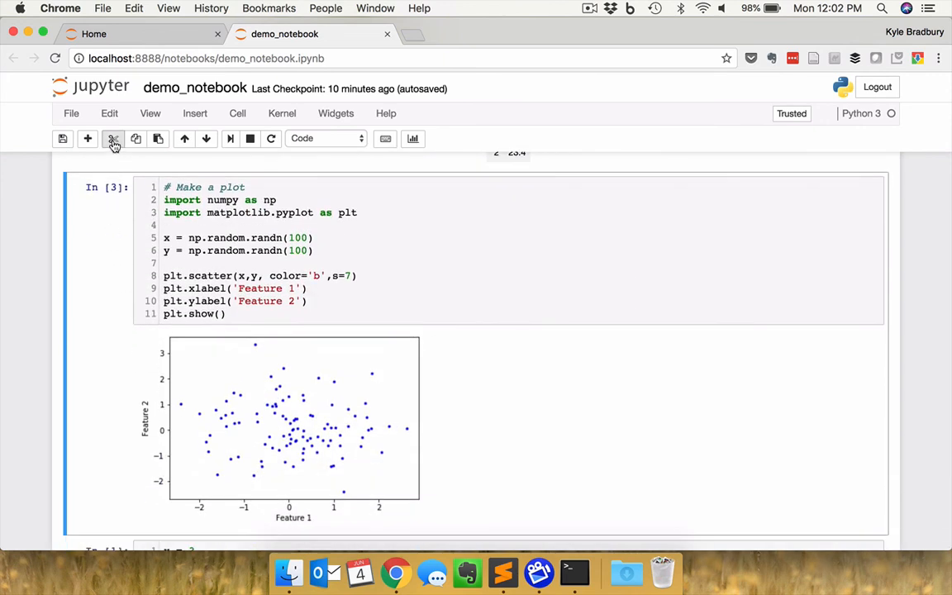
{"action": "mouse_move", "coordinate": [112, 139]}
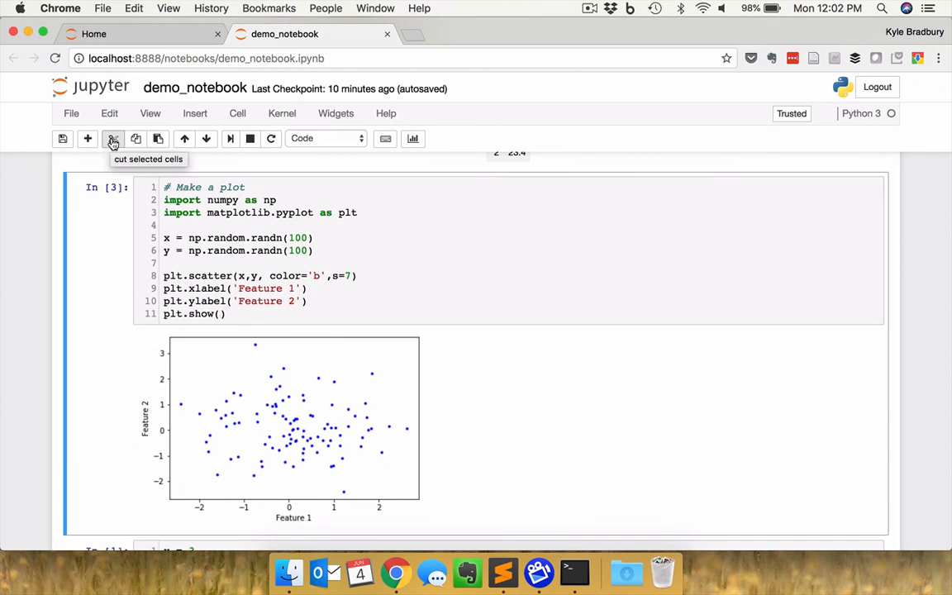
{"action": "mouse_move", "coordinate": [260, 416]}
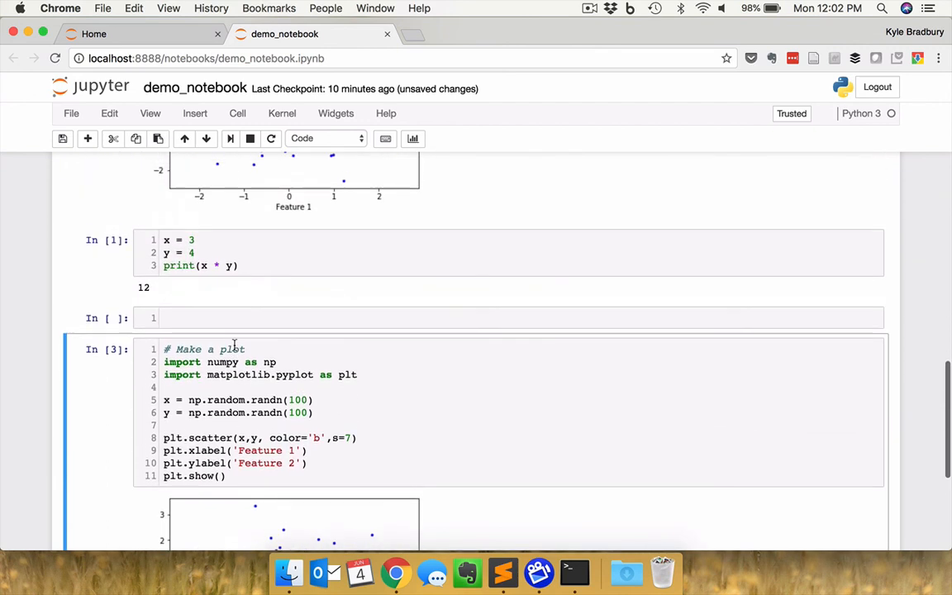
- Save the notebook and create a fresh checkpoint
{"action": "scroll", "scroll_direction": "down", "scroll_amount": 3}
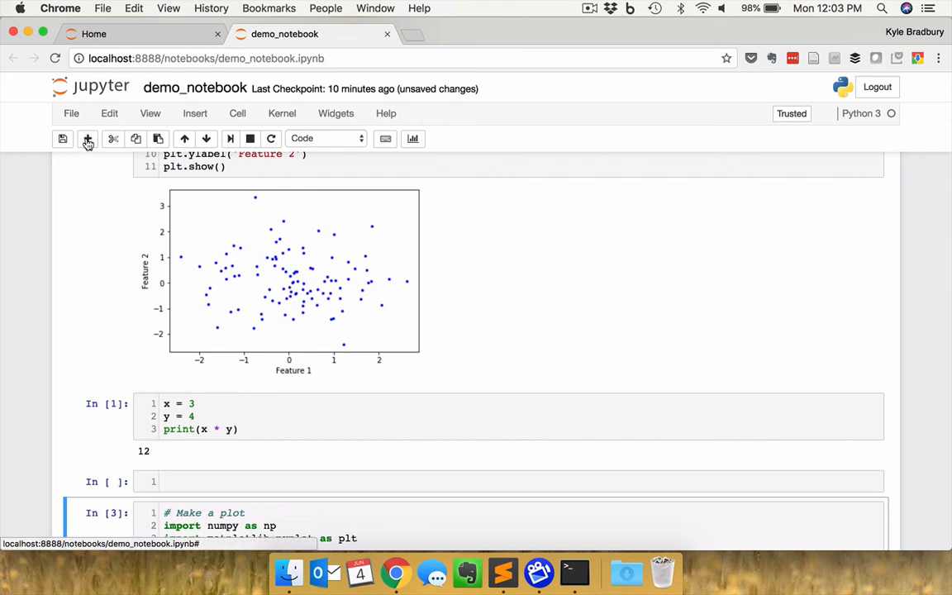
{"action": "left_click", "coordinate": [63, 139]}
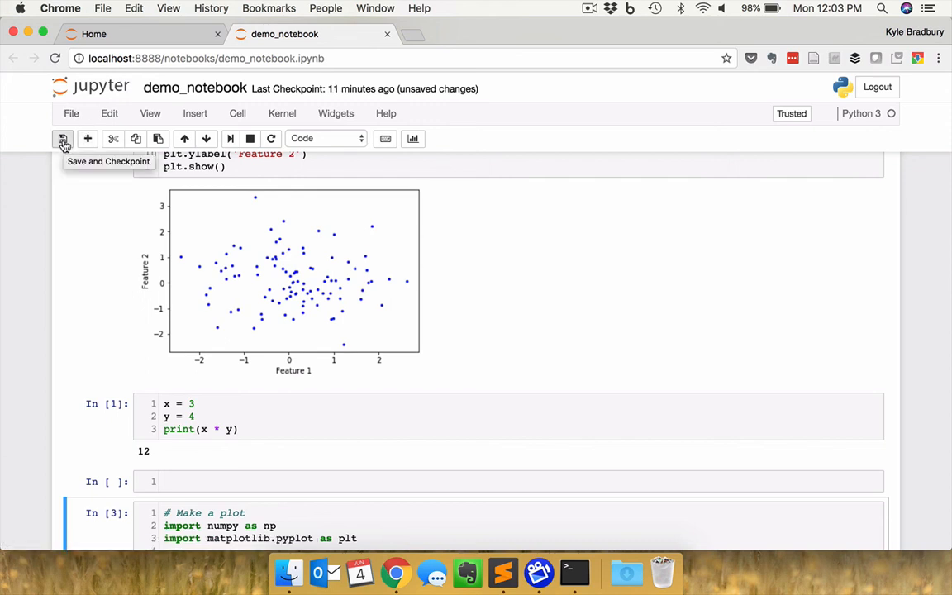
{"action": "left_click", "coordinate": [62, 139]}
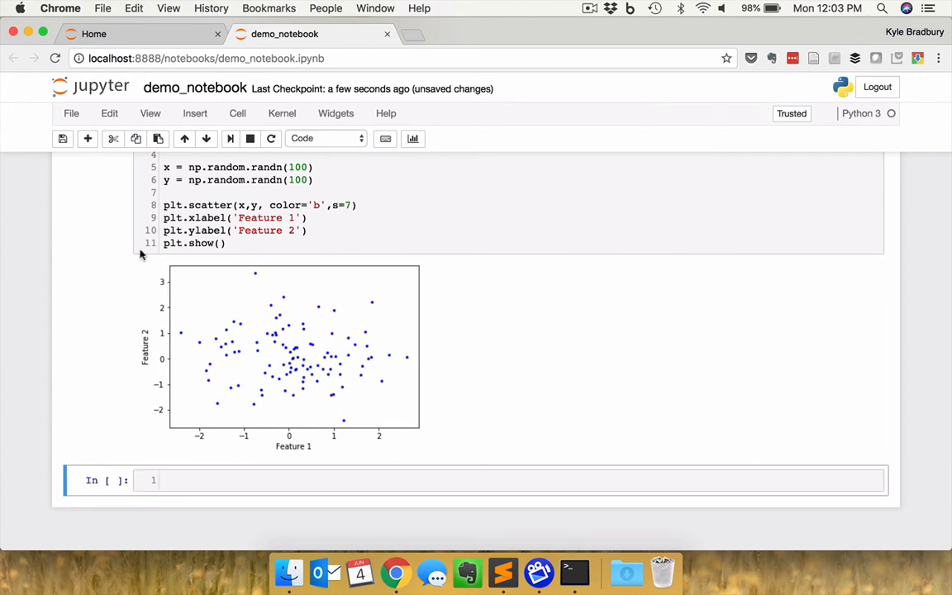
{"action": "mouse_move", "coordinate": [216, 367]}
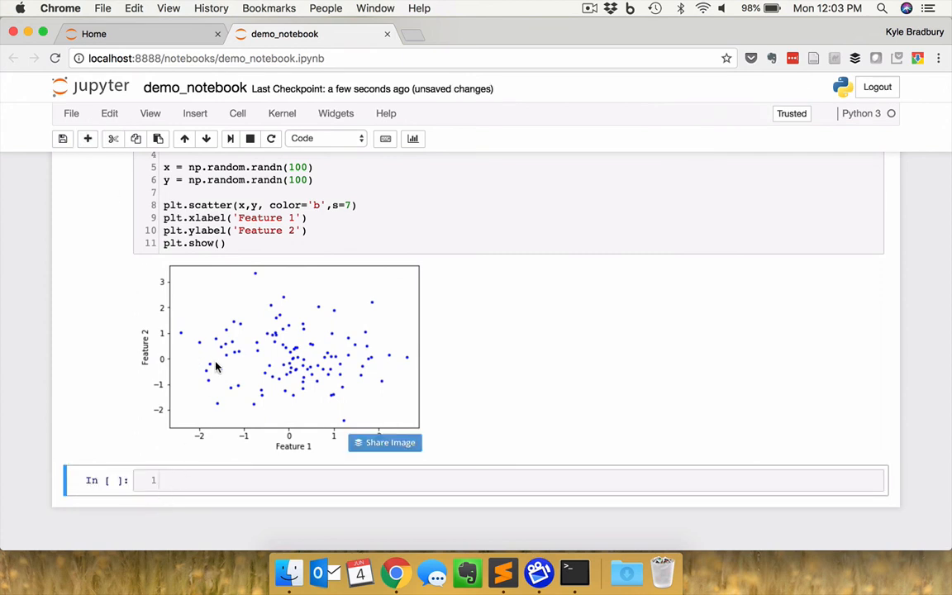
{"action": "mouse_move", "coordinate": [362, 174]}
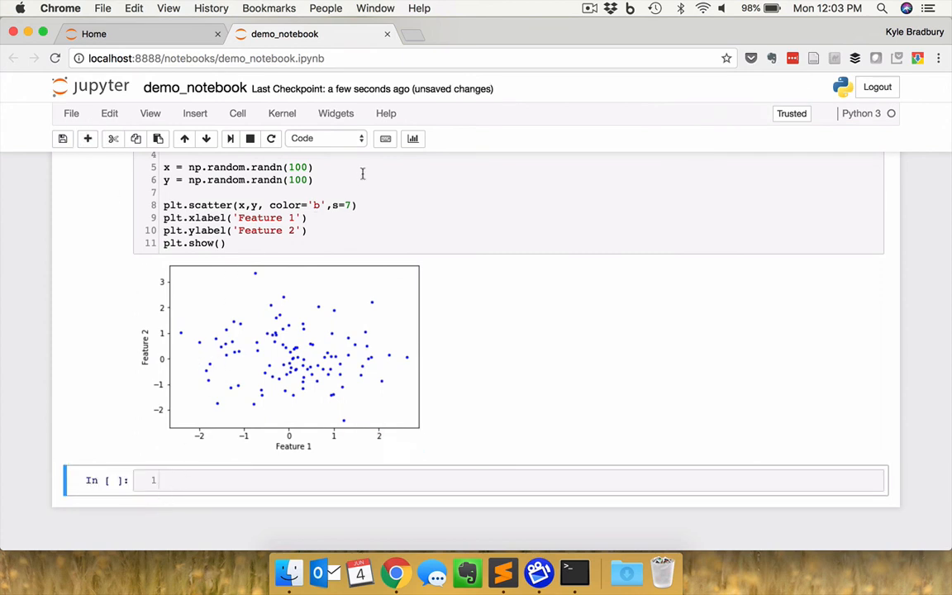
- Browse the command palette's full list of notebook commands
{"action": "left_click", "coordinate": [383, 139]}
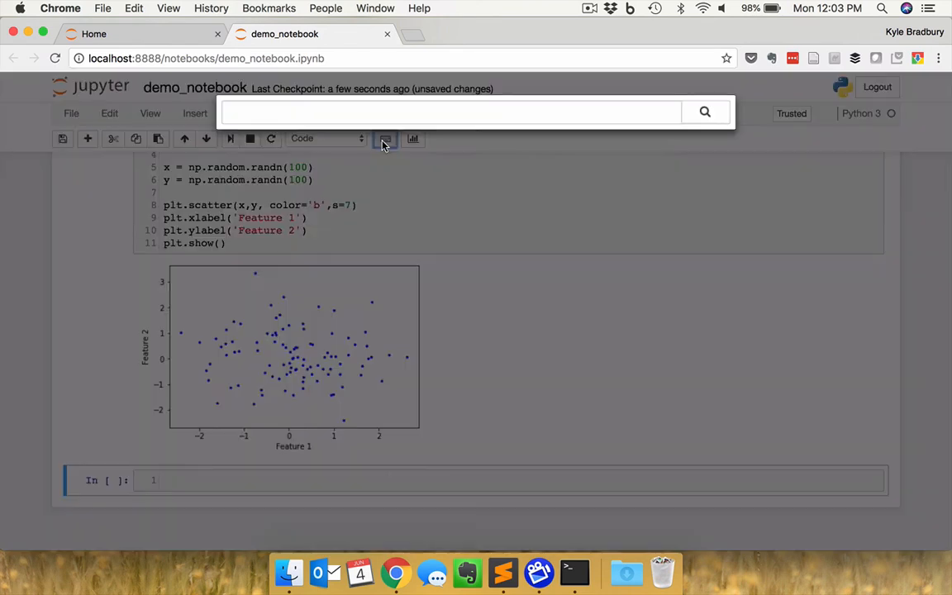
{"action": "left_click", "coordinate": [450, 112]}
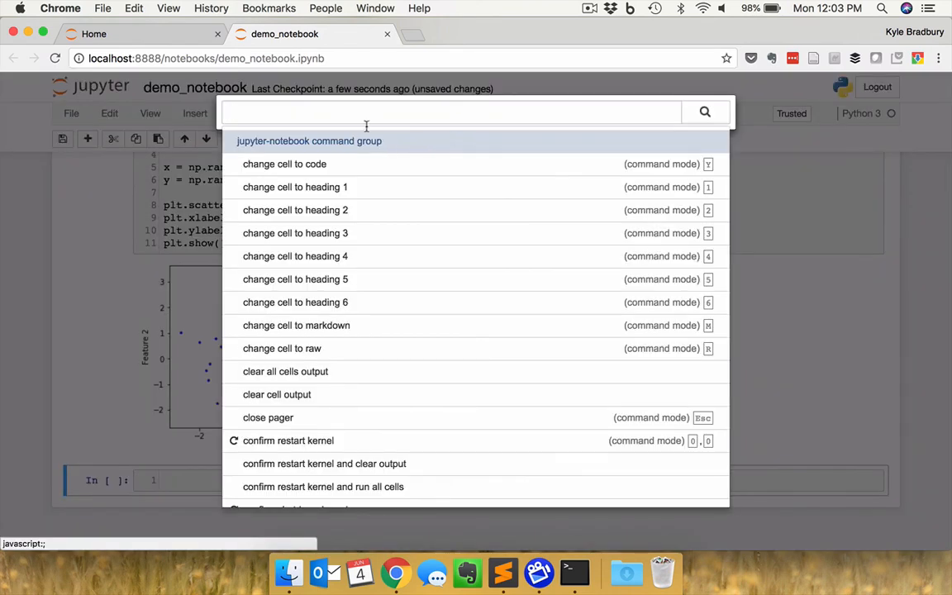
{"action": "scroll", "scroll_direction": "down", "scroll_amount": 3}
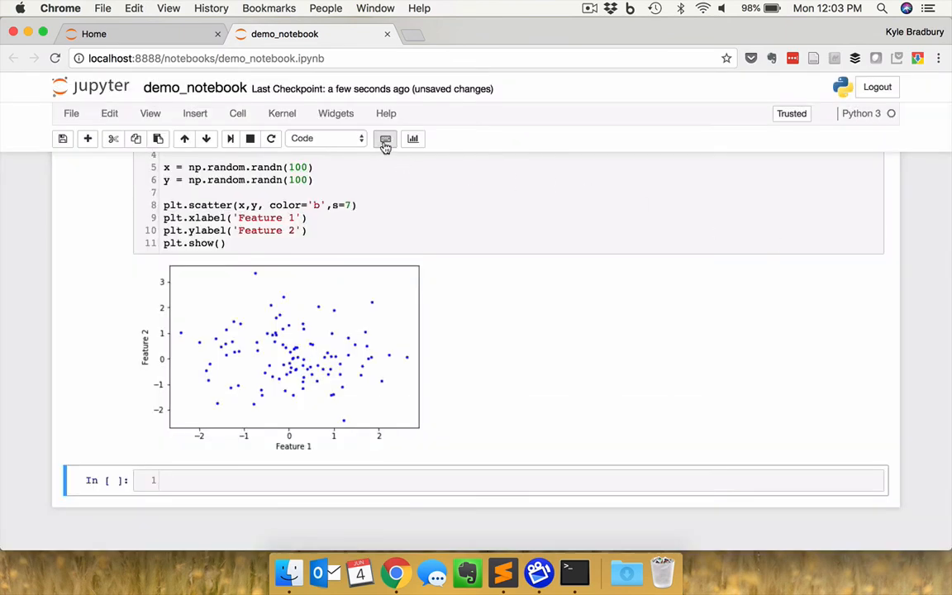
{"action": "mouse_move", "coordinate": [385, 139]}
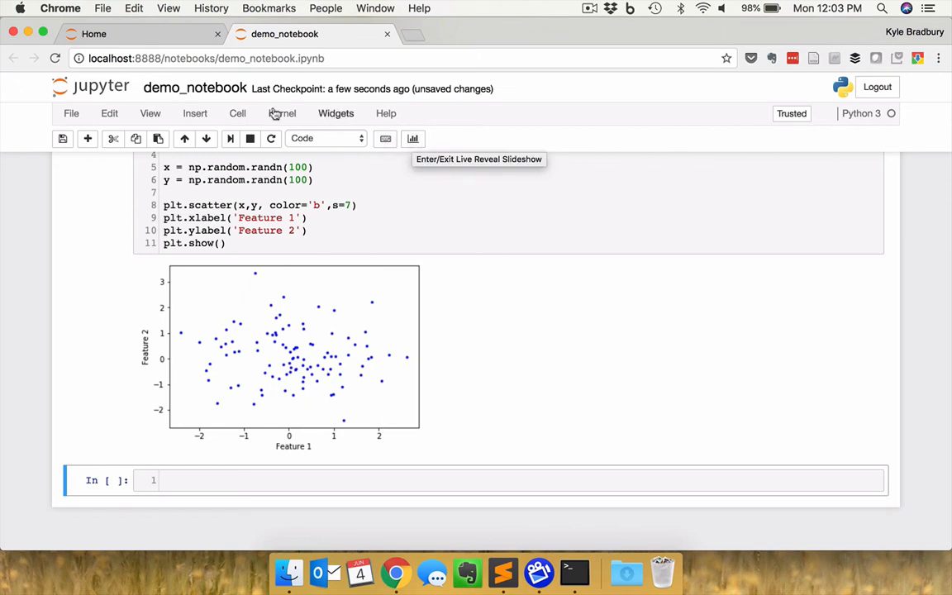
- Review the File menu, then the Edit menu's cell splitting and merging commands
{"action": "left_click", "coordinate": [71, 113]}
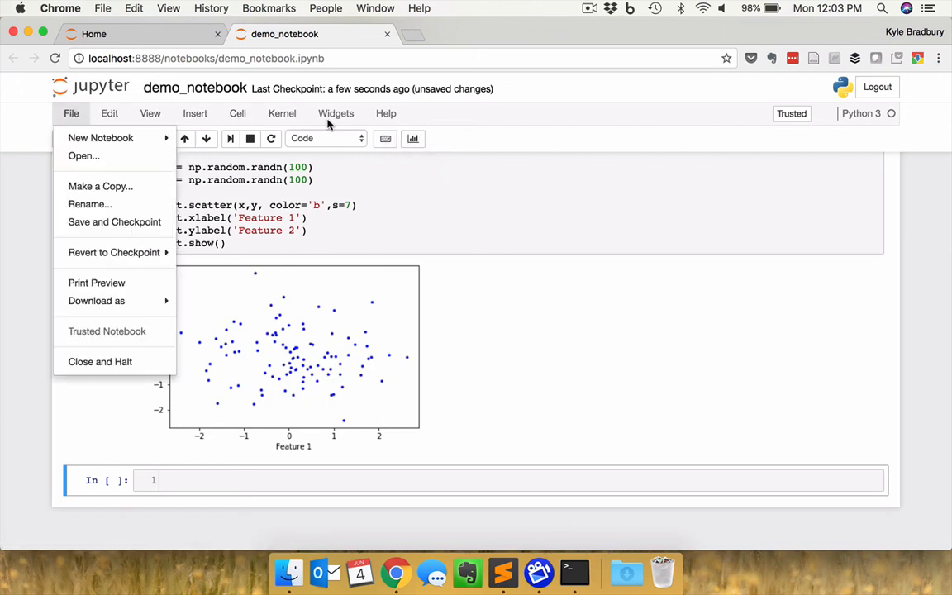
{"action": "mouse_move", "coordinate": [99, 139]}
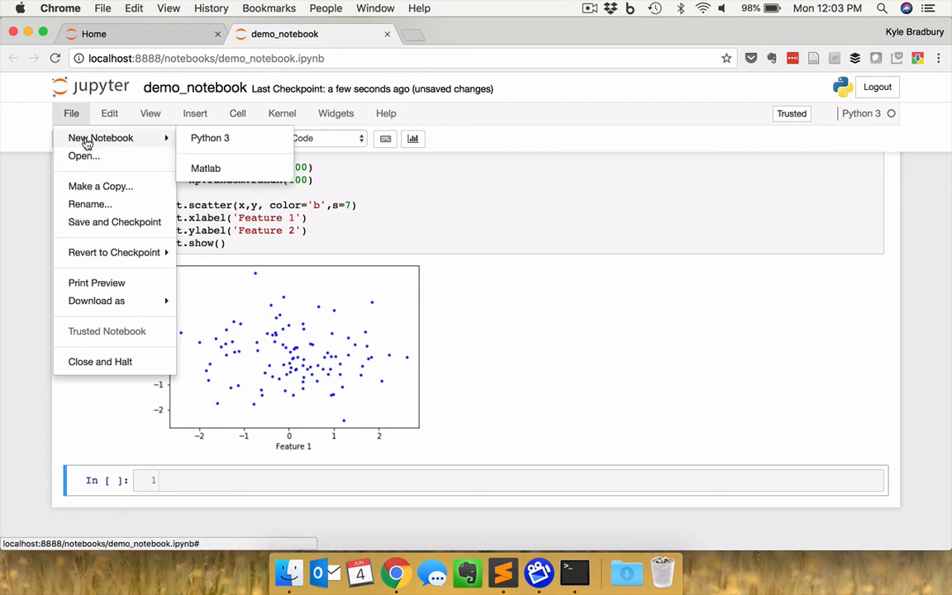
{"action": "mouse_move", "coordinate": [99, 185]}
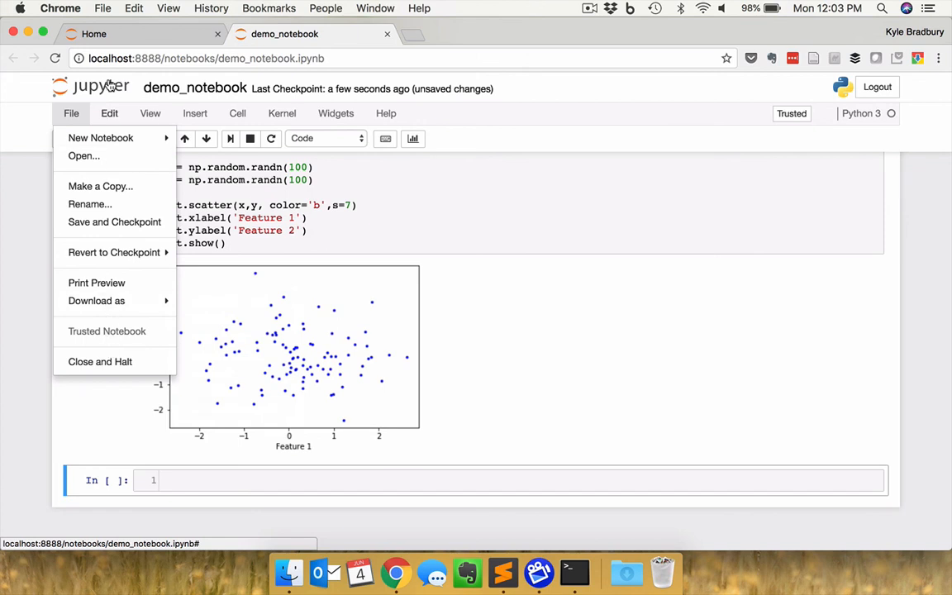
{"action": "left_click", "coordinate": [109, 112]}
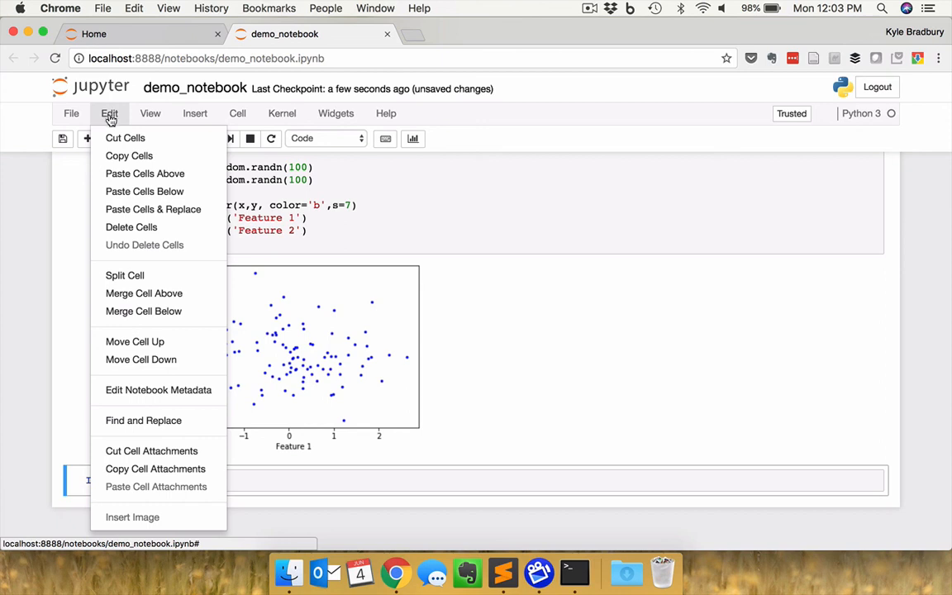
{"action": "mouse_move", "coordinate": [125, 275]}
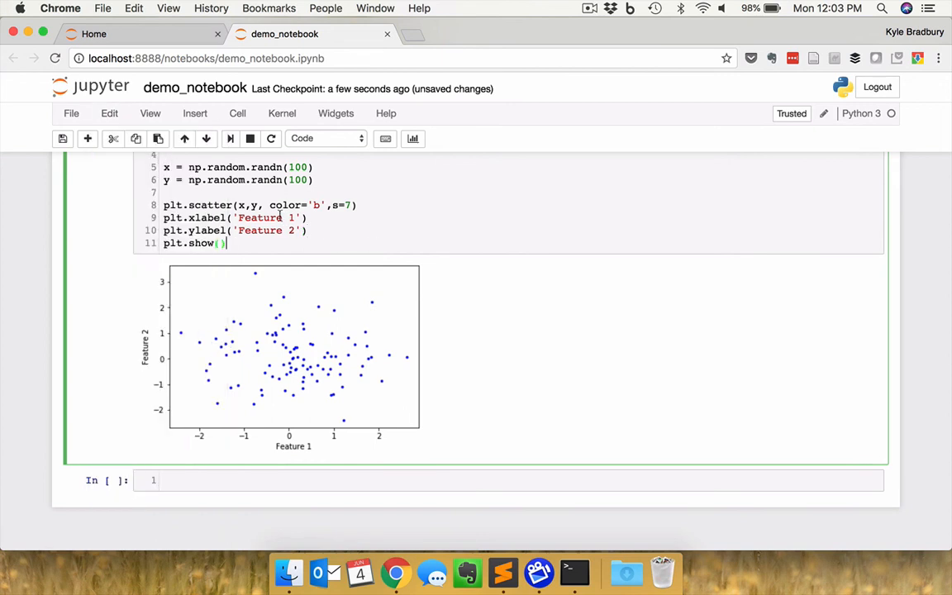
- Split the plotting cell after the data-generation lines via Edit > Split Cell
{"action": "scroll", "scroll_direction": "up", "scroll_amount": 3}
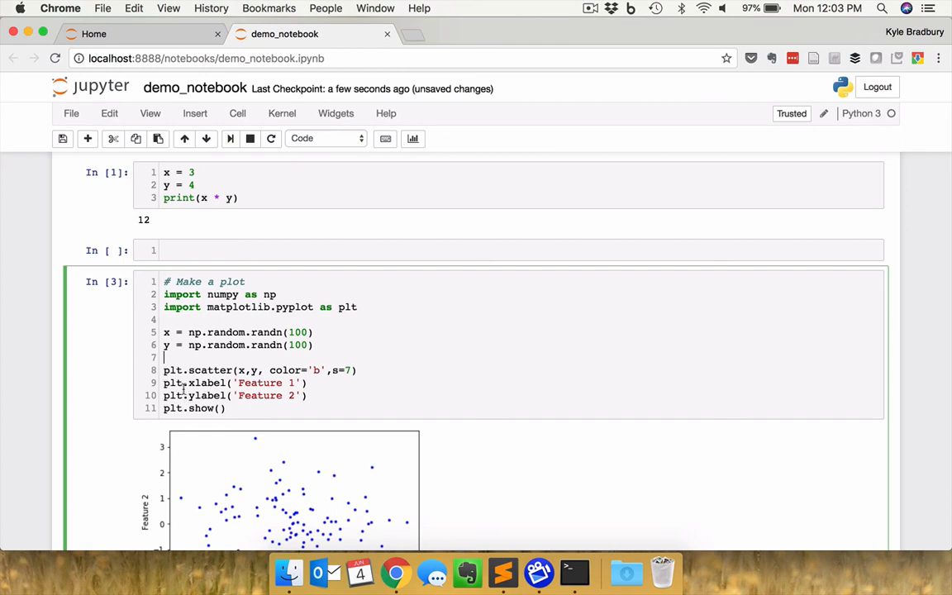
{"action": "left_click", "coordinate": [109, 112]}
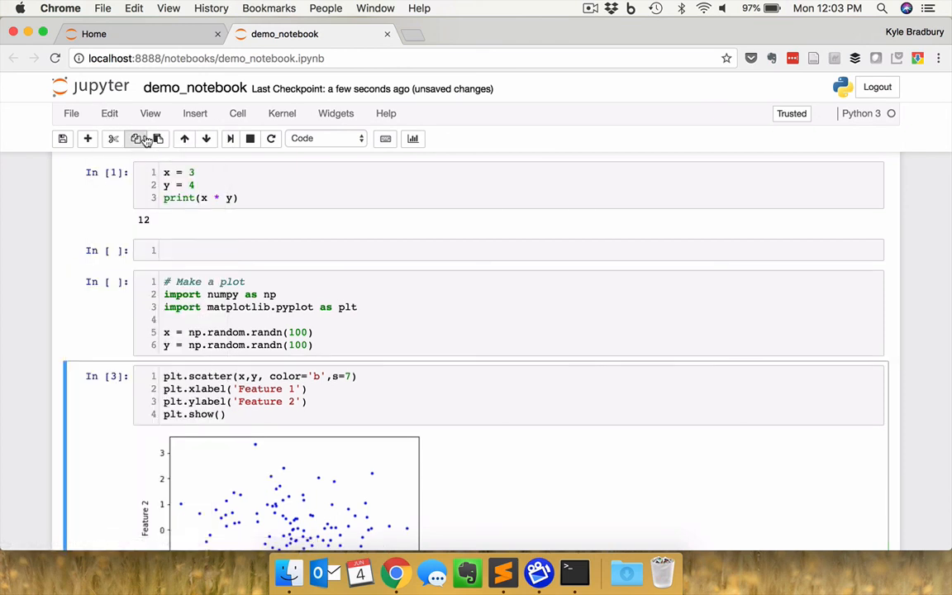
{"action": "left_click", "coordinate": [109, 113]}
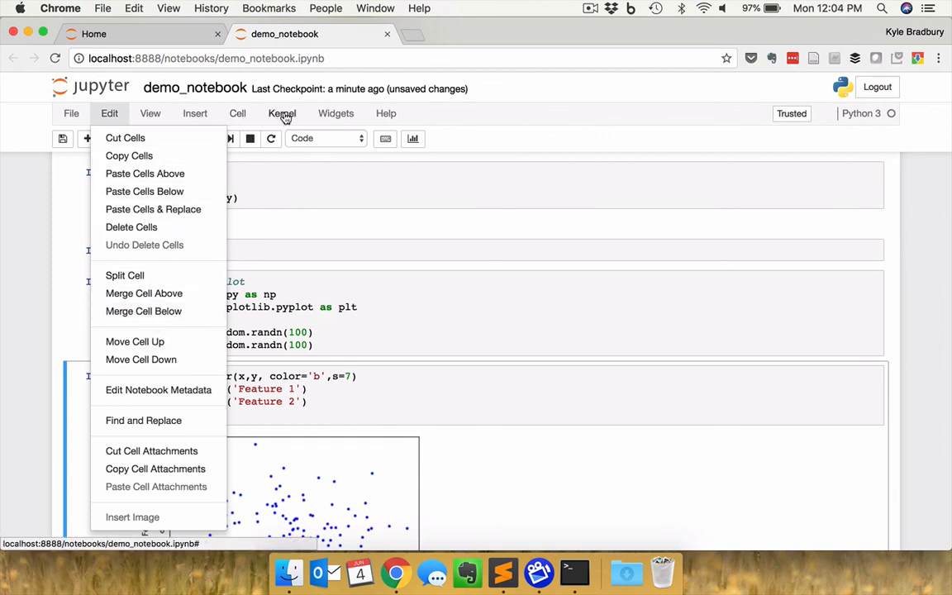
- Review the Kernel and Help menus, then return to the Home file listing
{"action": "left_click", "coordinate": [281, 113]}
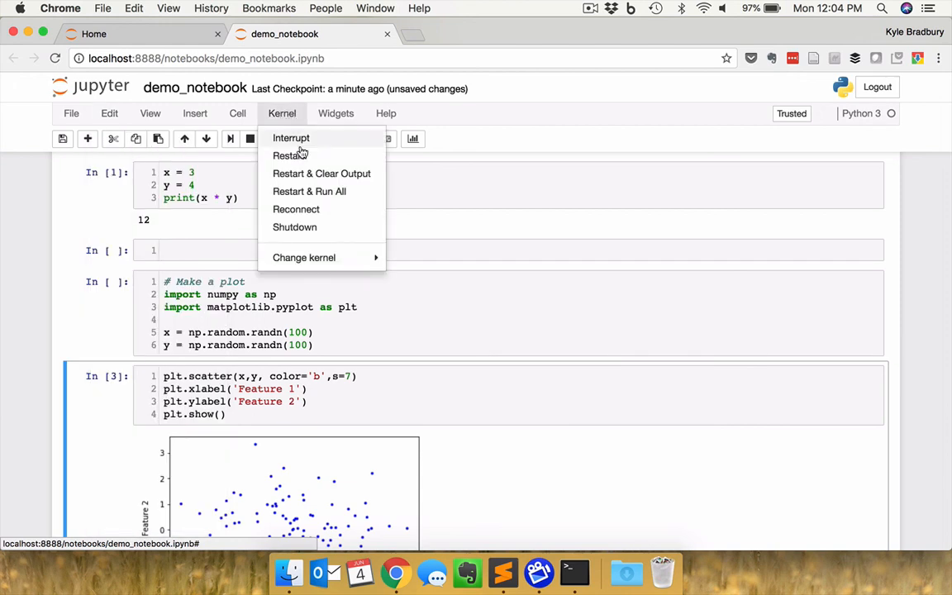
{"action": "mouse_move", "coordinate": [291, 138]}
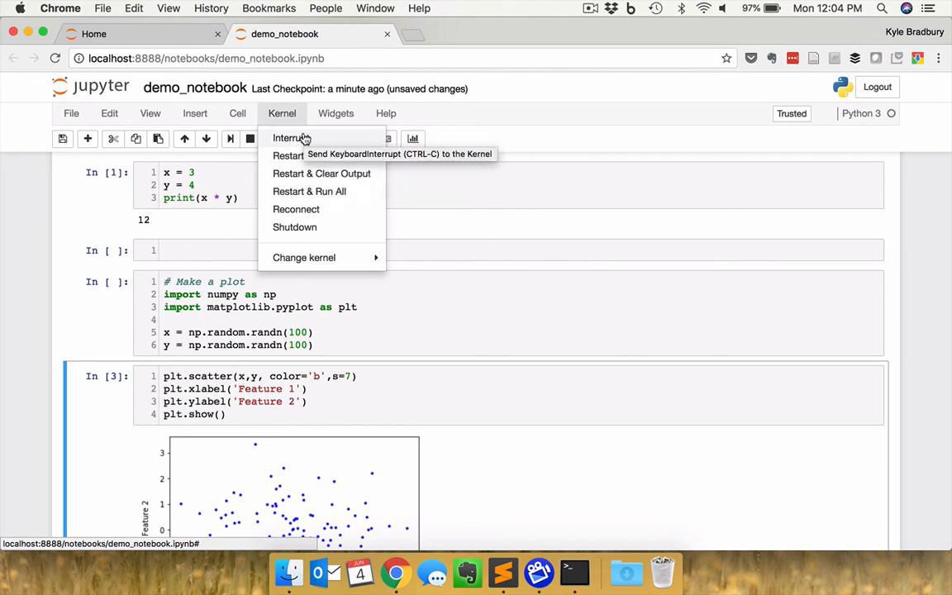
{"action": "mouse_move", "coordinate": [301, 152]}
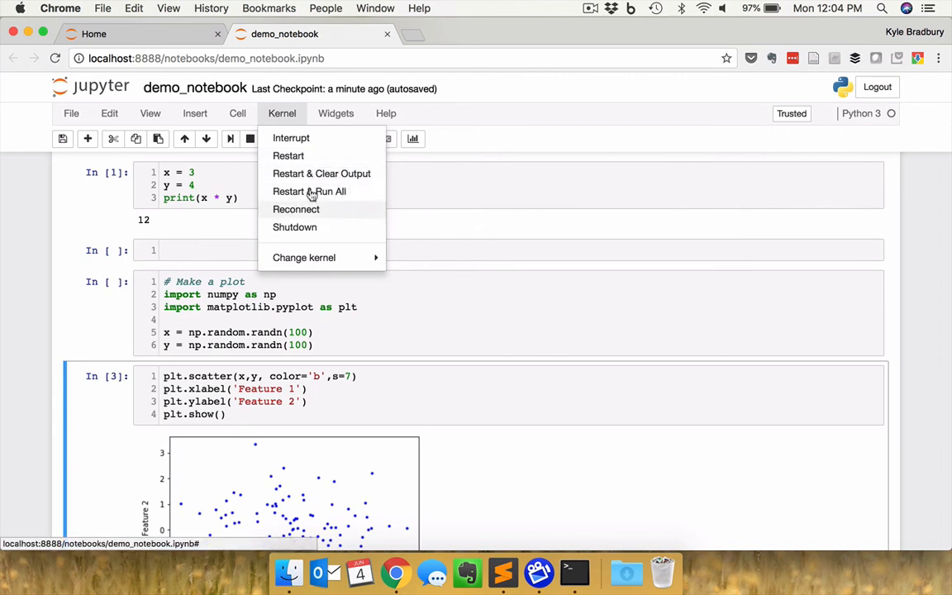
{"action": "mouse_move", "coordinate": [387, 113]}
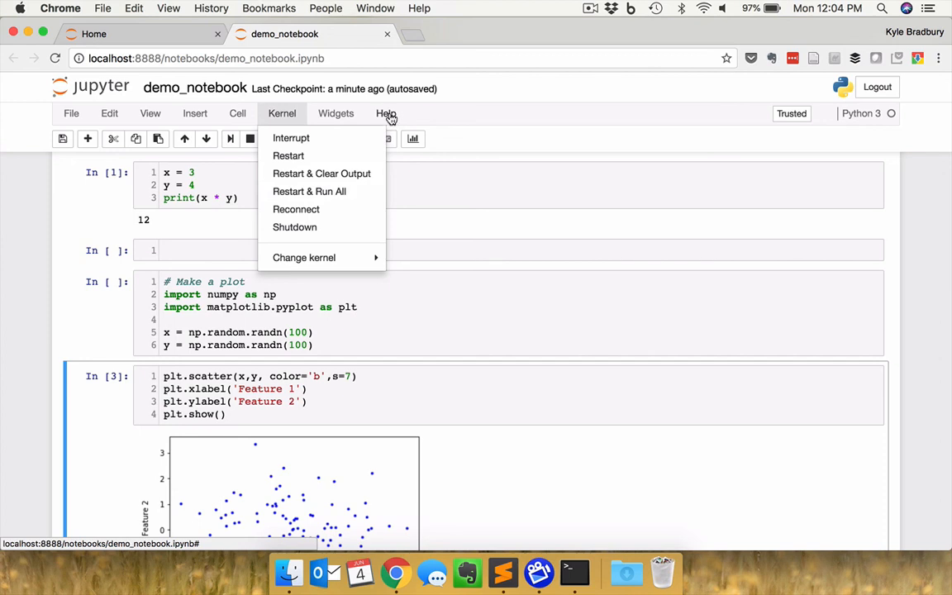
{"action": "left_click", "coordinate": [385, 112]}
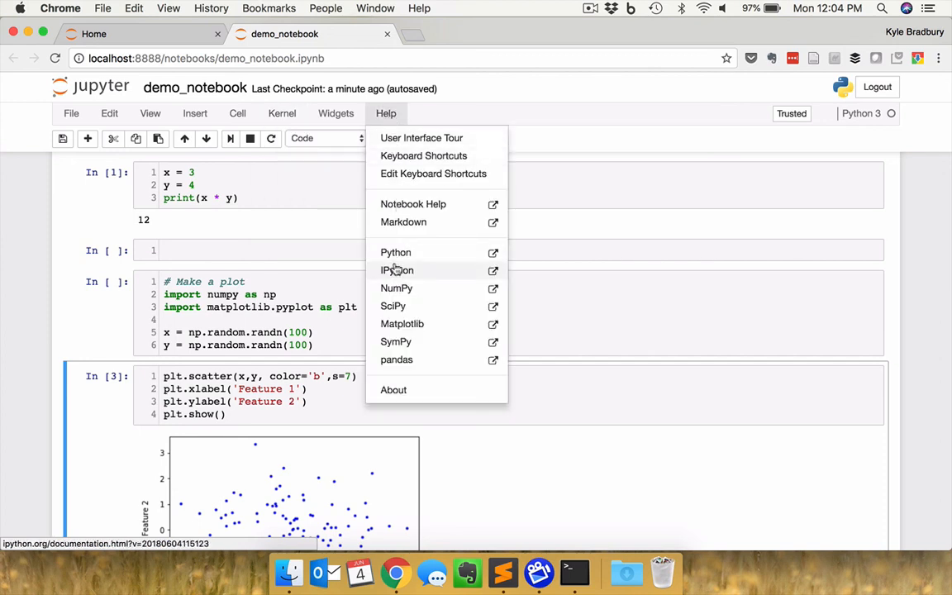
{"action": "mouse_move", "coordinate": [402, 323]}
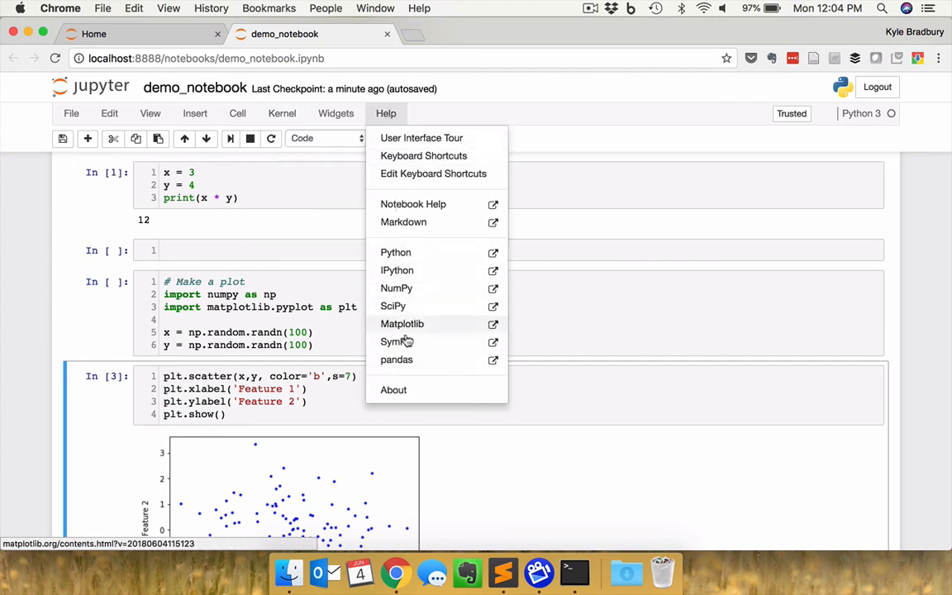
{"action": "mouse_move", "coordinate": [405, 251]}
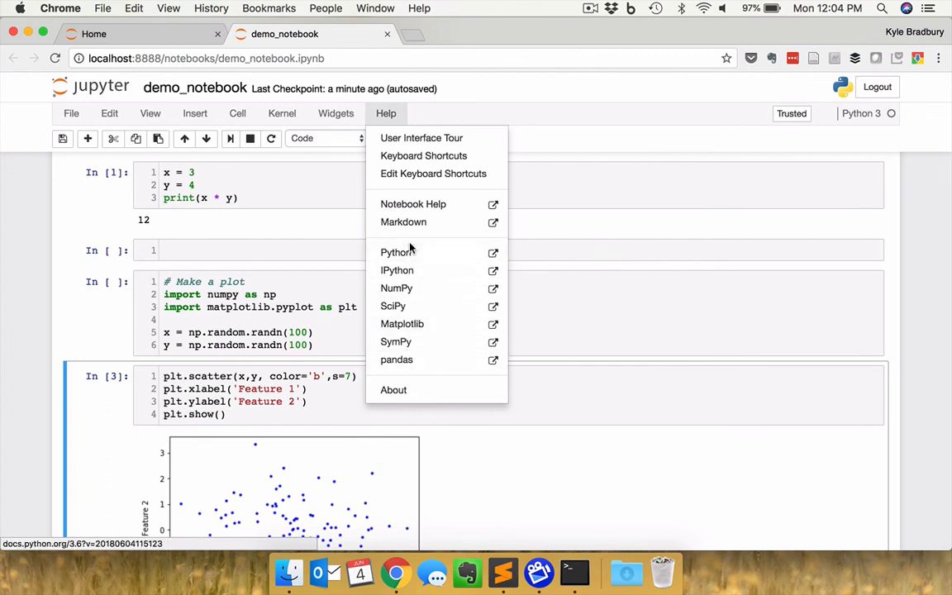
{"action": "mouse_move", "coordinate": [397, 251]}
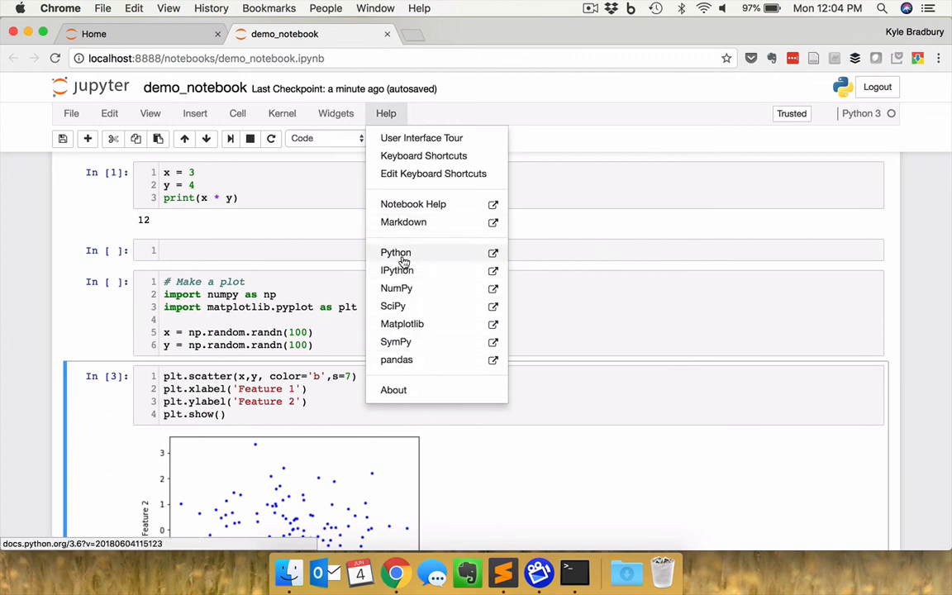
{"action": "mouse_move", "coordinate": [452, 258]}
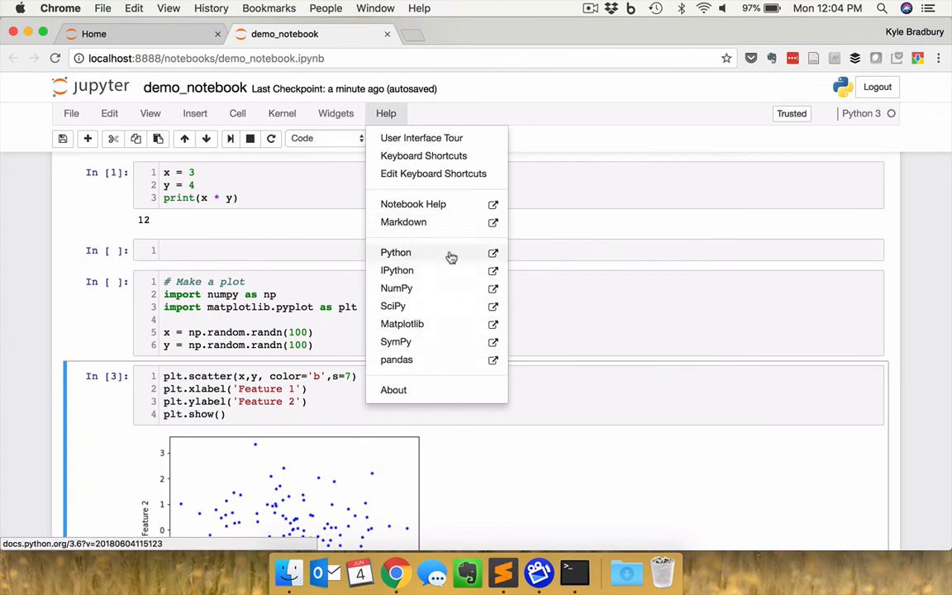
{"action": "left_click", "coordinate": [386, 112]}
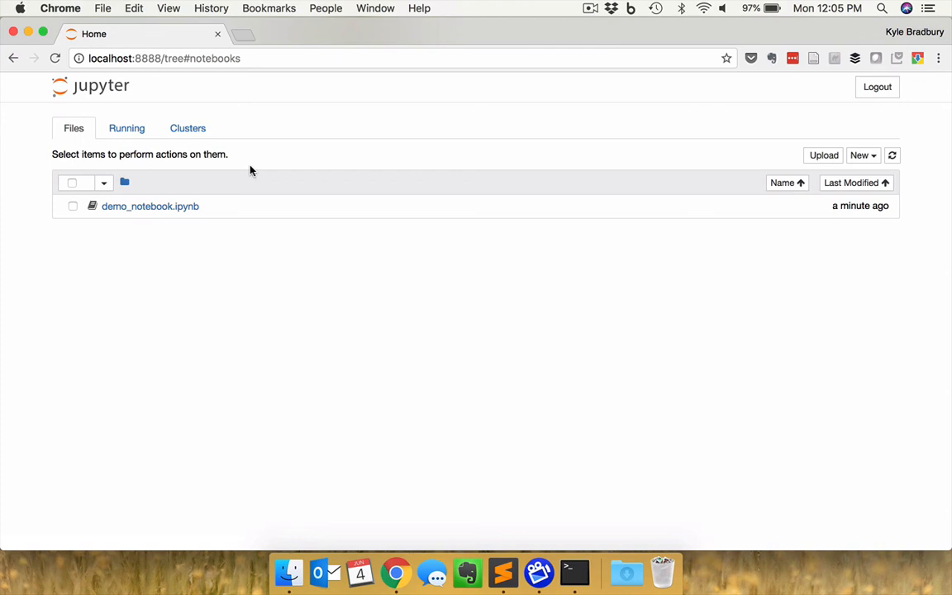
- Launch a new terminal from the New menu and list the folder contents with ls
{"action": "left_click", "coordinate": [863, 156]}
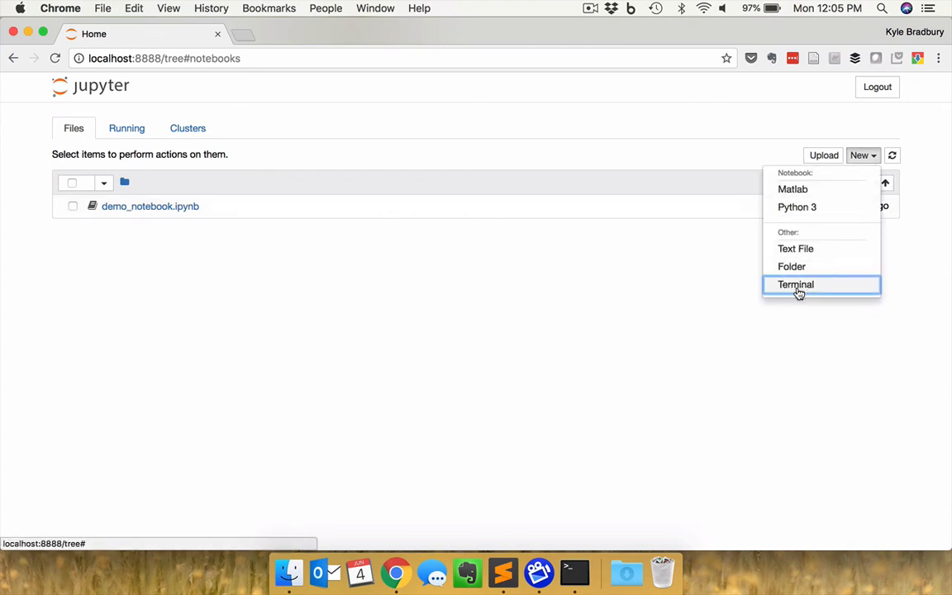
{"action": "left_click", "coordinate": [795, 284]}
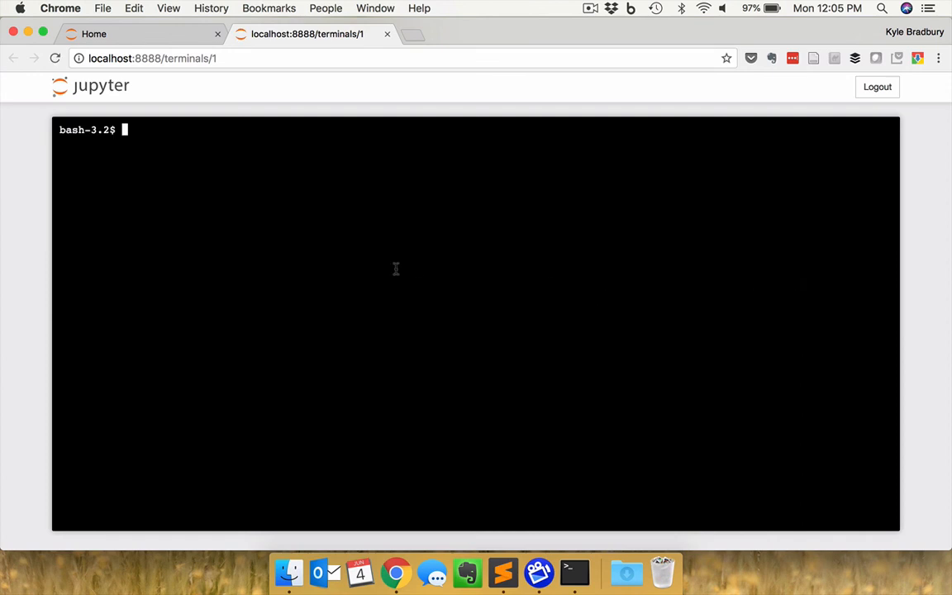
{"action": "mouse_move", "coordinate": [370, 230]}
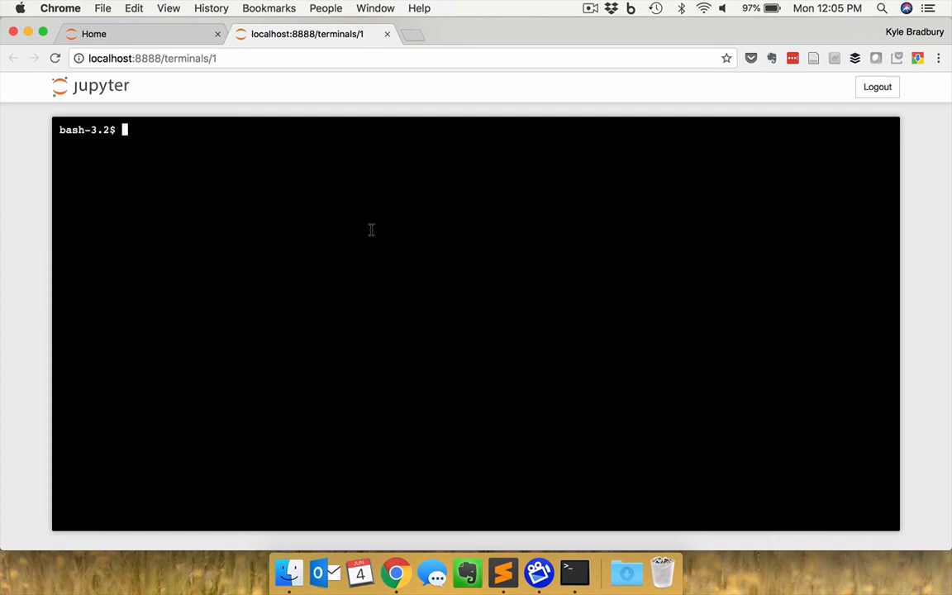
{"action": "type", "text": "ls"}
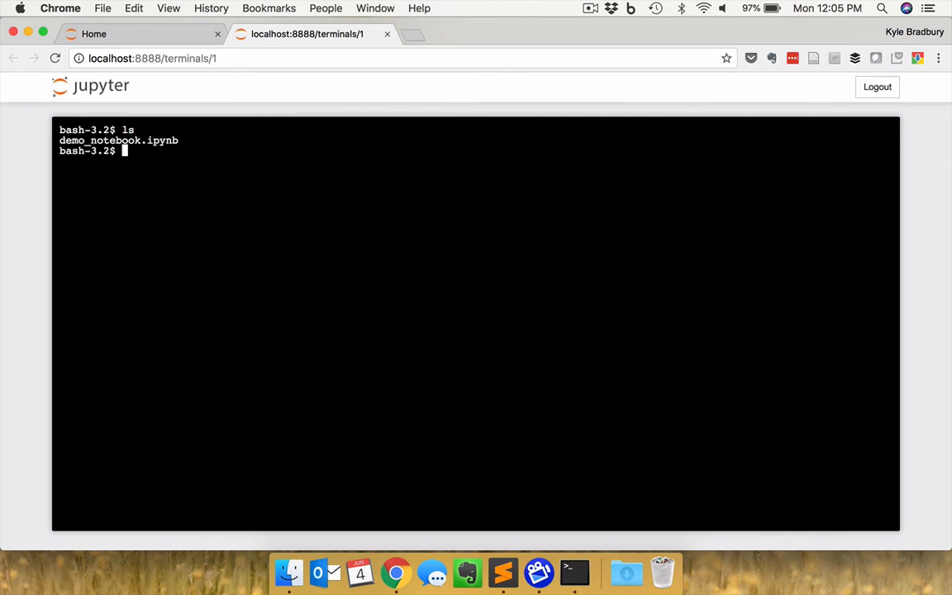
- Create the folder mydirectory with mkdir, then enter the ipython command
{"action": "type", "text": "mkdir my"}
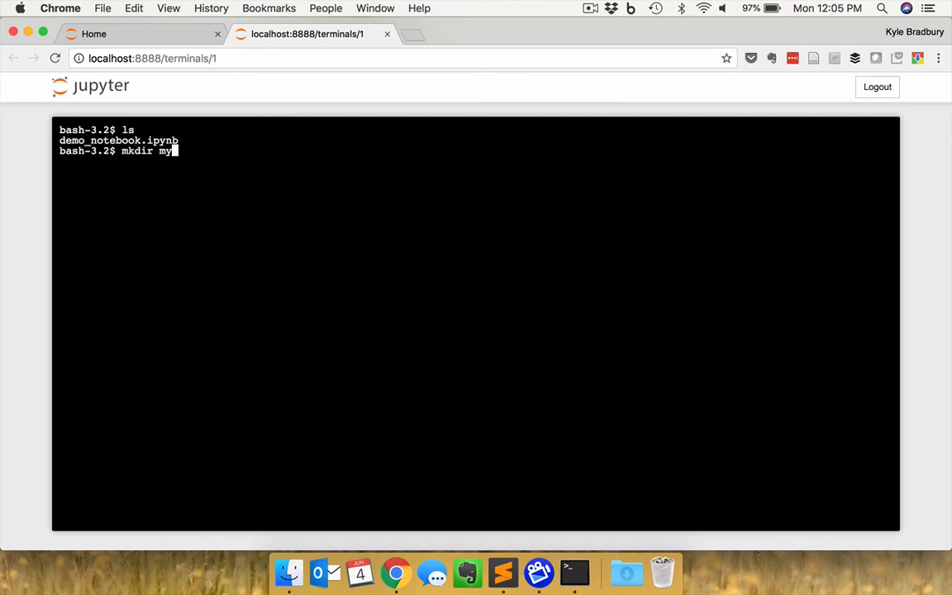
{"action": "type", "text": "directory"}
{"action": "type", "text": "ls"}
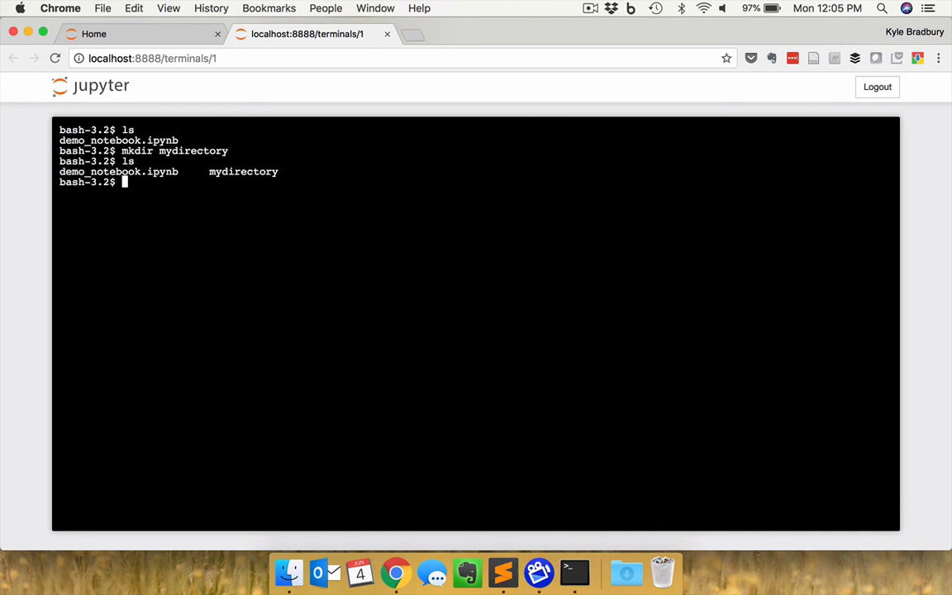
{"action": "type", "text": "ipython"}
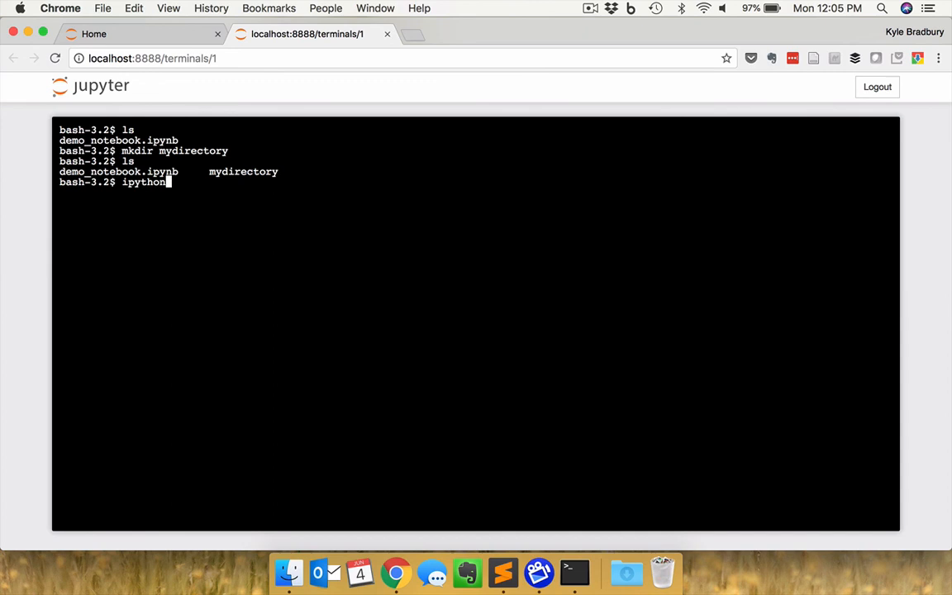
- Start IPython, set x = 6 and y = 8, and evaluate x * y to get 48
{"action": "key", "text": "Return"}
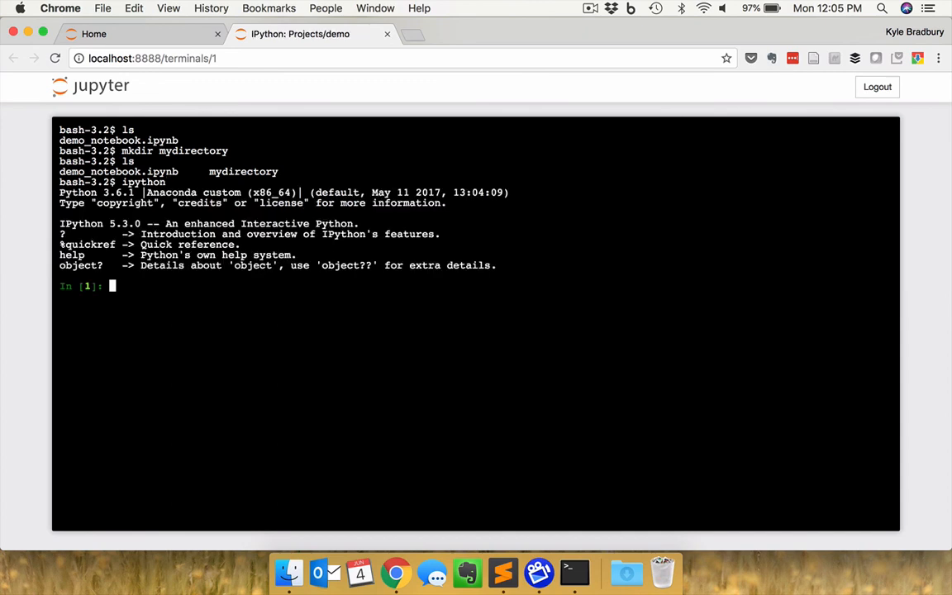
{"action": "type", "text": "x = 6"}
{"action": "type", "text": "y = 8"}
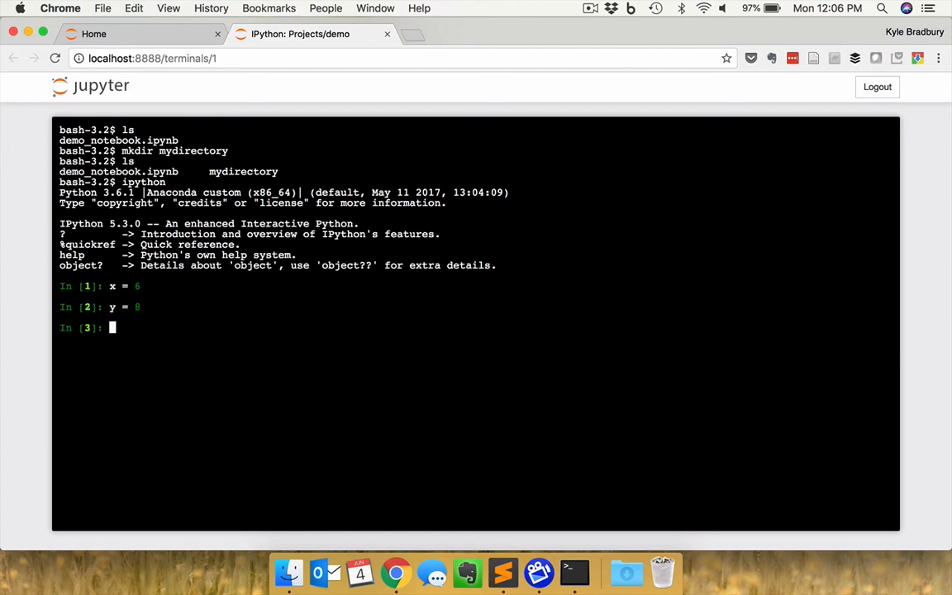
{"action": "type", "text": "x * y"}
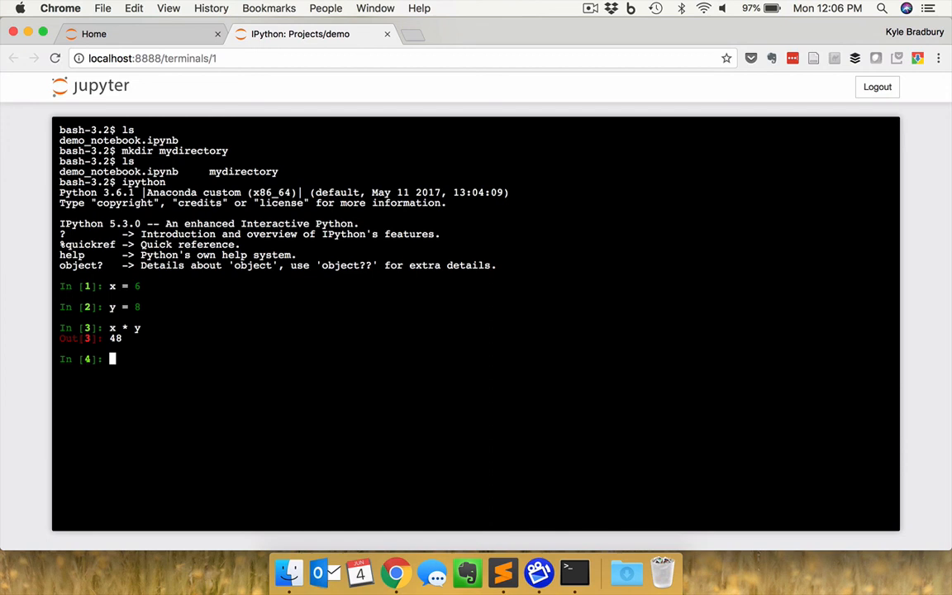
- Import numpy as np and begin np.array([1,2,3,4,5])
{"action": "type", "text": "import numpy"}
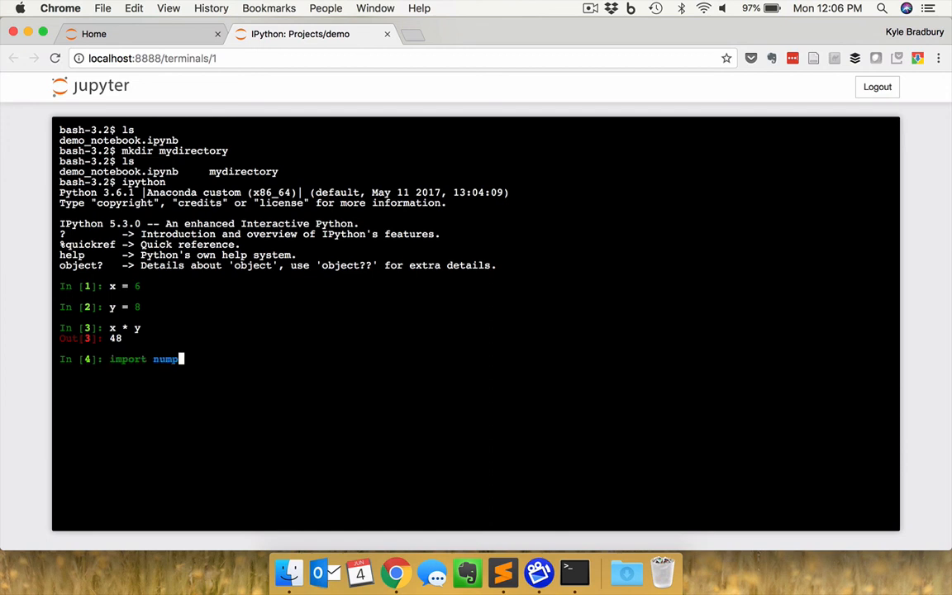
{"action": "type", "text": "as np"}
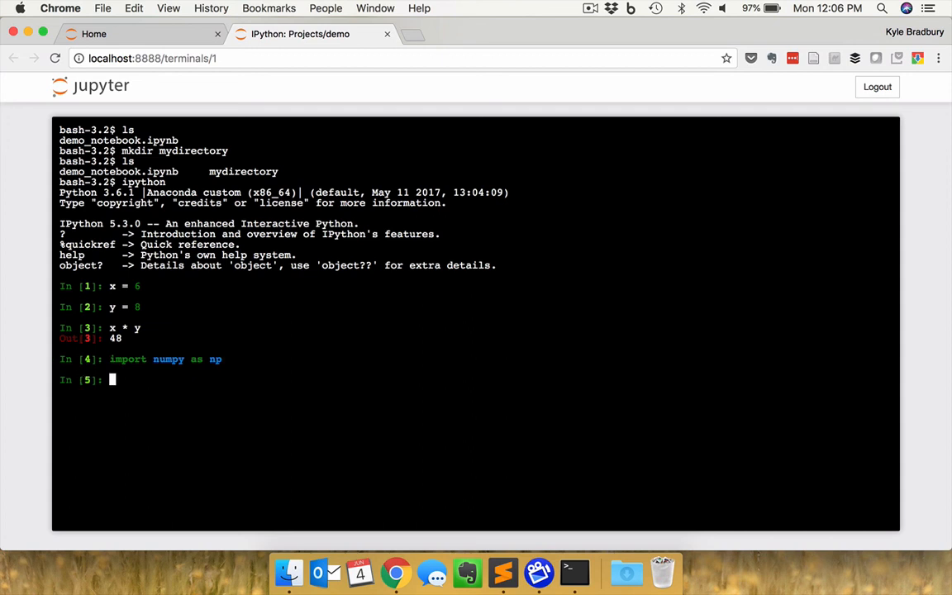
{"action": "type", "text": "np."}
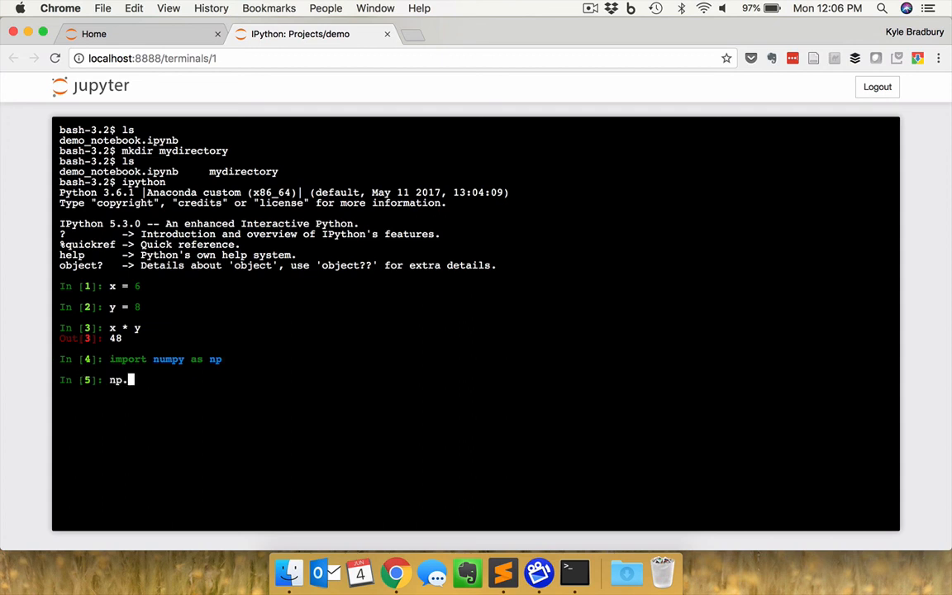
{"action": "type", "text": "array(["}
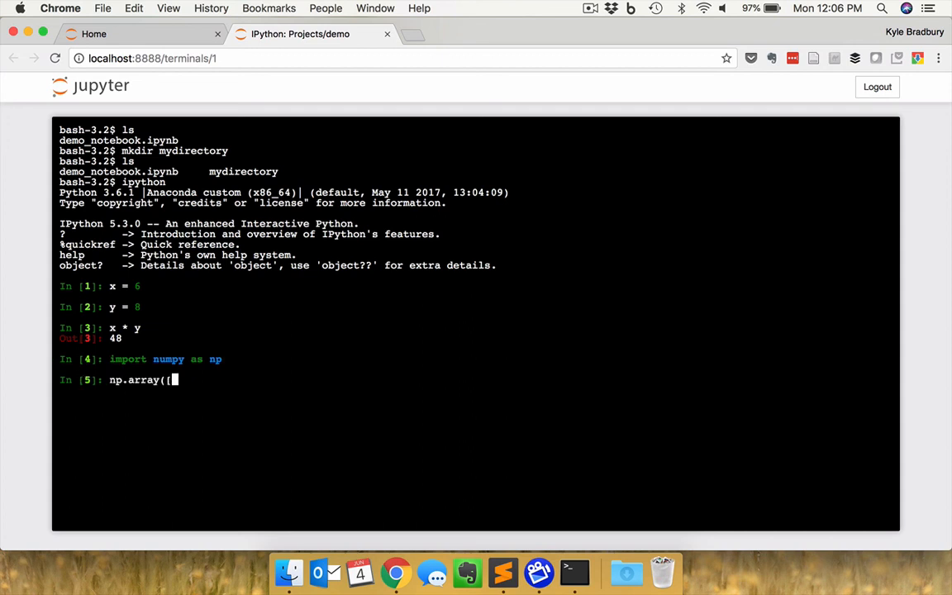
{"action": "type", "text": "1,2,3,4,5"}
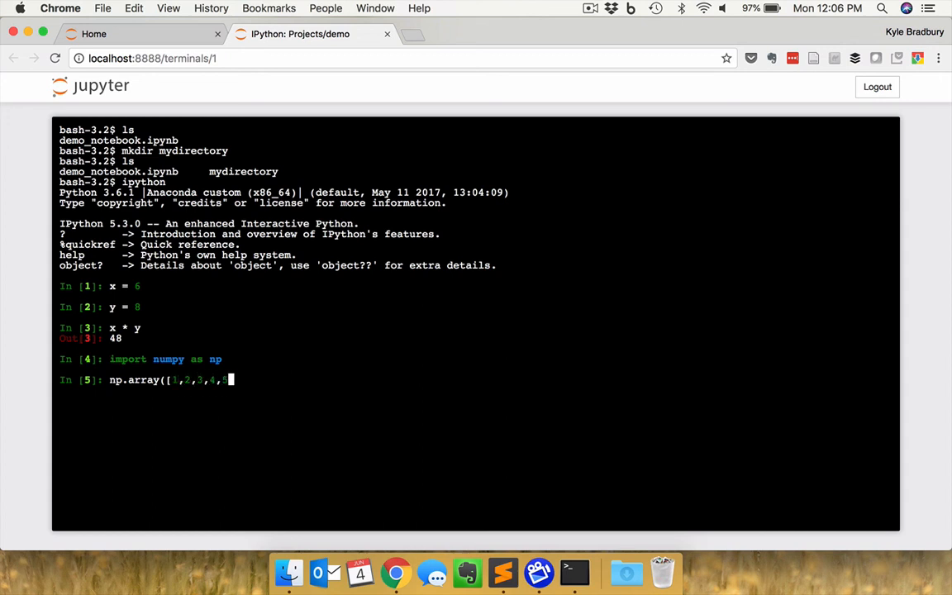